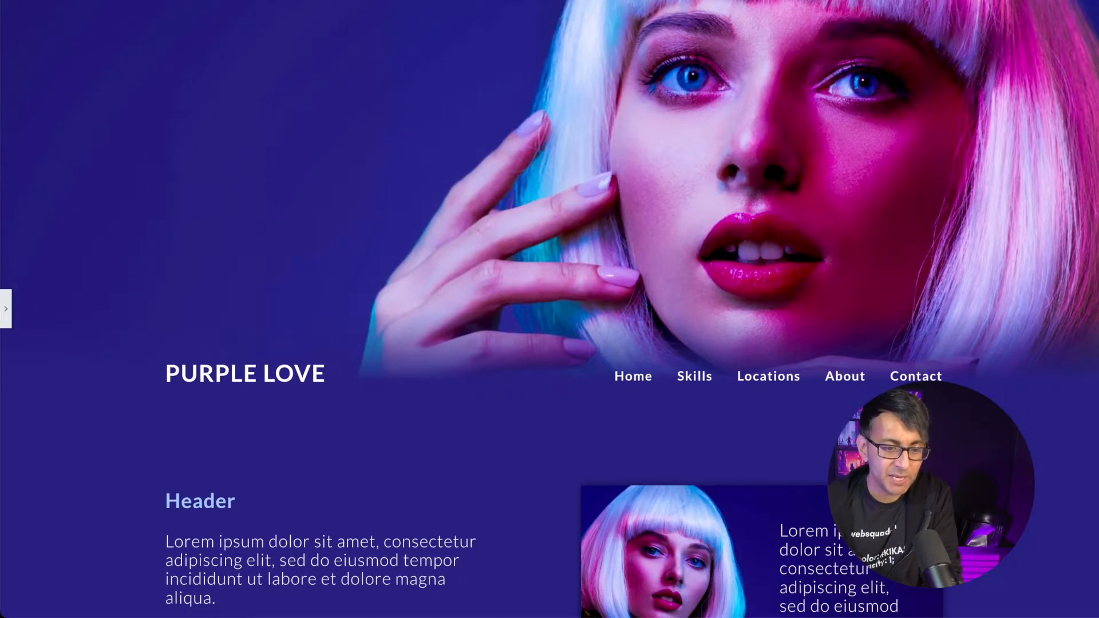
Step: Scroll through the page, then open it in the Elementor editor
scroll(down, 3)
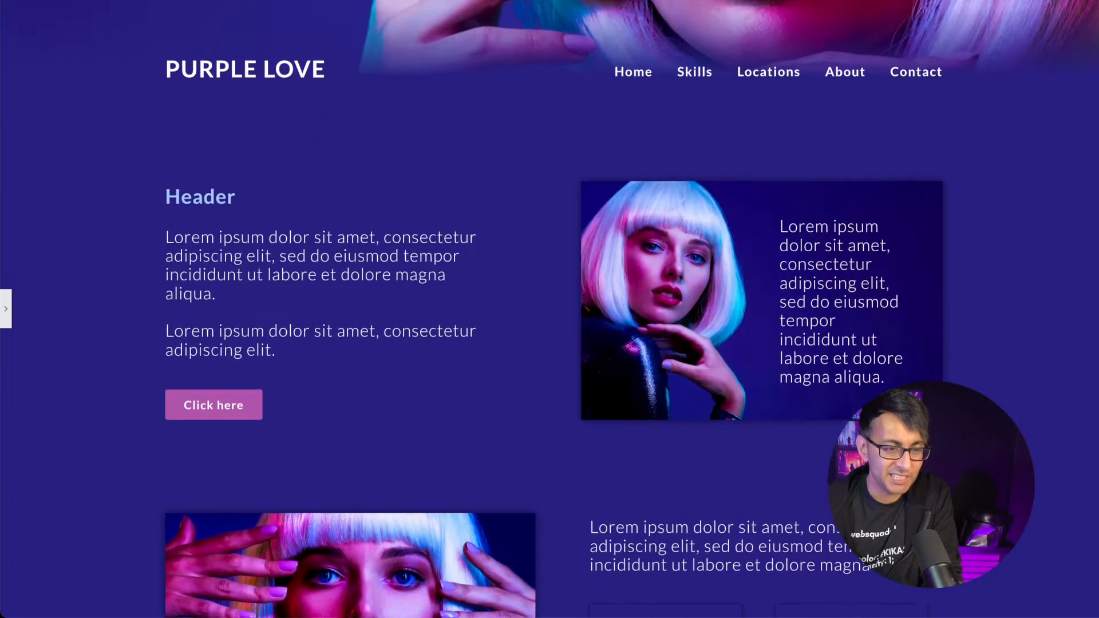
scroll(down, 3)
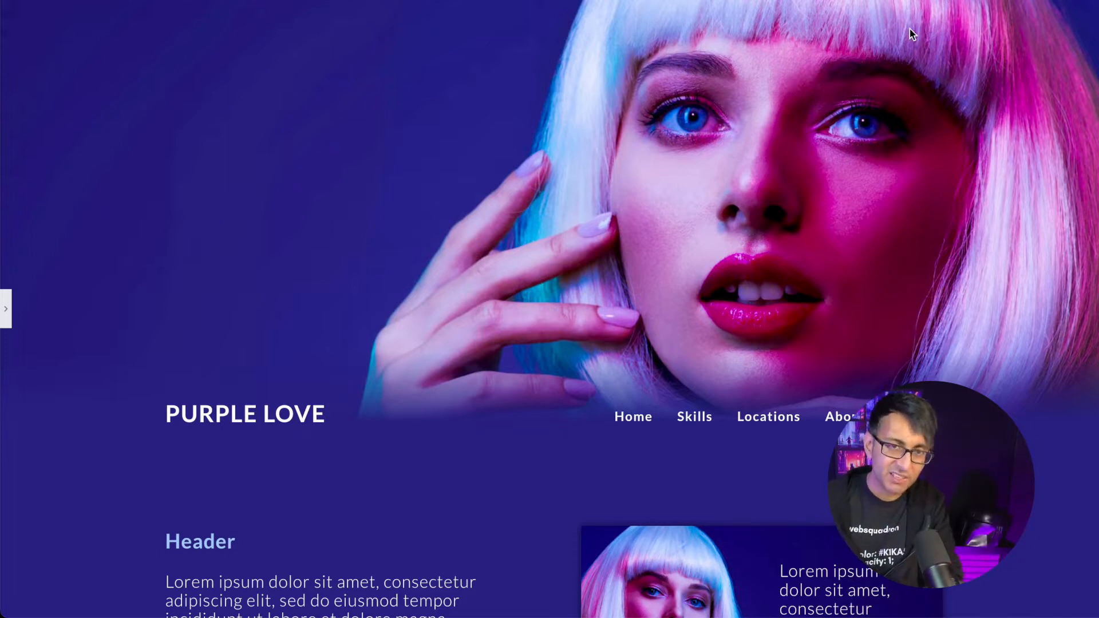
mouse_move(841, 159)
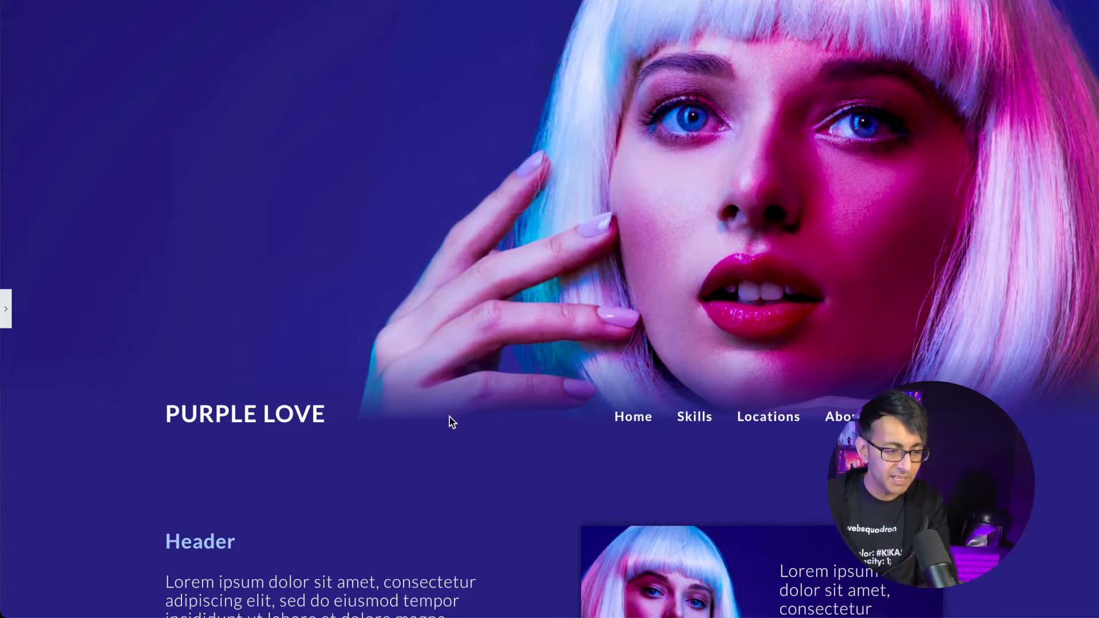
mouse_move(446, 412)
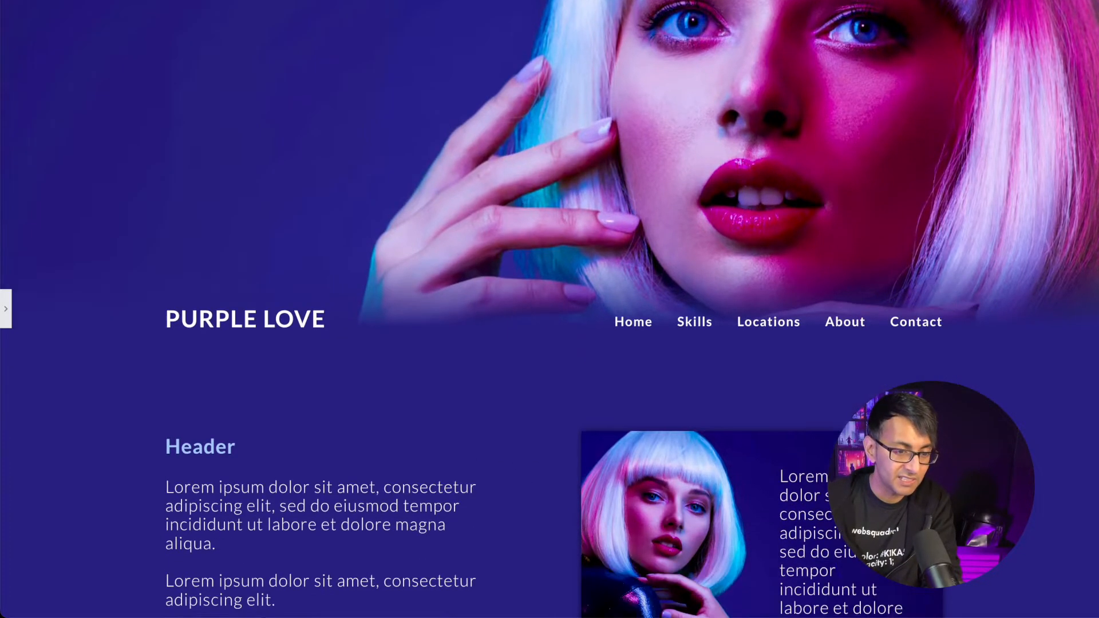
scroll(down, 3)
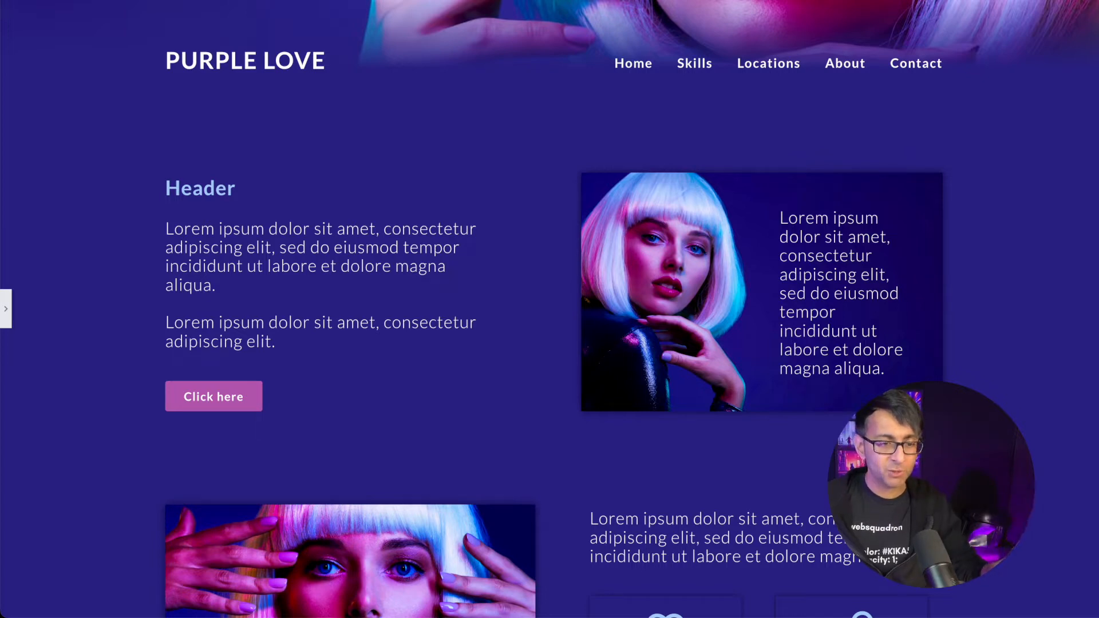
scroll(down, 3)
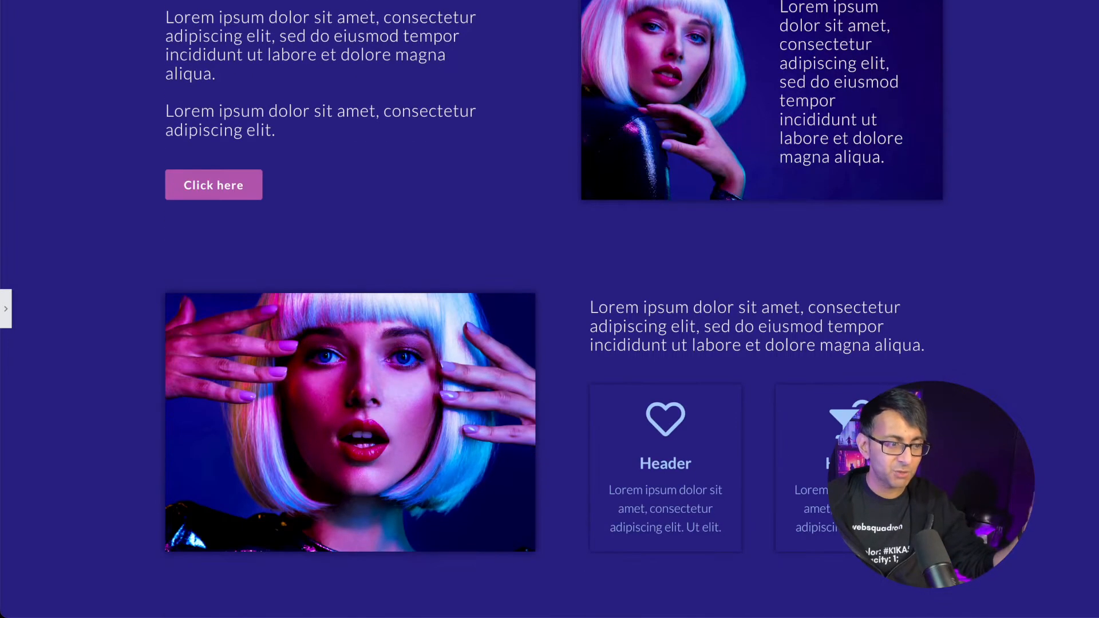
scroll(down, 3)
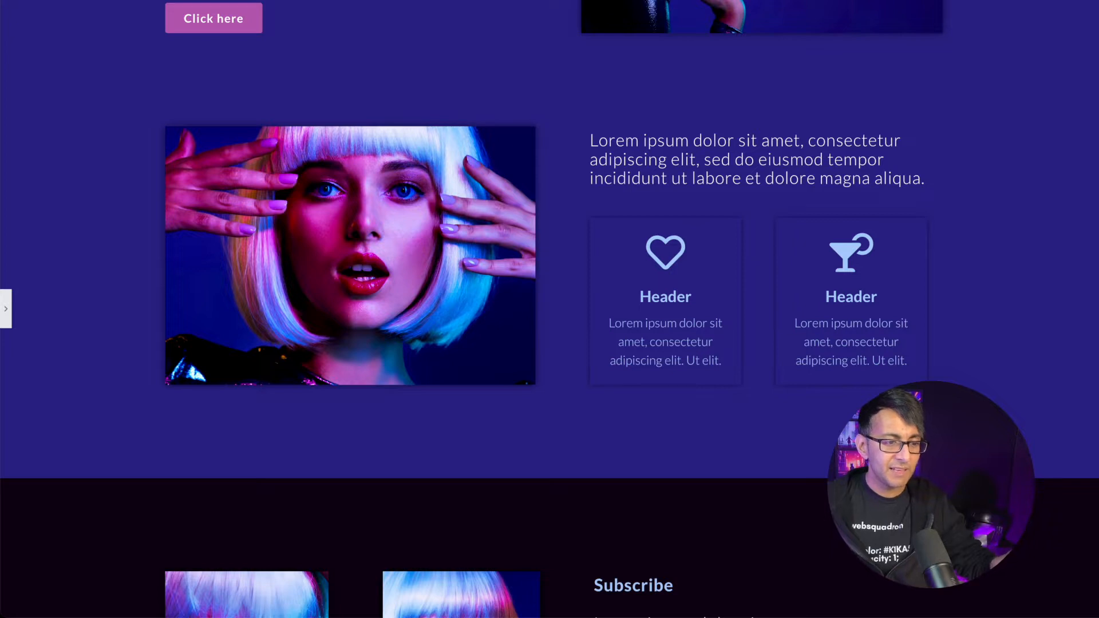
scroll(down, 3)
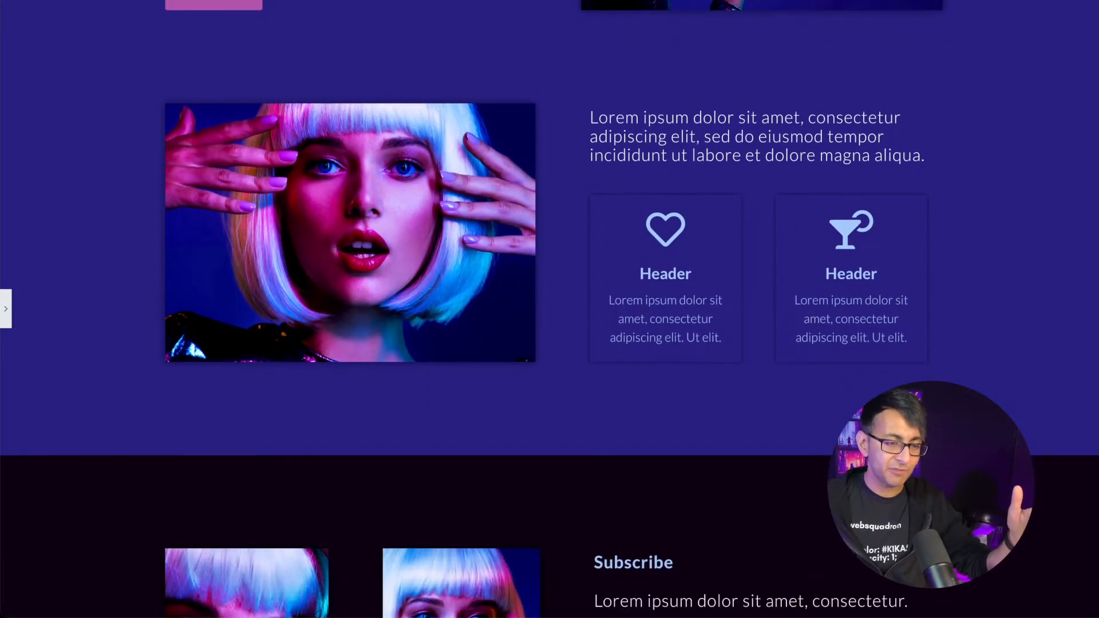
scroll(down, 3)
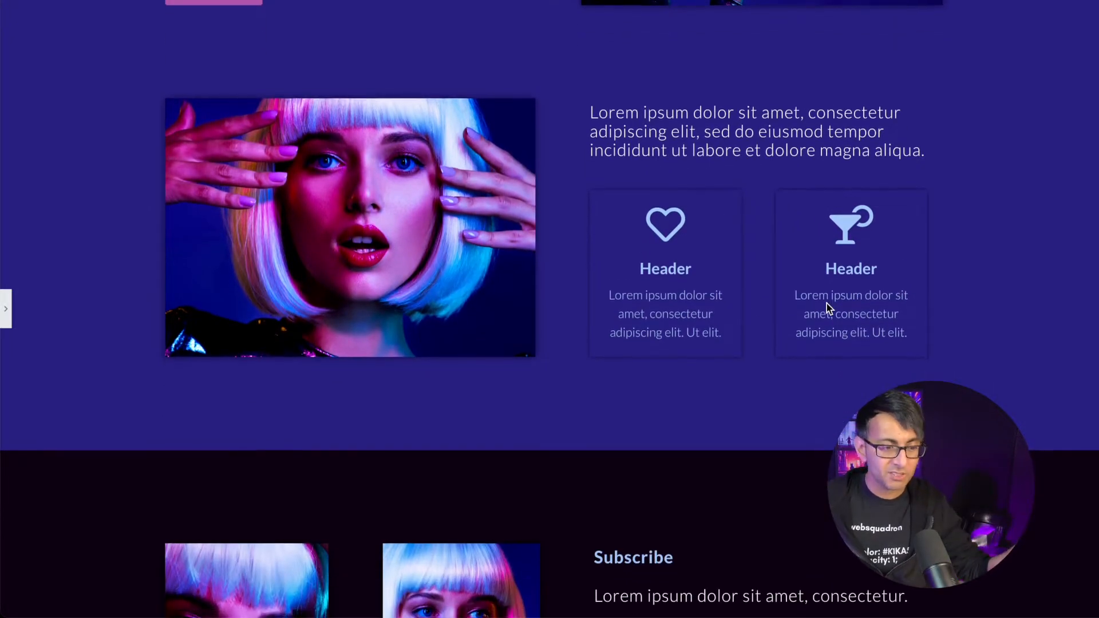
scroll(down, 3)
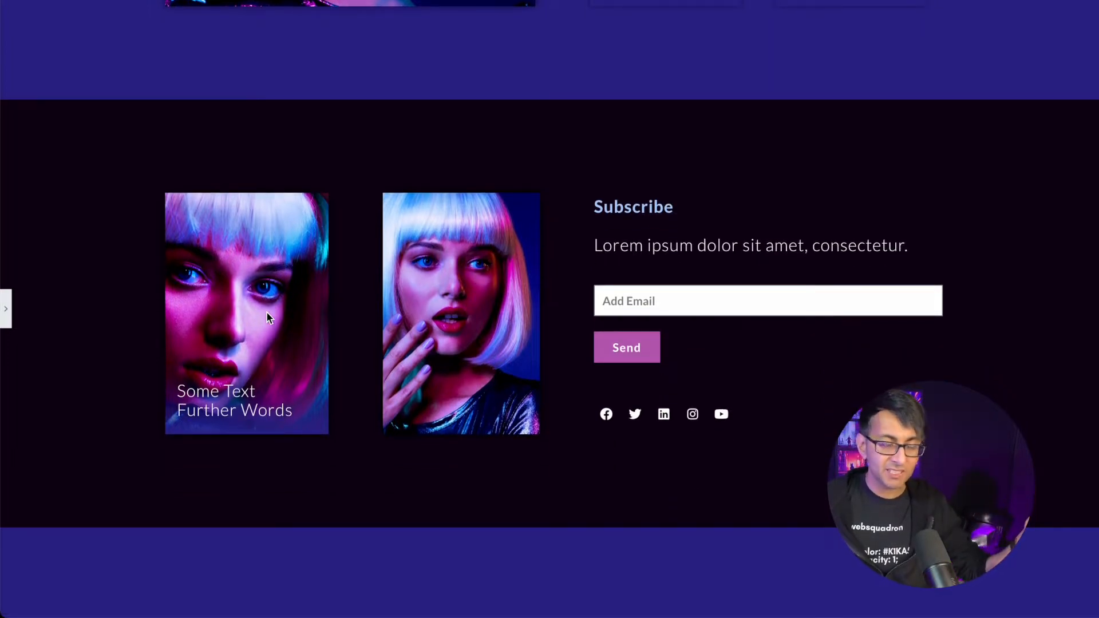
scroll(down, 3)
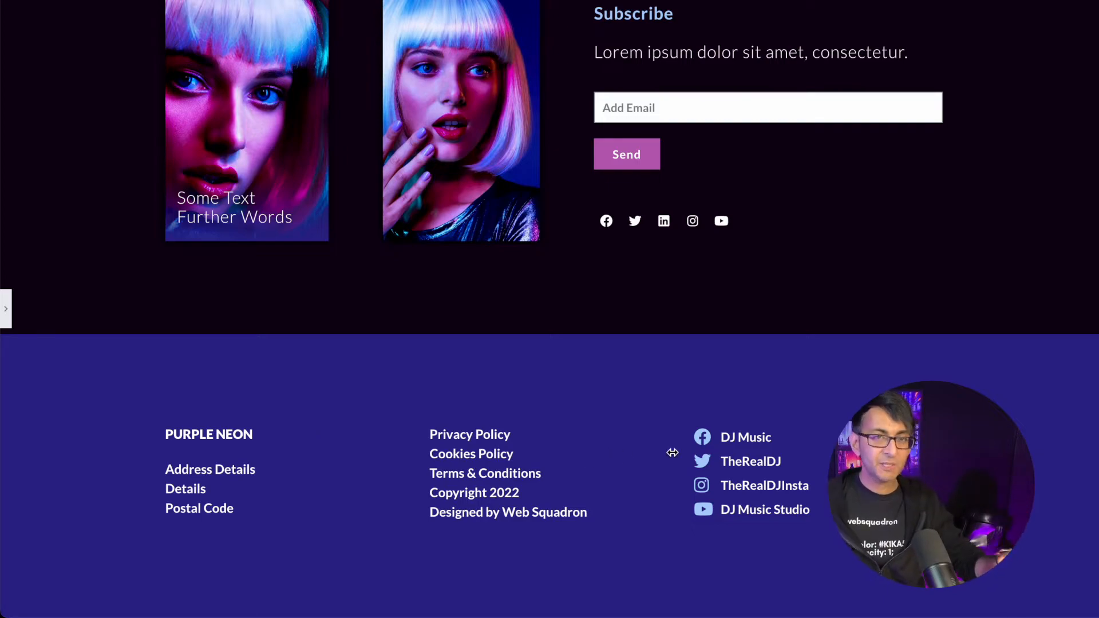
scroll(up, 3)
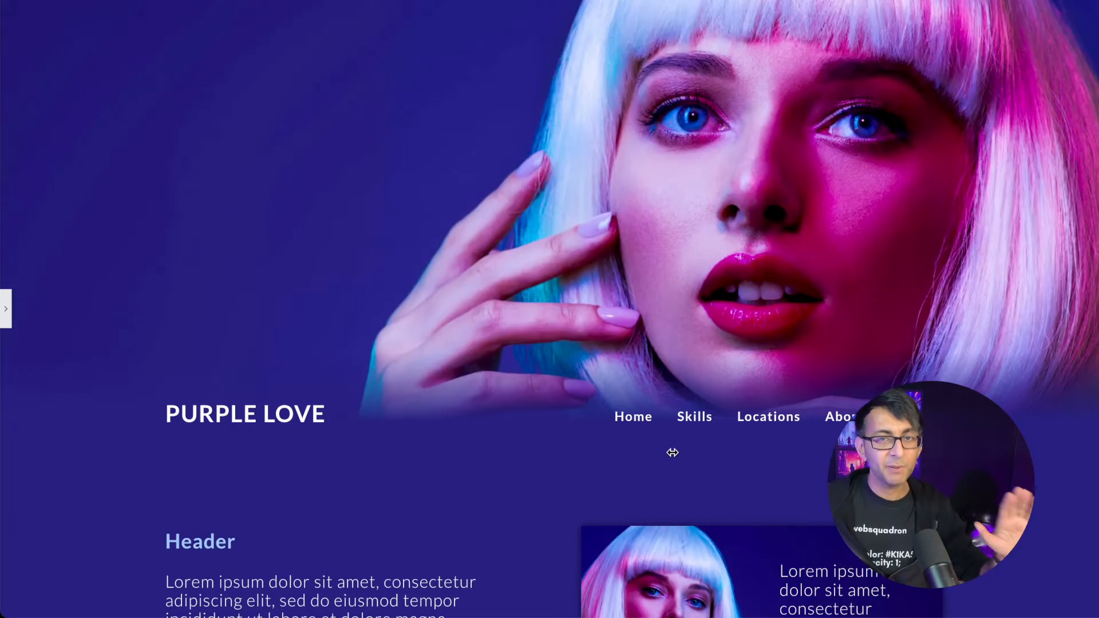
scroll(down, 3)
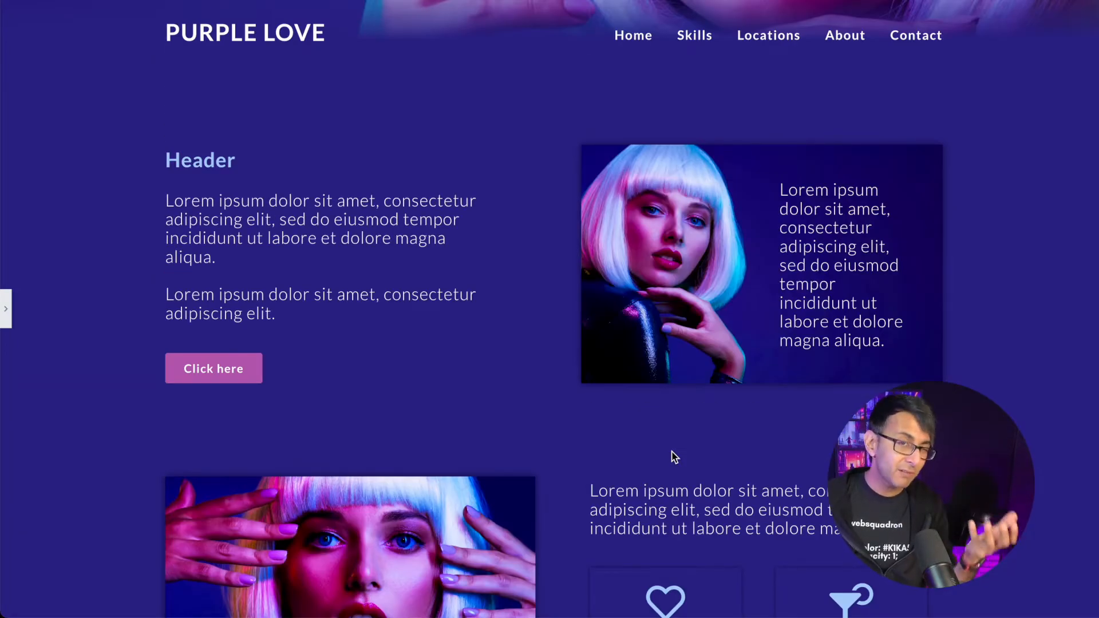
scroll(down, 3)
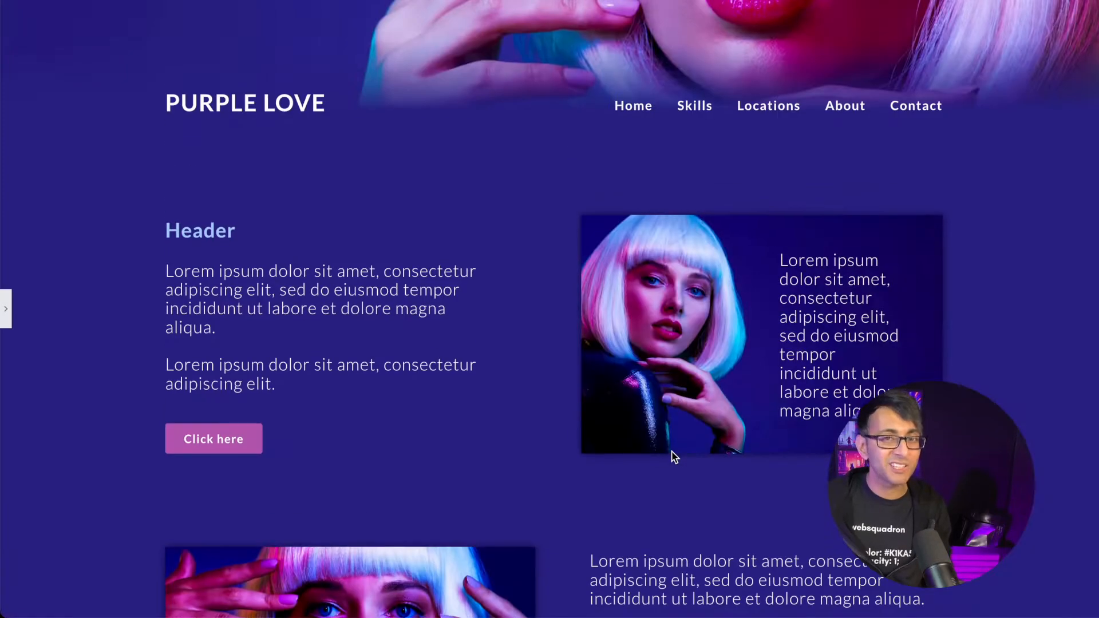
scroll(up, 3)
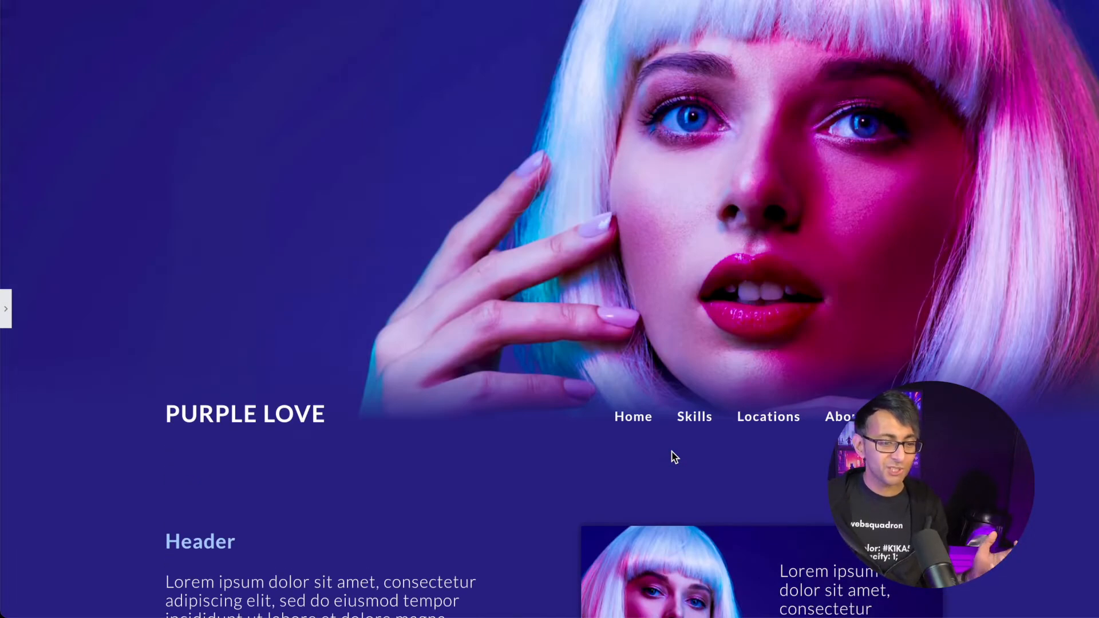
mouse_move(182, 328)
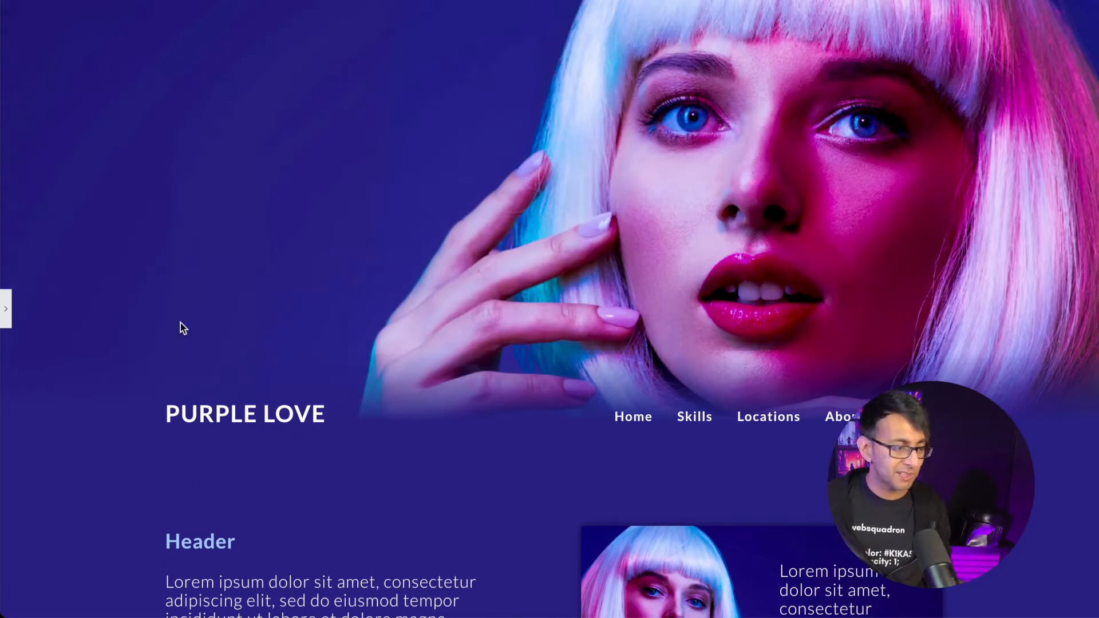
click(6, 308)
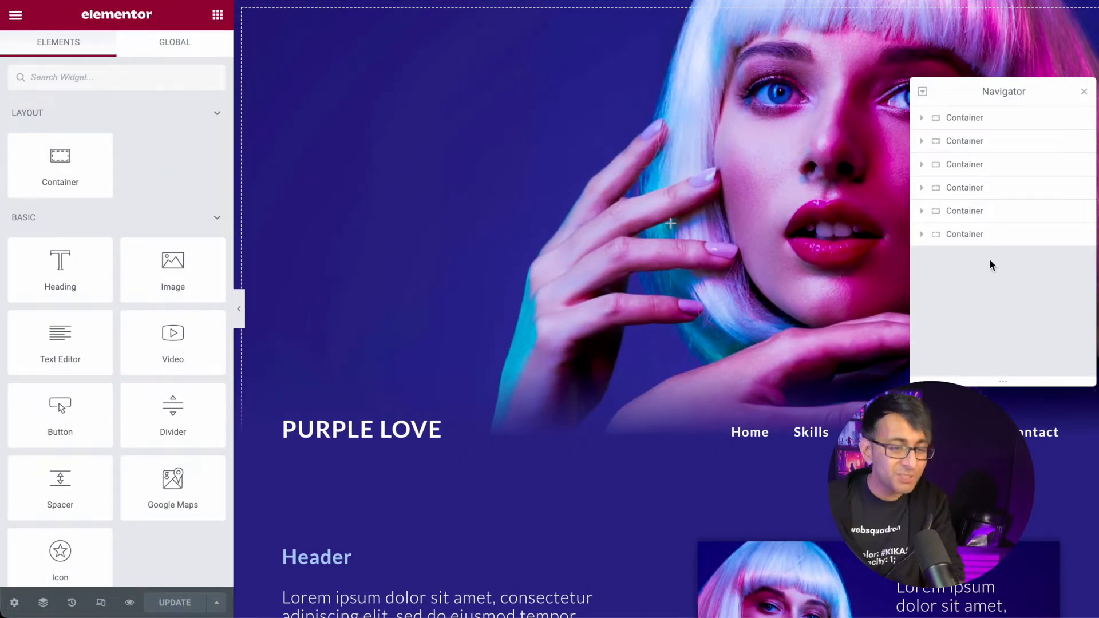
Step: Set the first hero container's Content Width to Full Width and view its background styling
click(964, 117)
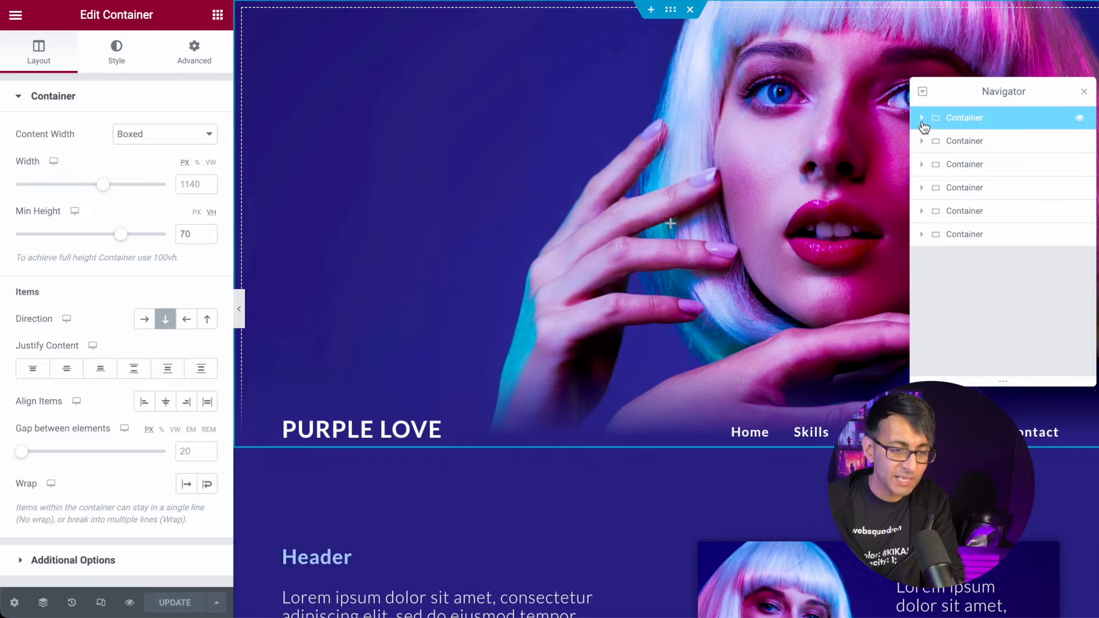
click(921, 117)
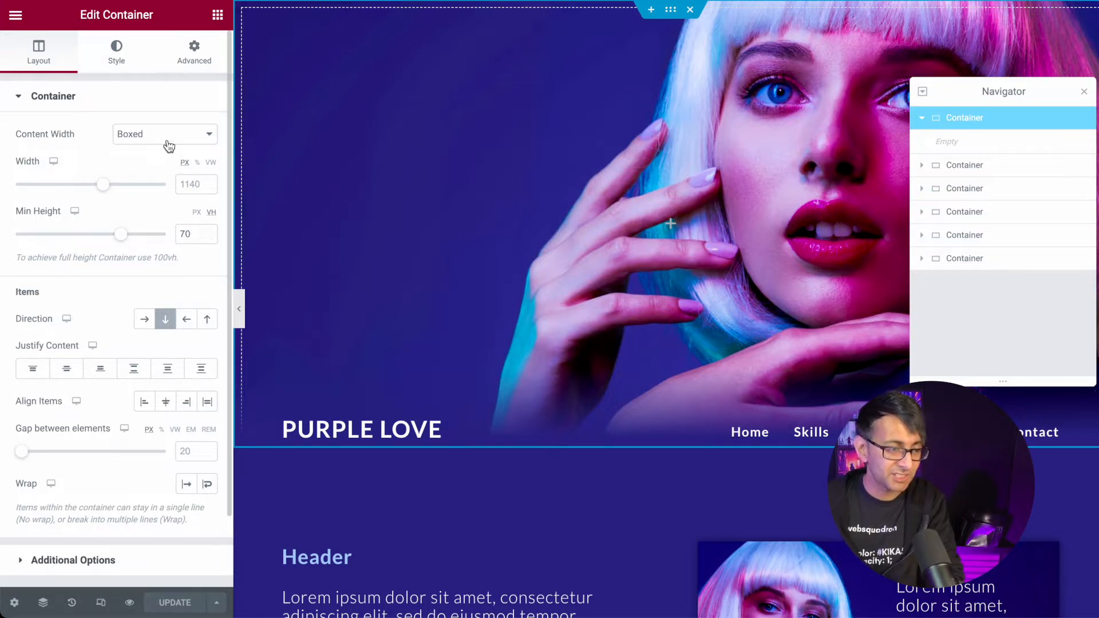
click(165, 134)
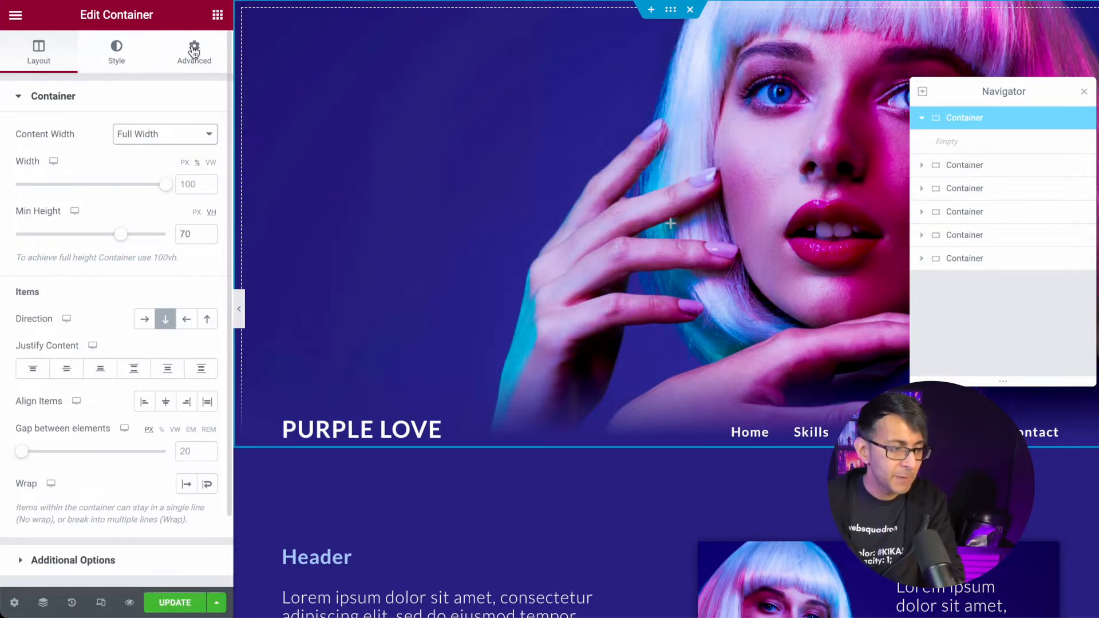
click(115, 52)
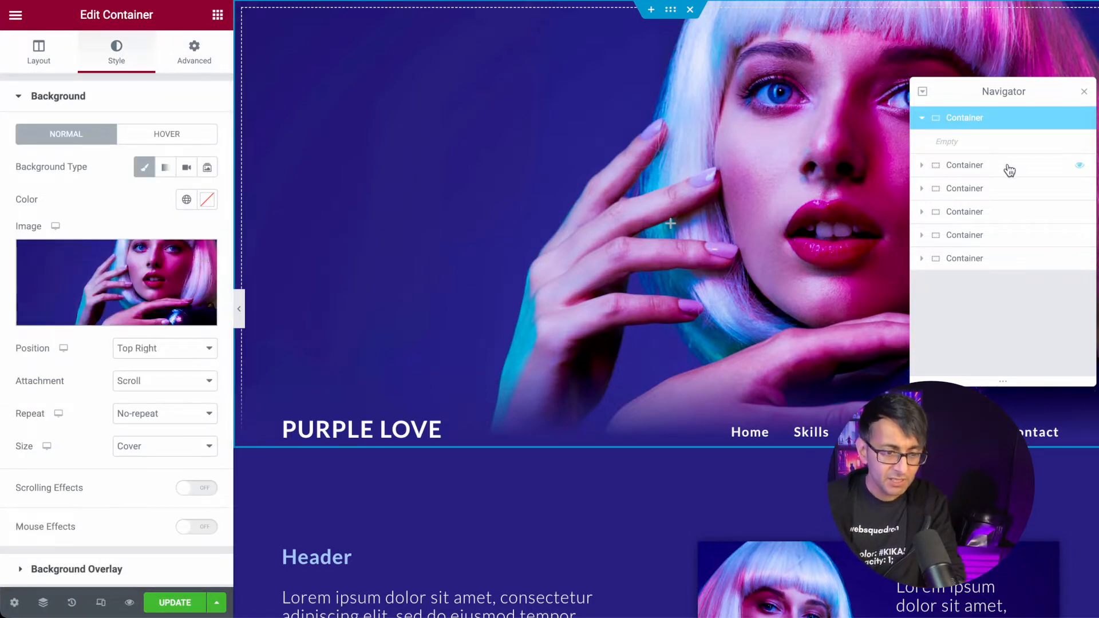
scroll(down, 3)
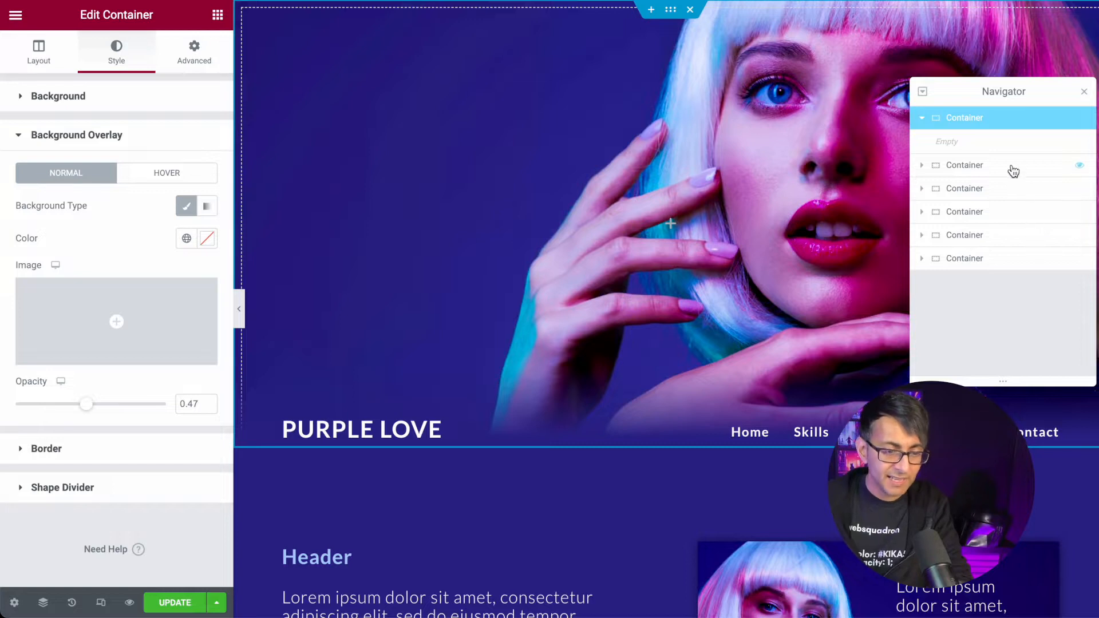
Step: Give the Purple Love title-and-menu container a boxed 1000 px width and min height 13
click(964, 165)
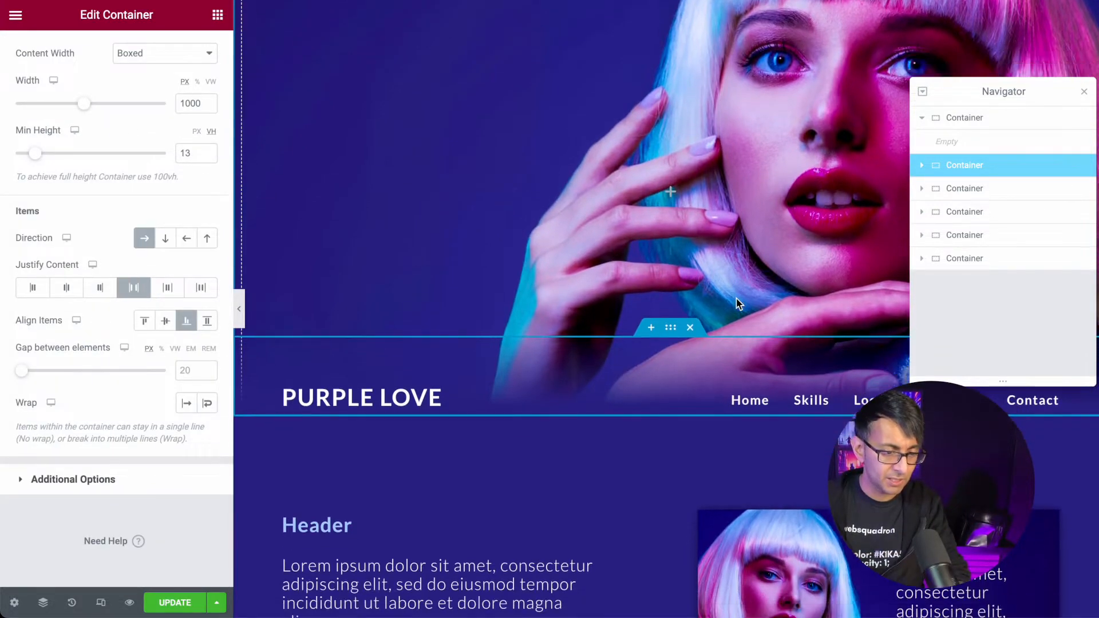
scroll(down, 3)
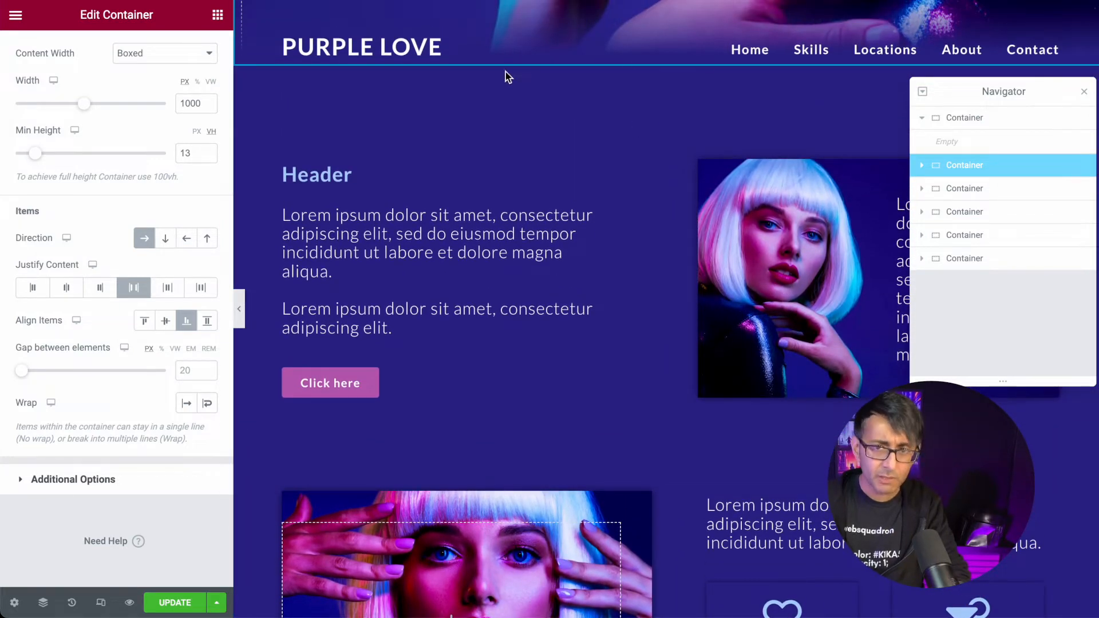
click(357, 49)
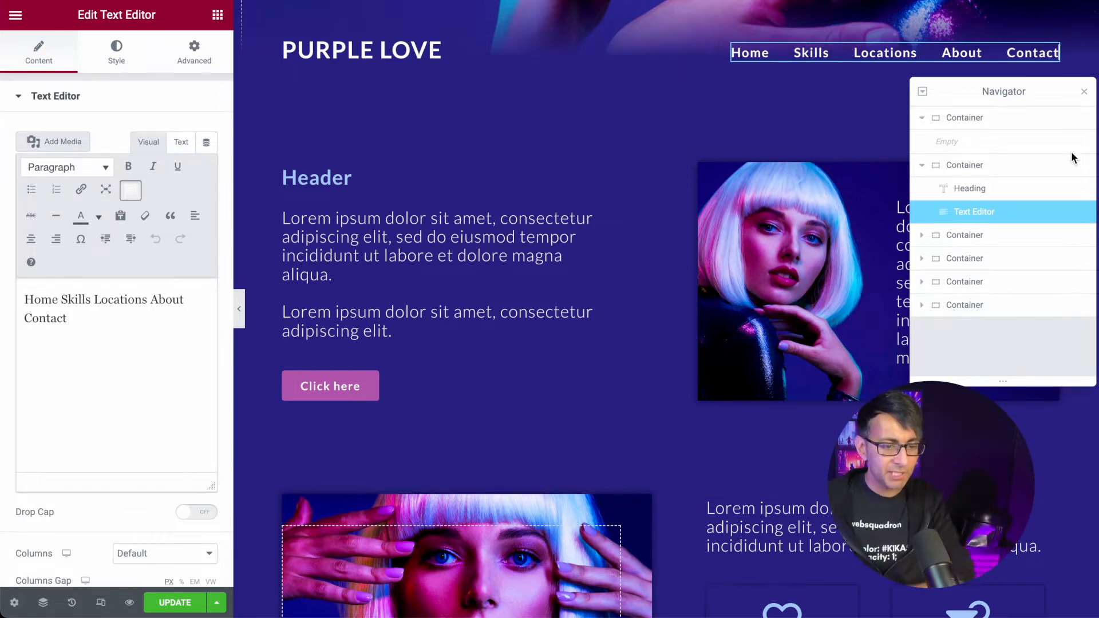
click(964, 165)
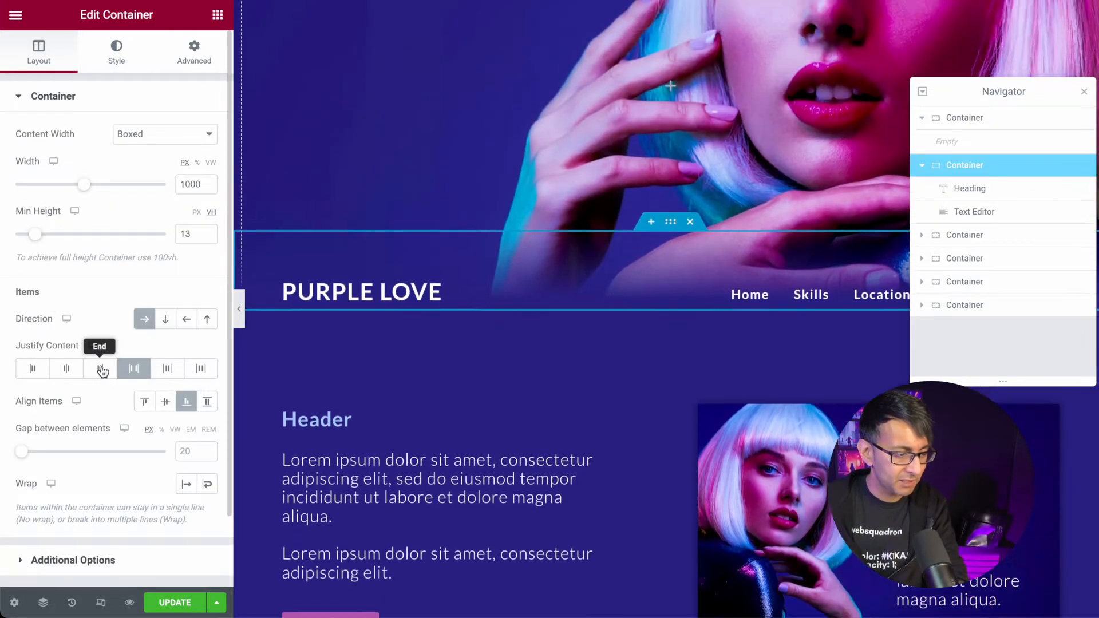
click(133, 369)
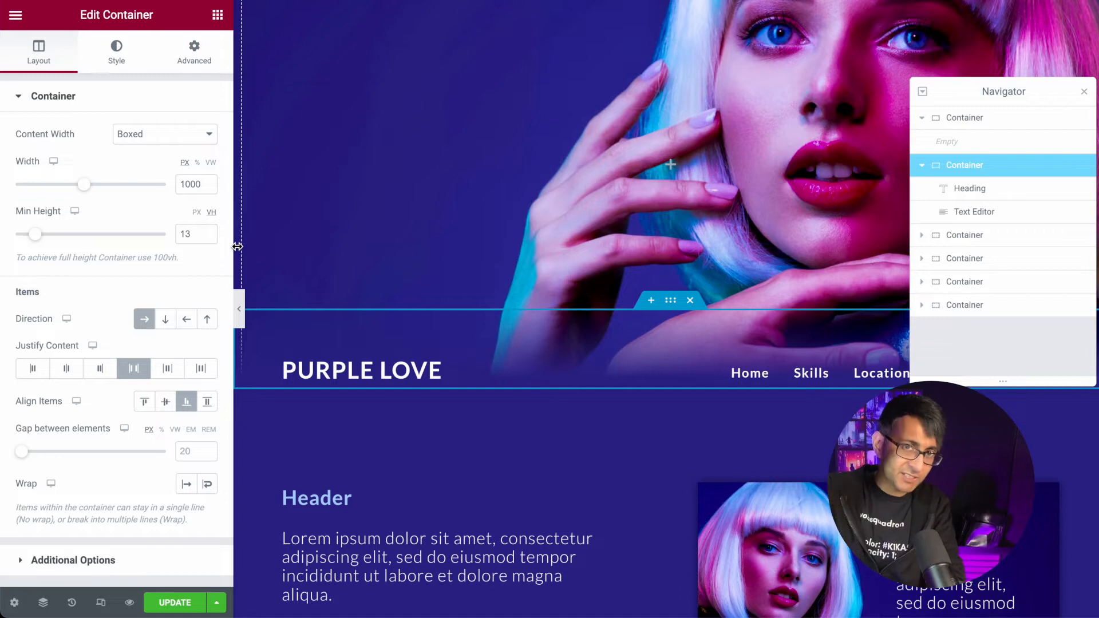
click(196, 233)
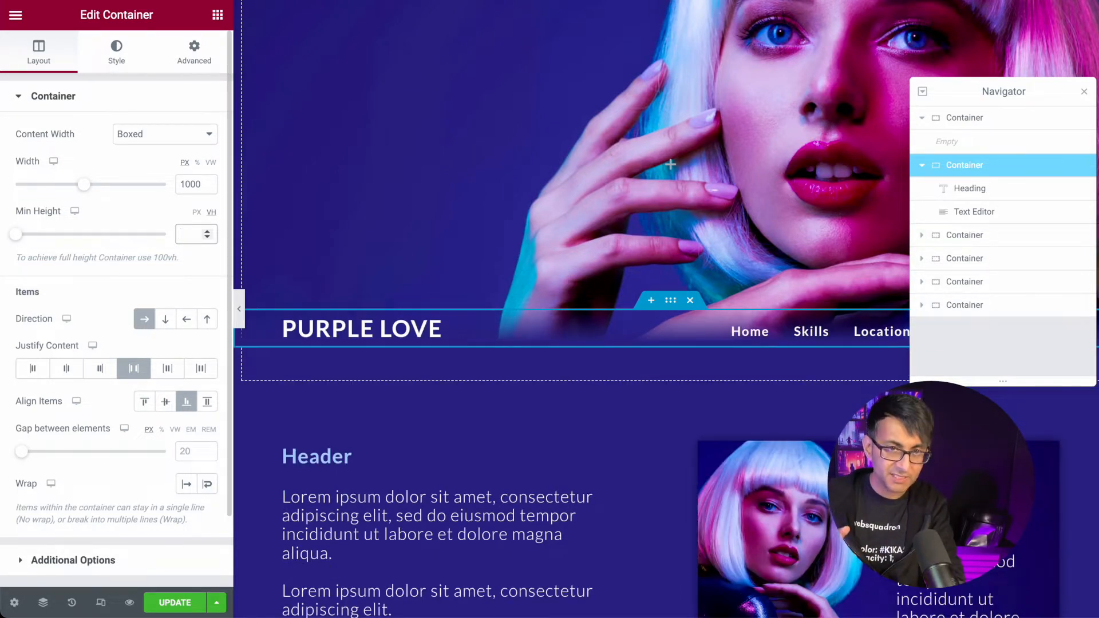
text(13)
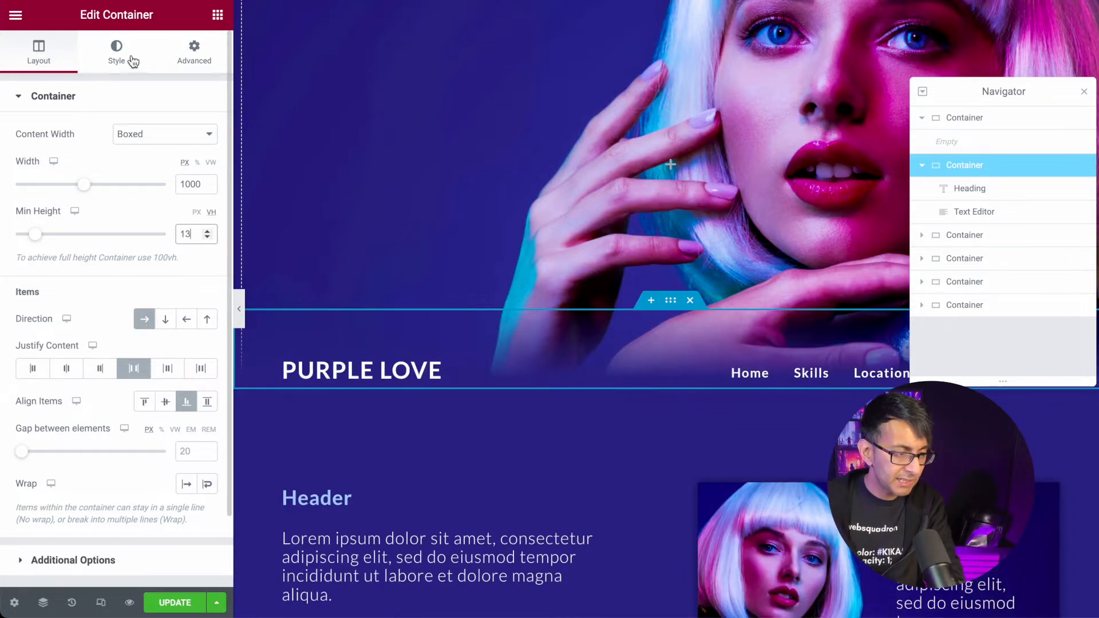
Step: Set a linear 180° gradient background with stop locations 0 and 85 on the bar
click(115, 53)
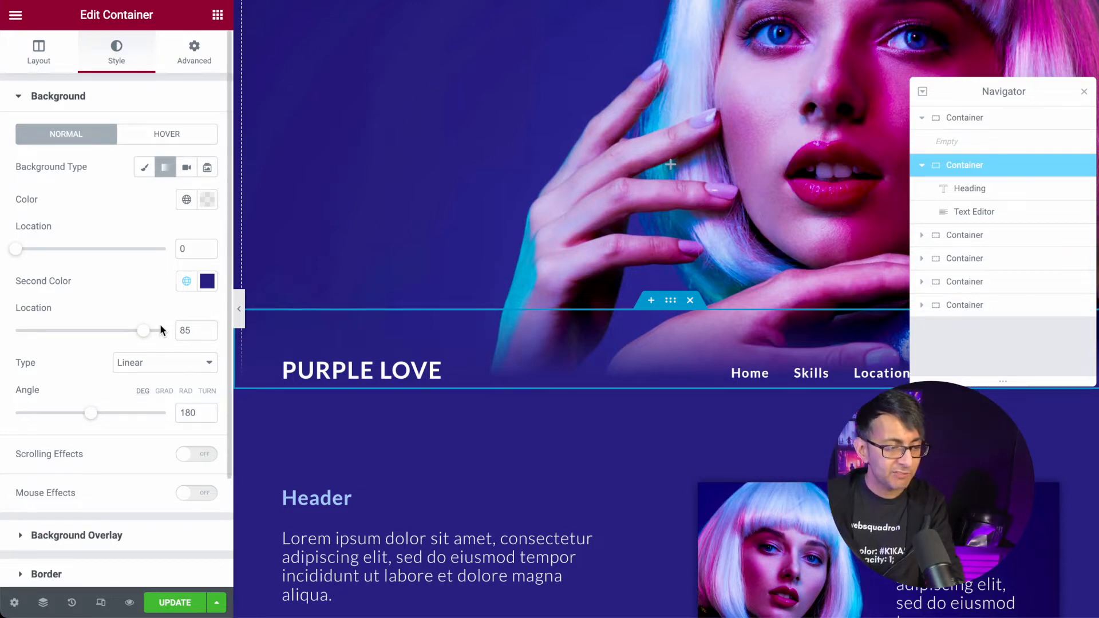
mouse_move(168, 424)
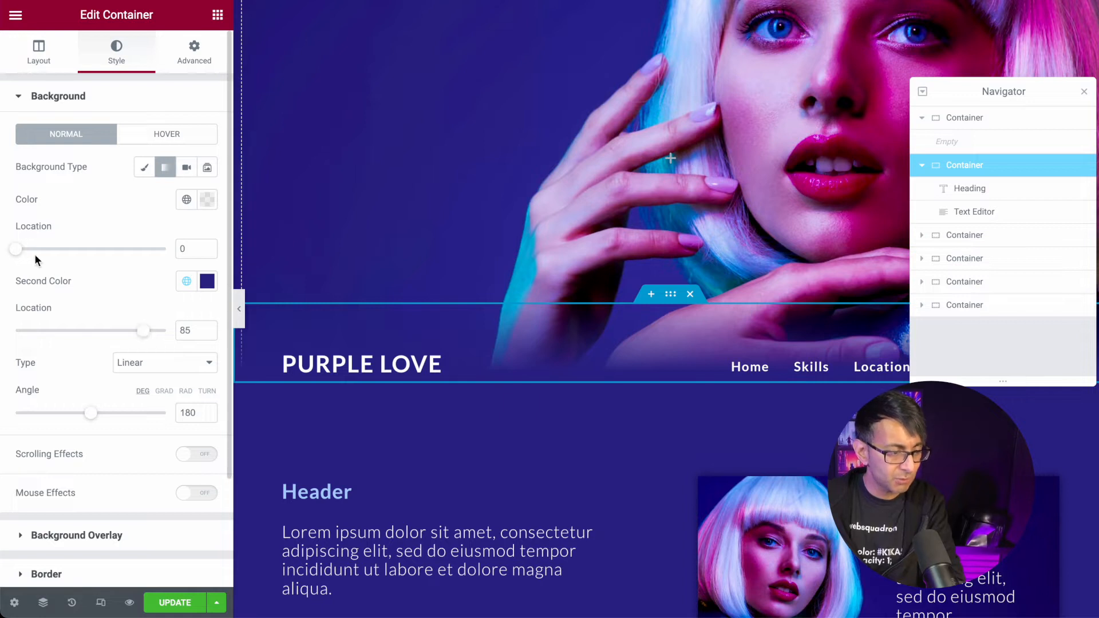
drag(15, 248, 122, 248)
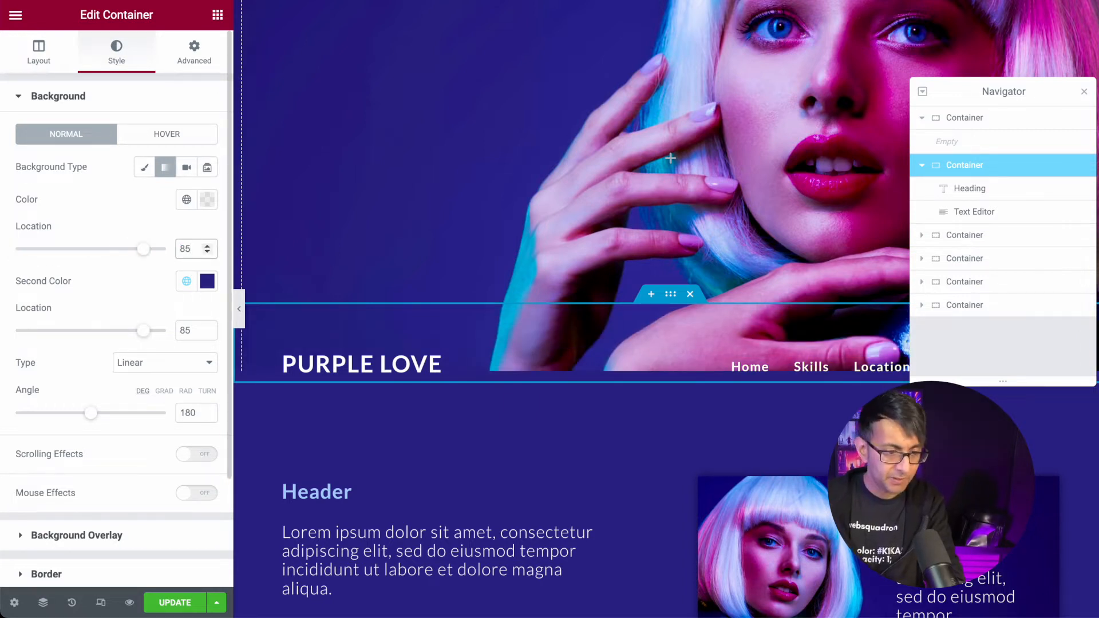
drag(144, 330, 77, 330)
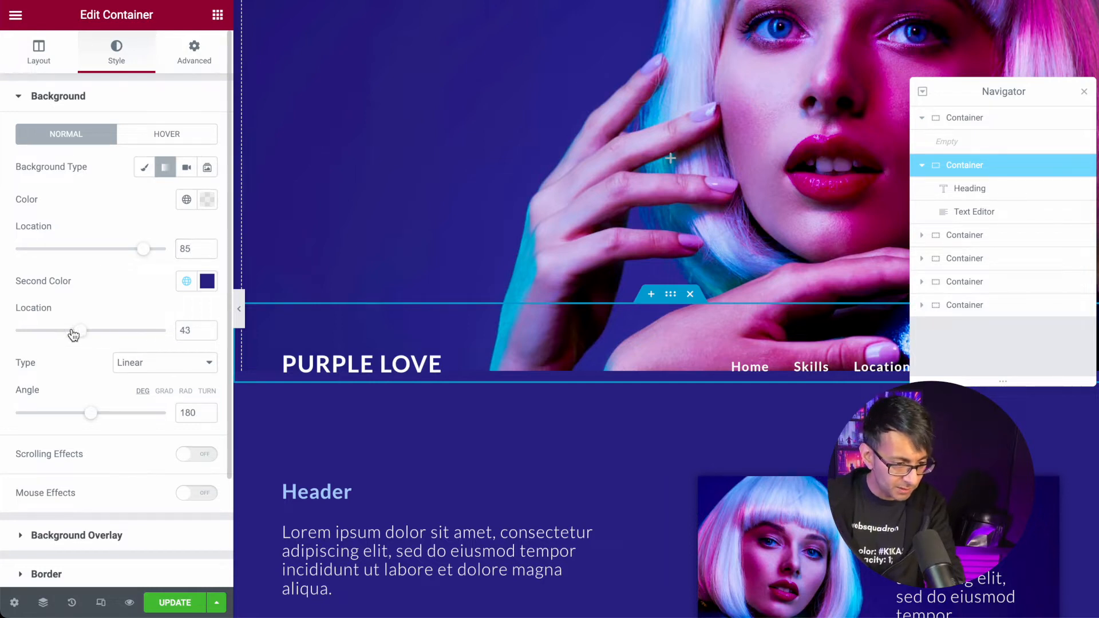
drag(77, 330, 154, 330)
text(50)
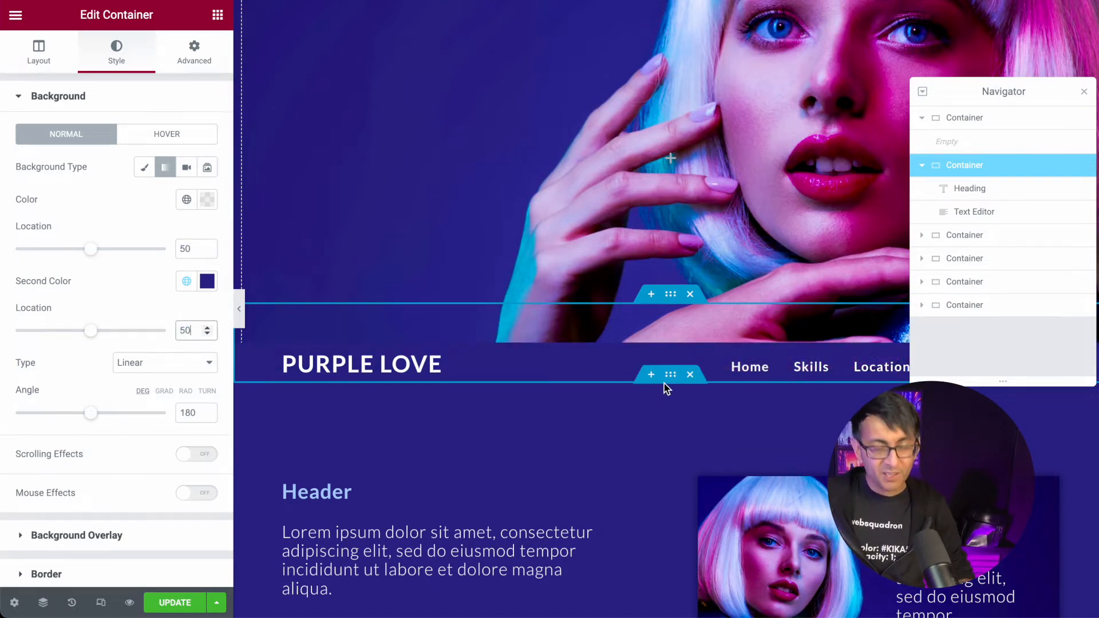
click(189, 249)
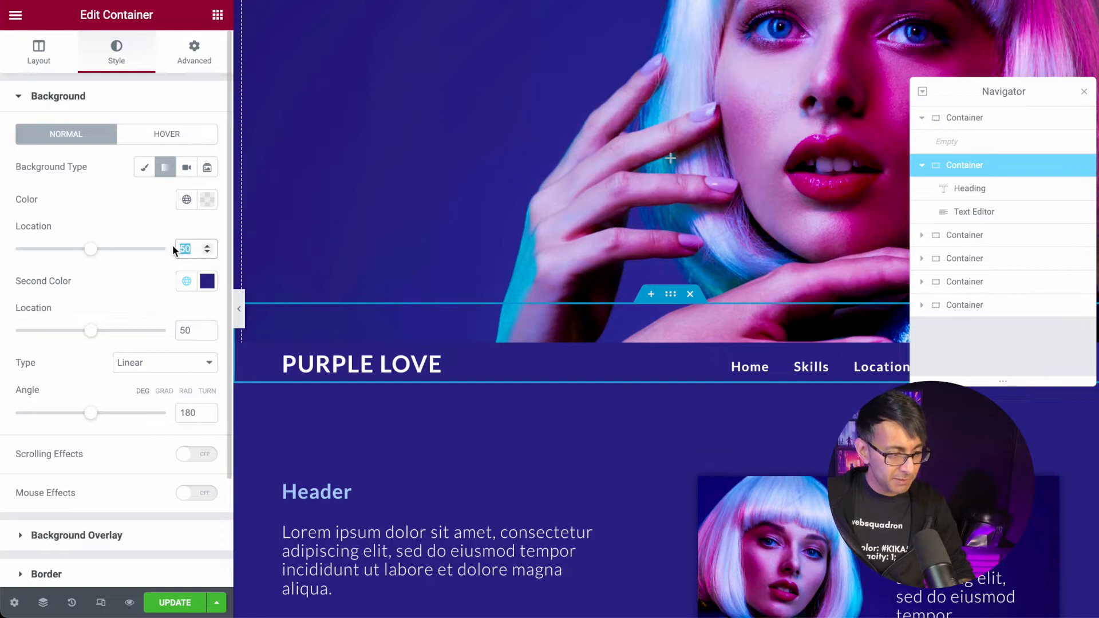
drag(91, 249, 14, 248)
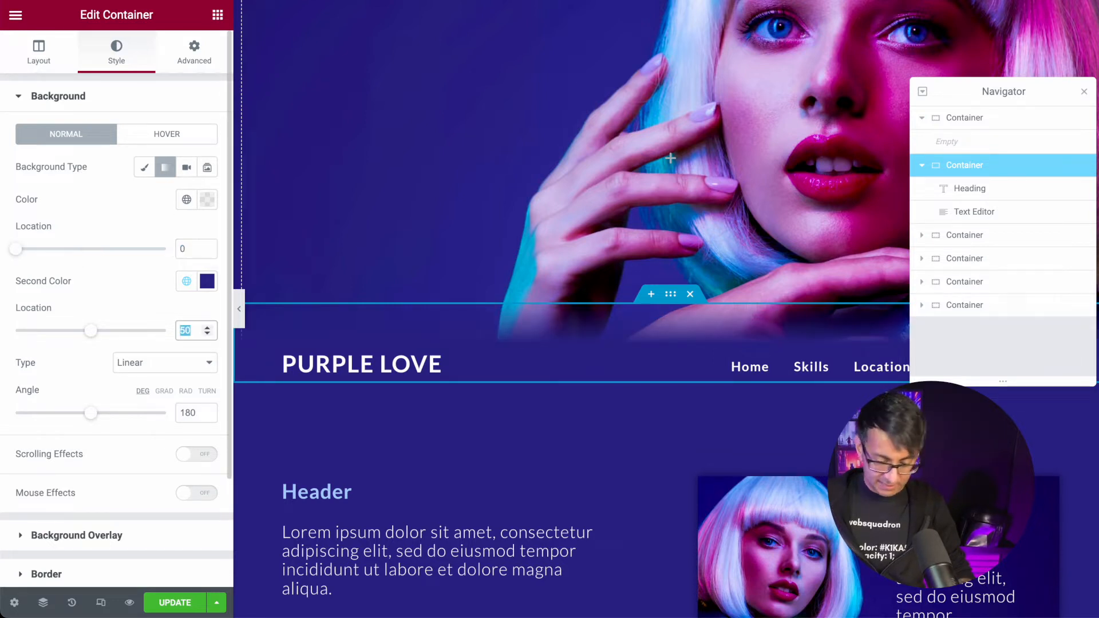
drag(90, 330, 144, 330)
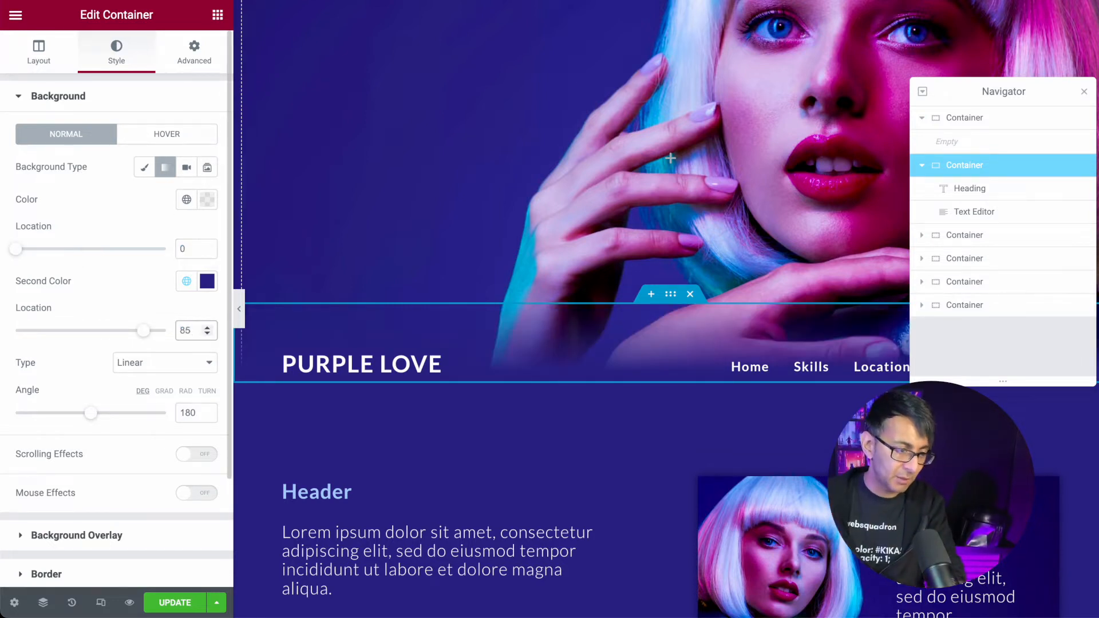
click(194, 52)
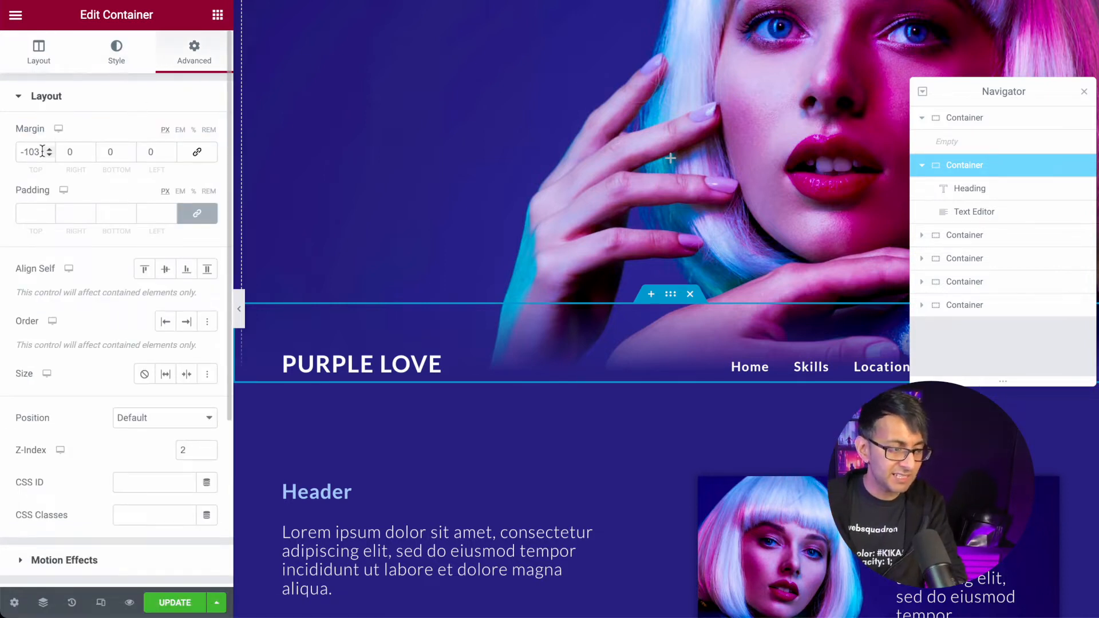
triple_click(29, 152)
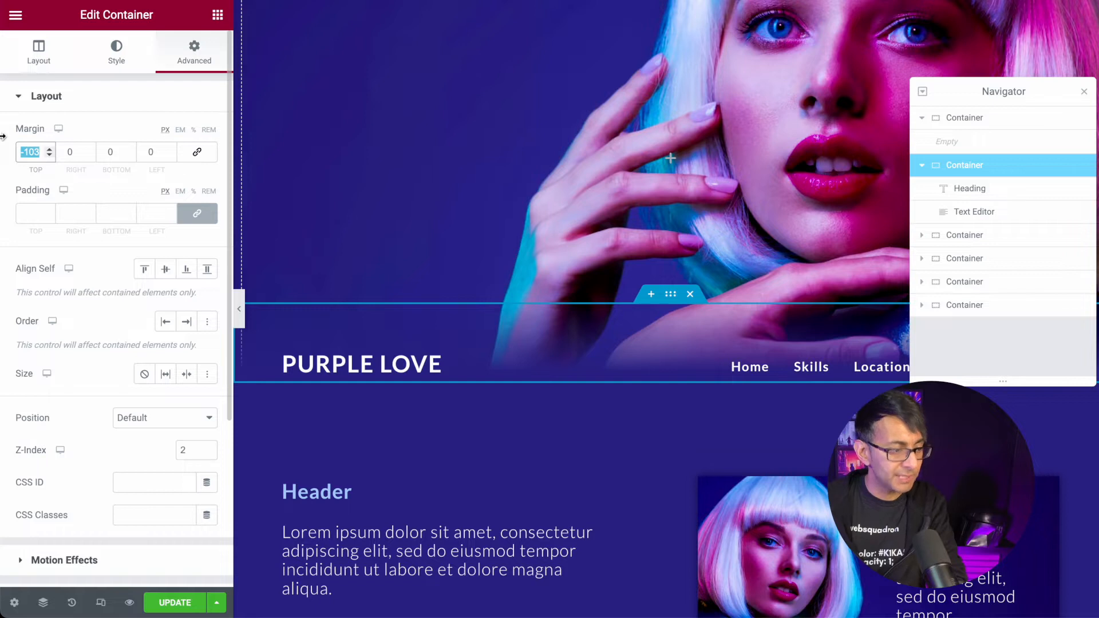
text(0)
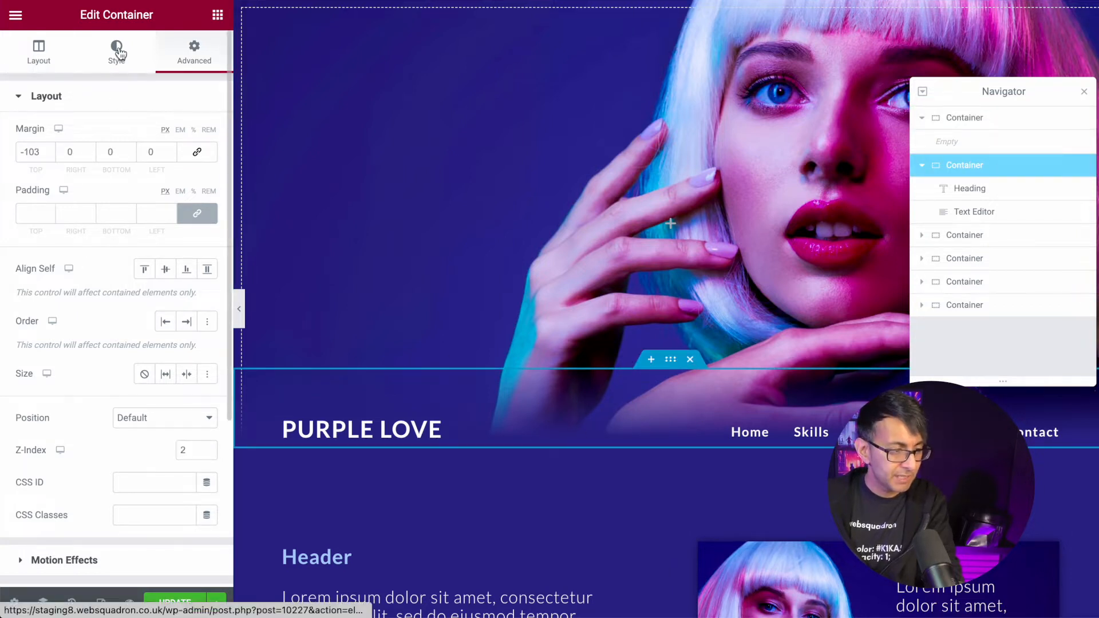
Step: Switch the bar's Background Type between Gradient and Classic, leaving it on Classic
click(116, 51)
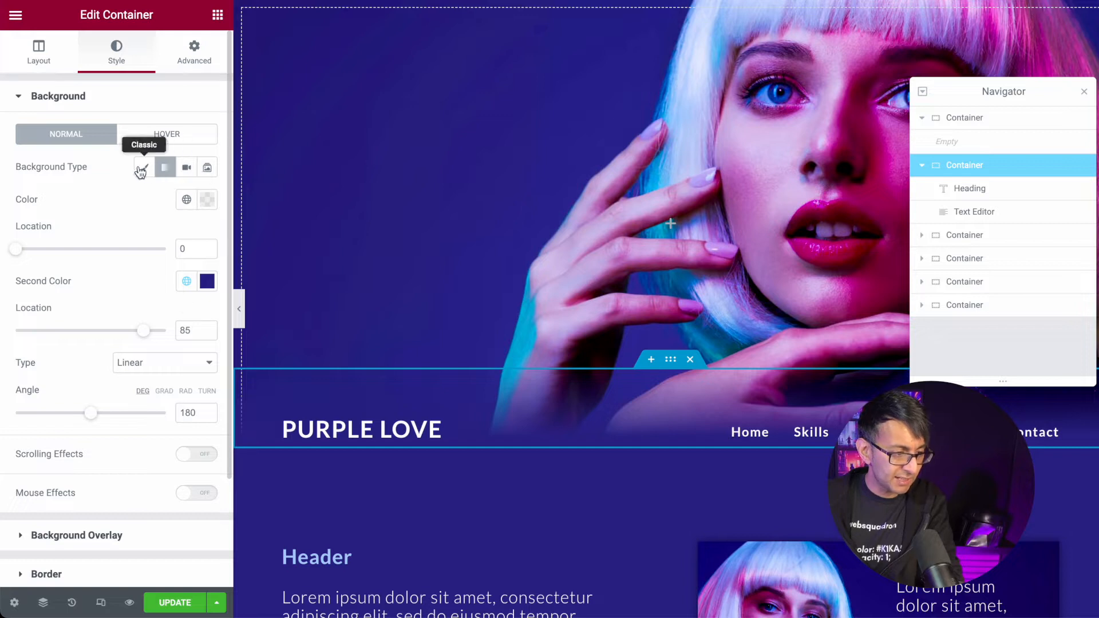
click(143, 167)
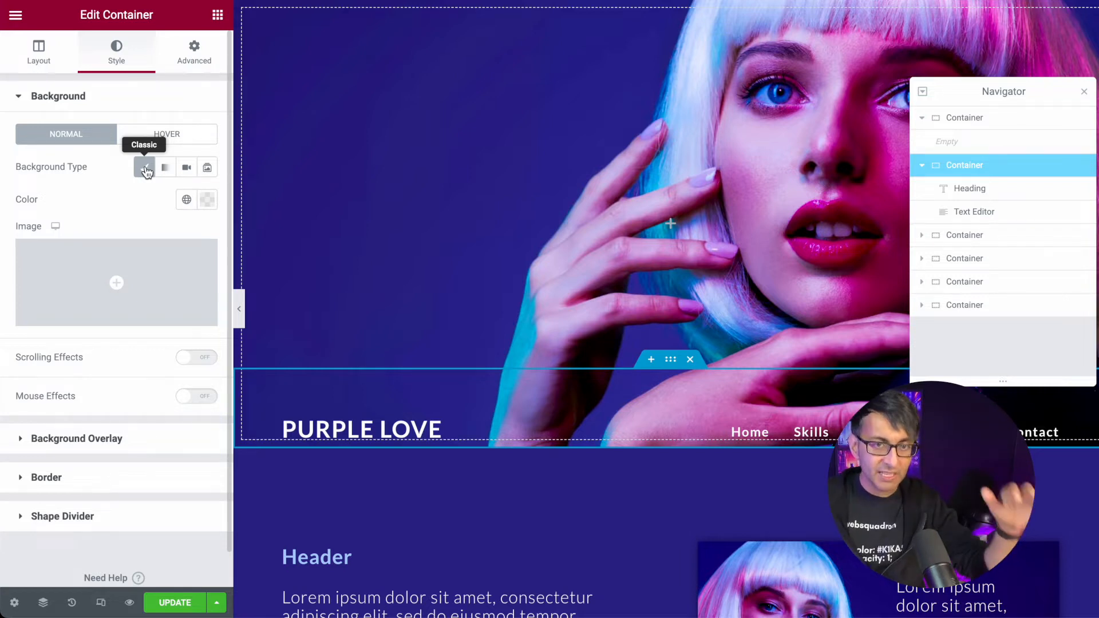
click(164, 166)
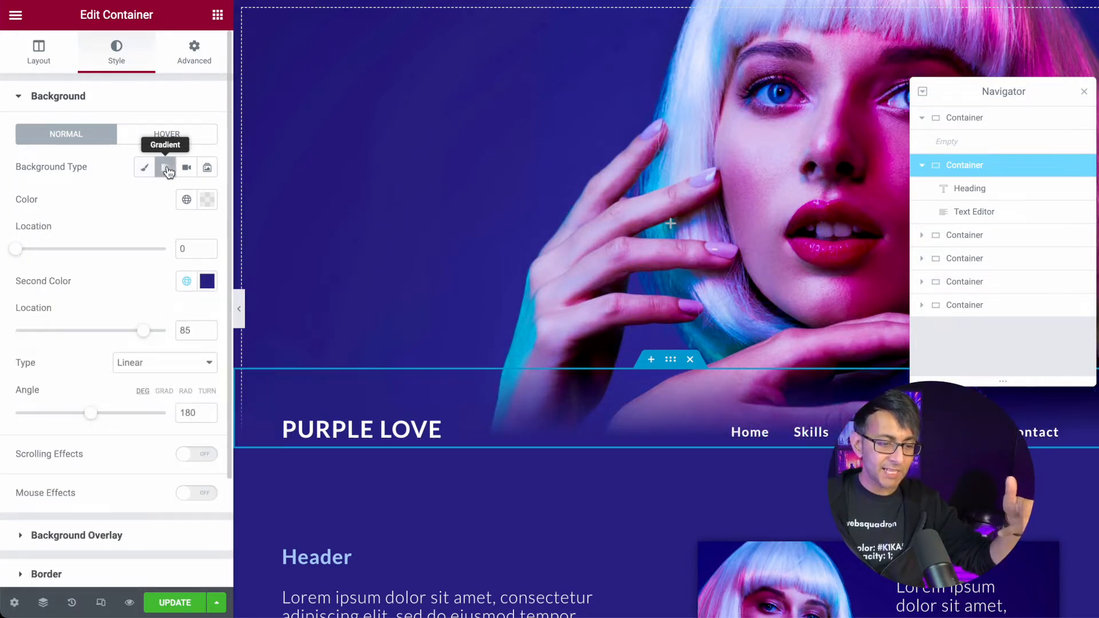
click(145, 166)
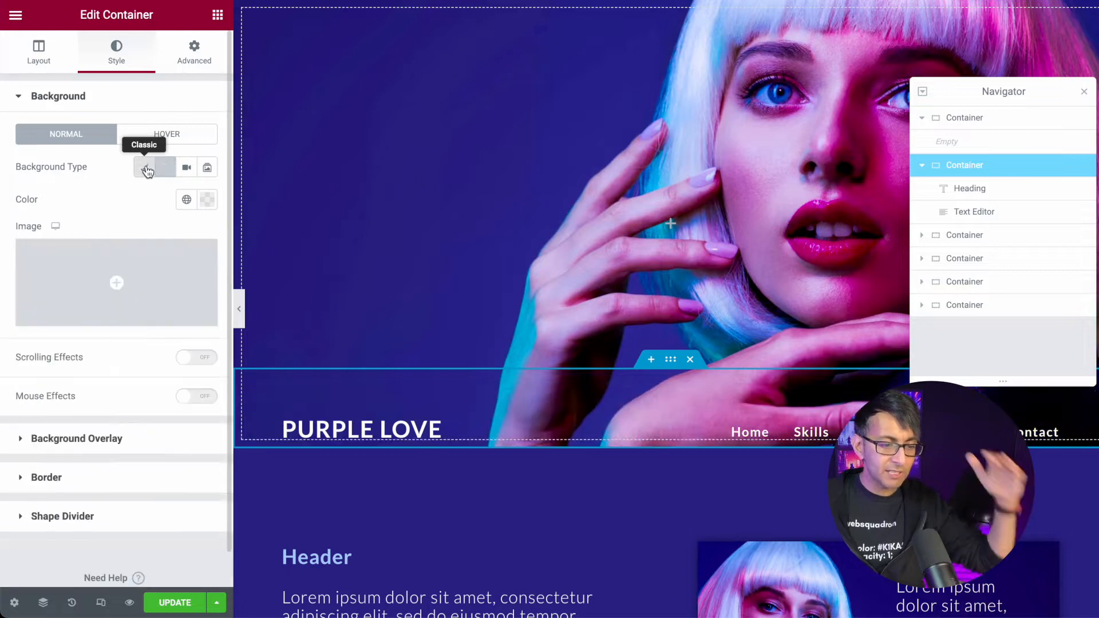
Step: Collapse the editing panel to preview the page, then bring it back
click(144, 167)
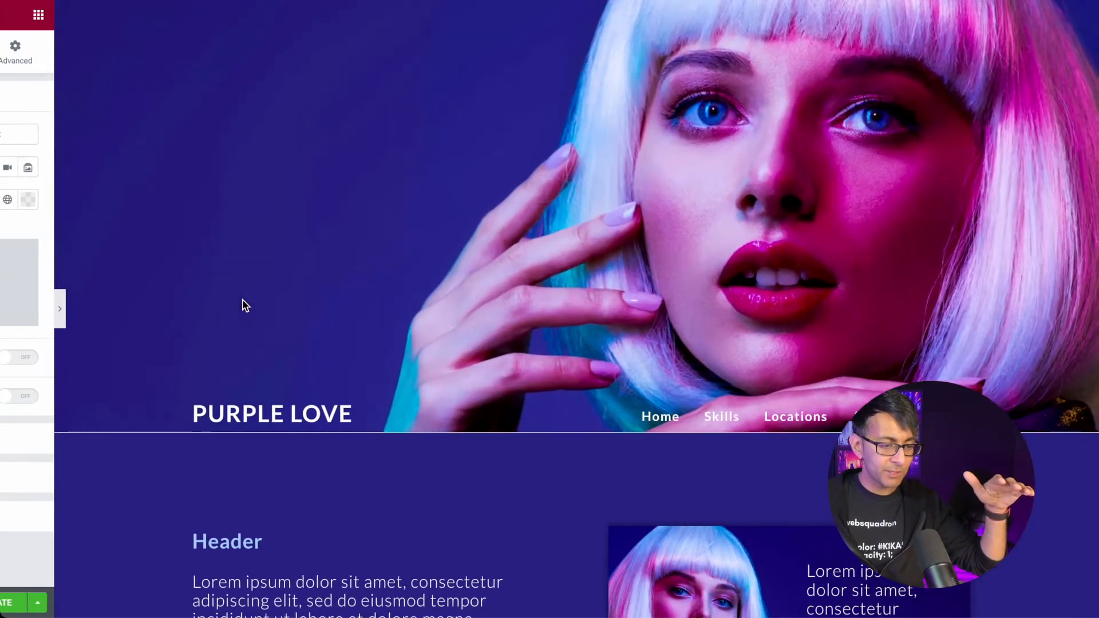
click(60, 308)
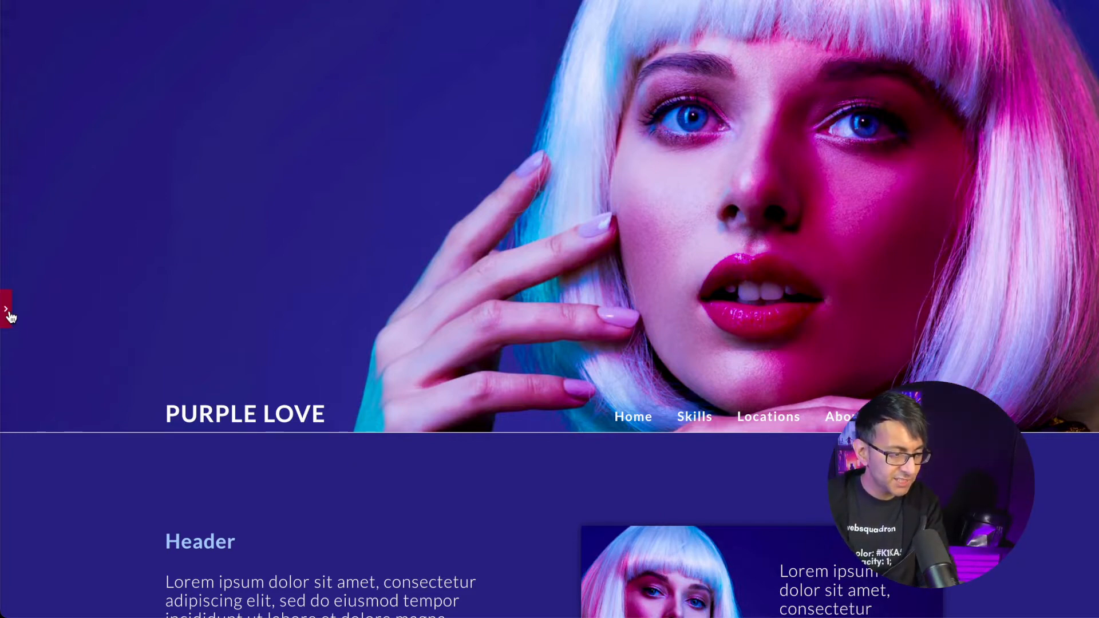
click(7, 308)
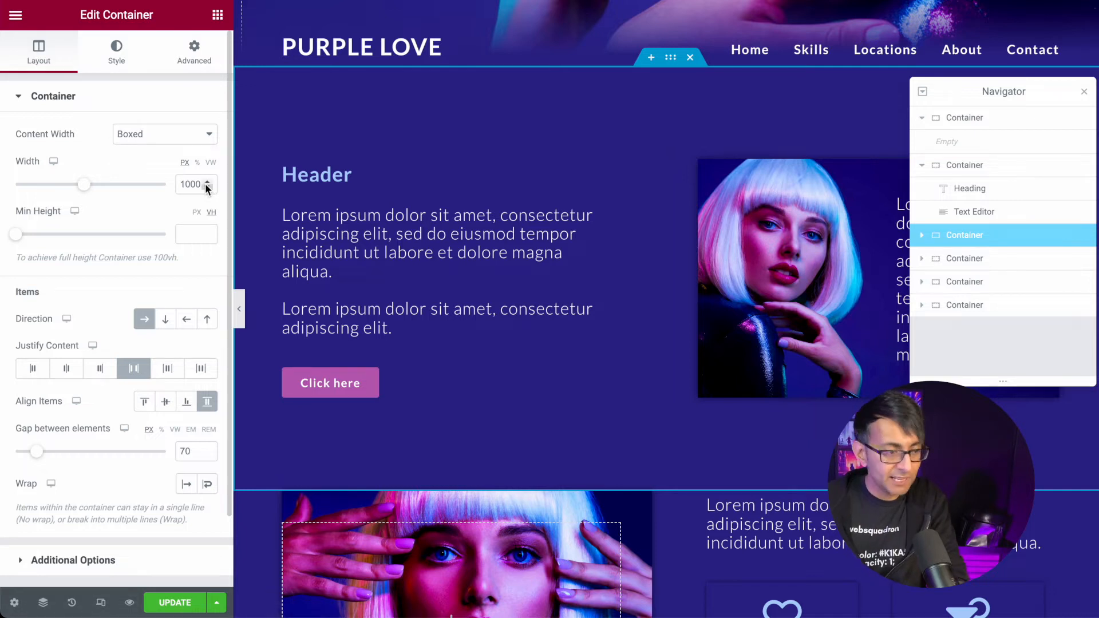
mouse_move(156, 338)
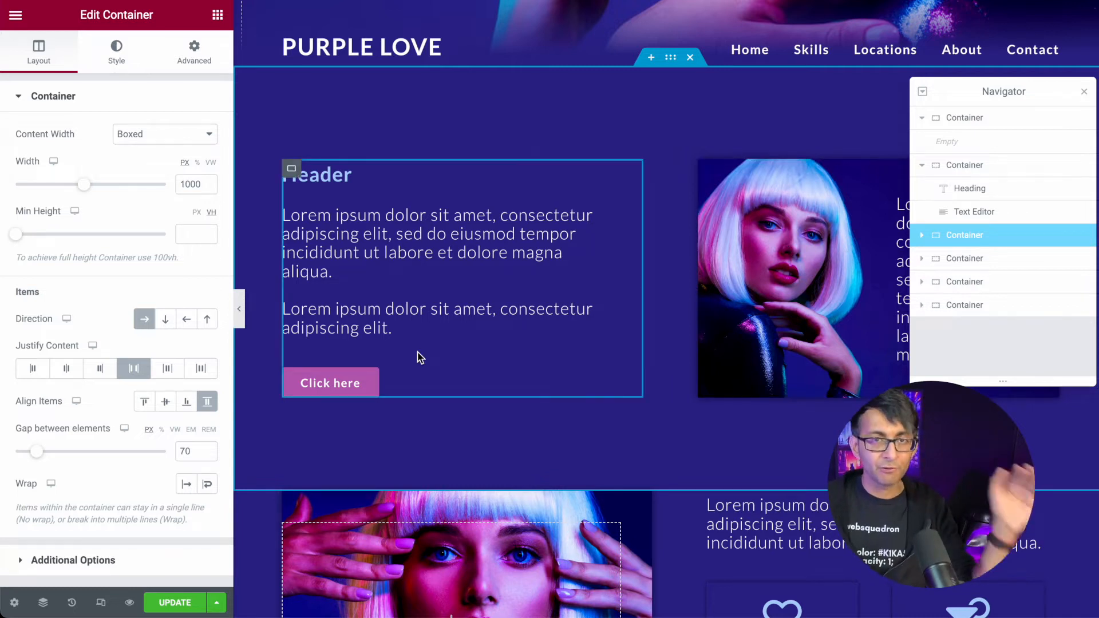
Step: Try Column direction on the content row, then return it to Row
click(165, 319)
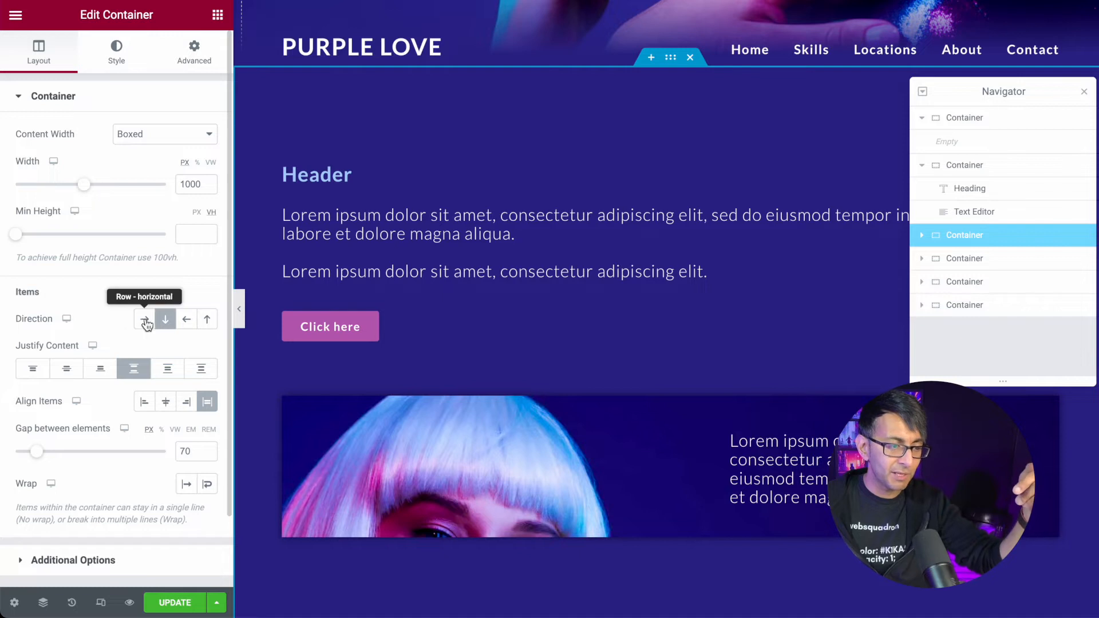
click(143, 319)
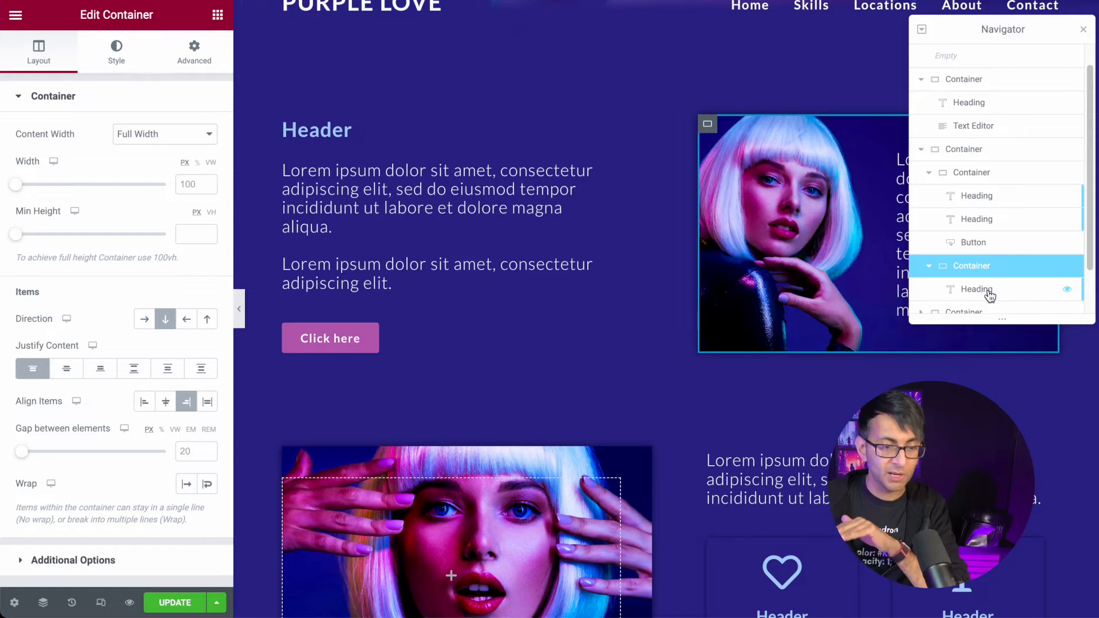
Step: Select the picture card and review its background image and border settings
click(974, 289)
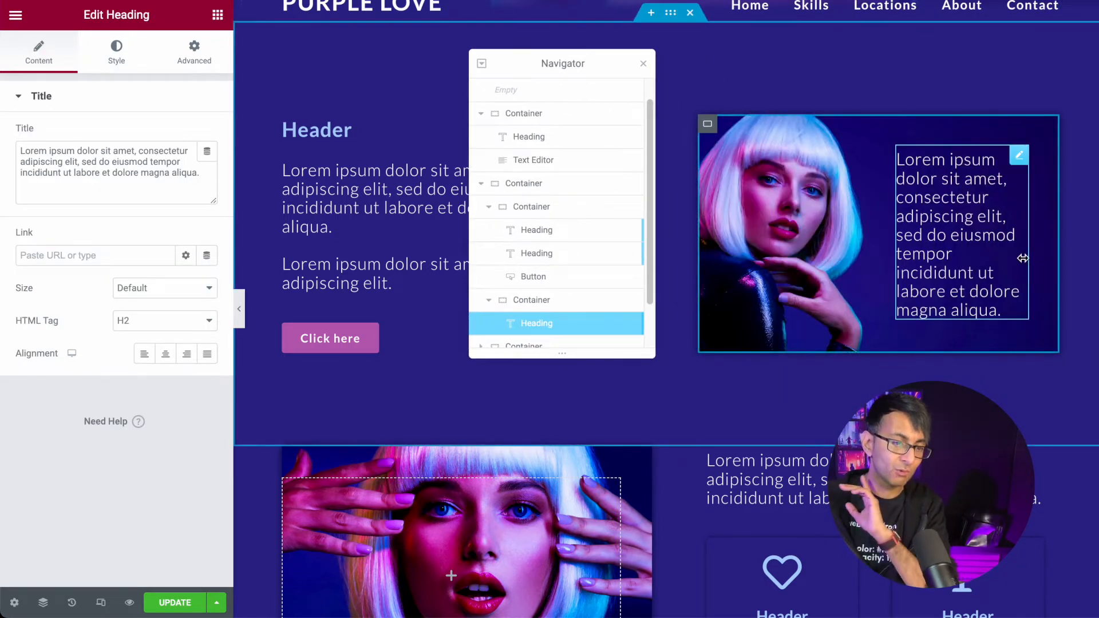
click(707, 125)
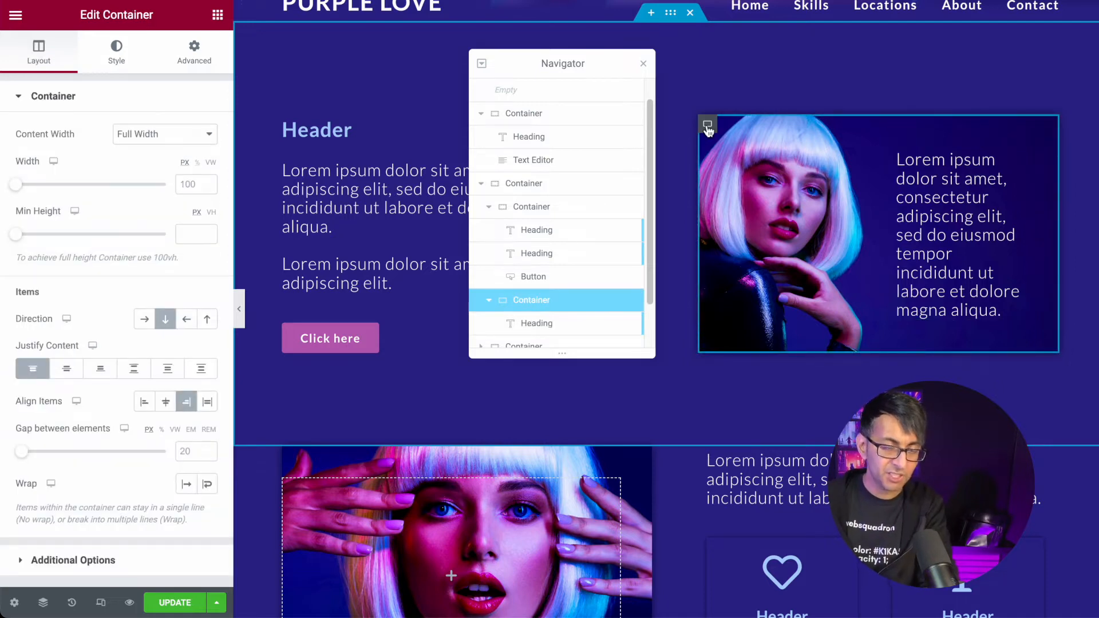
click(116, 52)
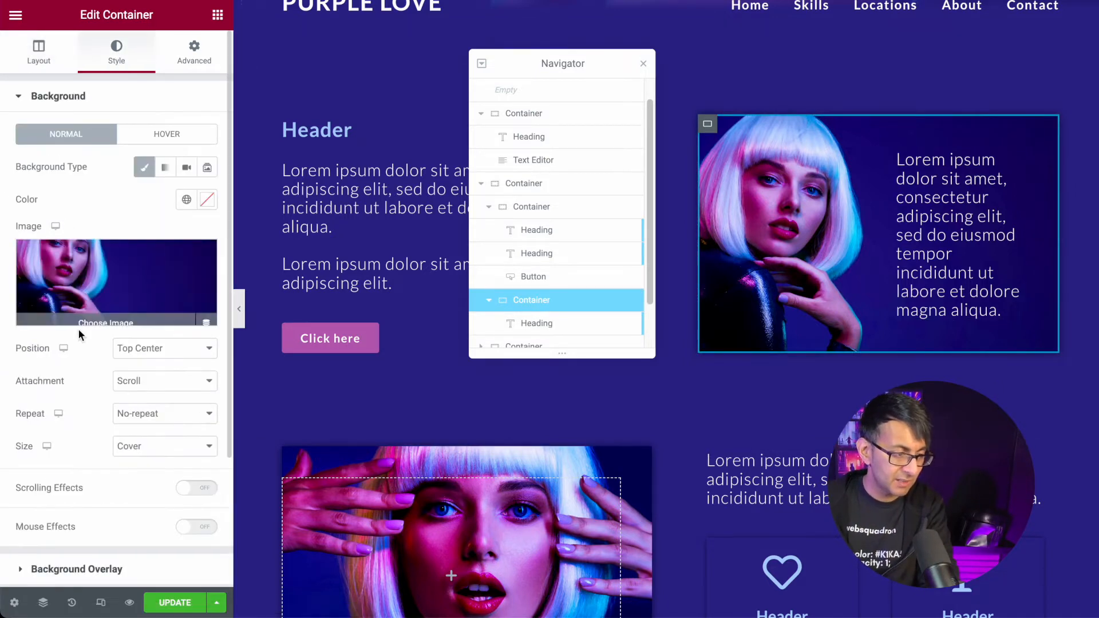
click(57, 96)
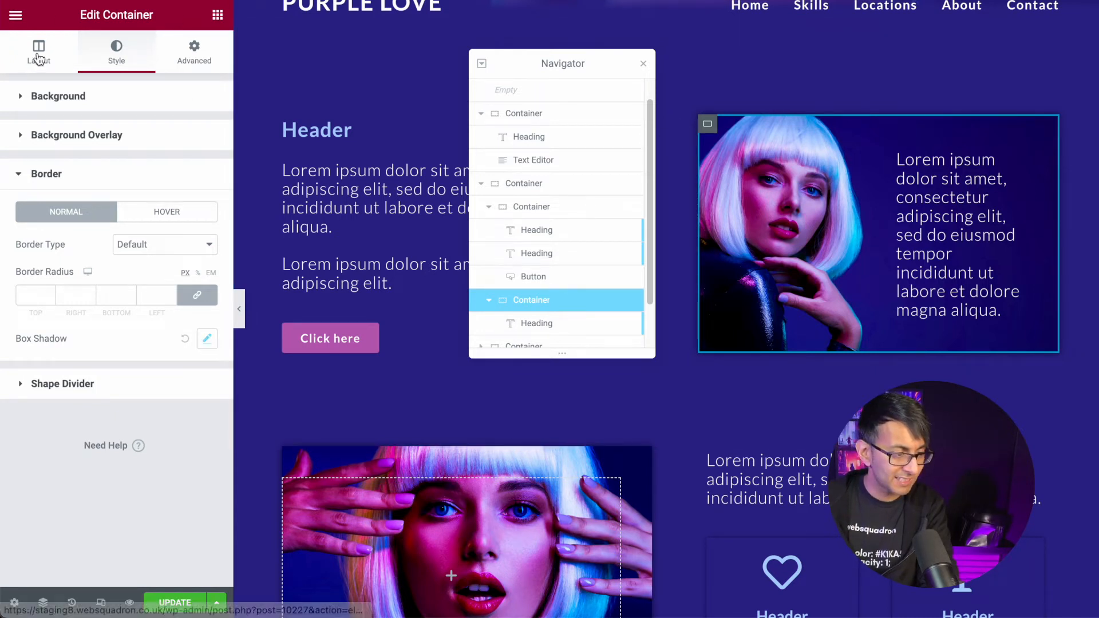
click(39, 51)
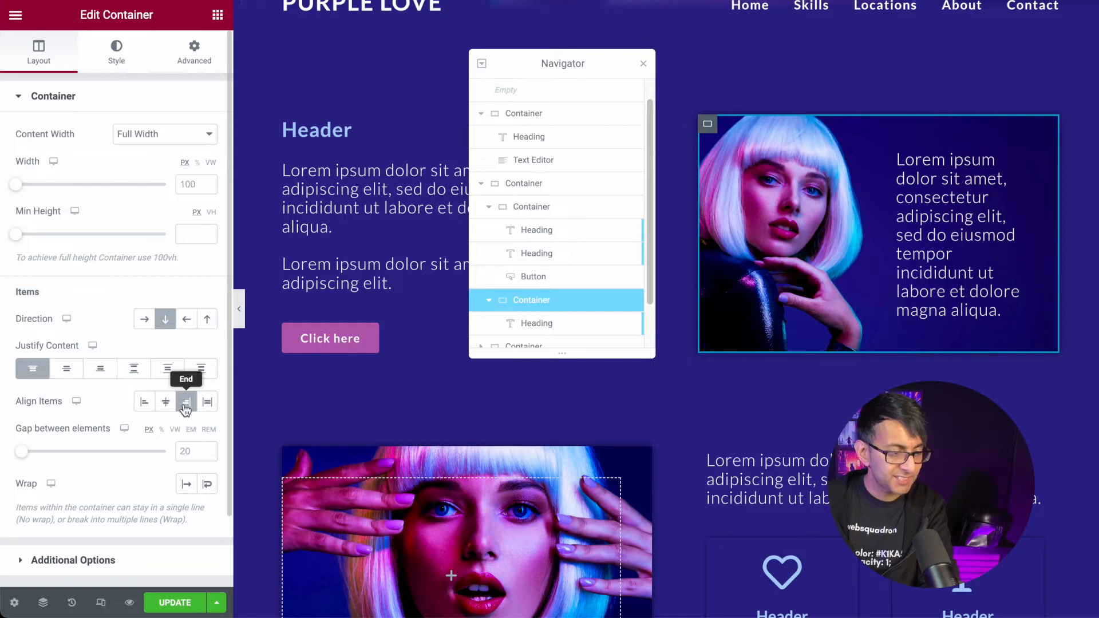
Step: Try the card's Align Items options, moving the paragraph to the right side
click(144, 401)
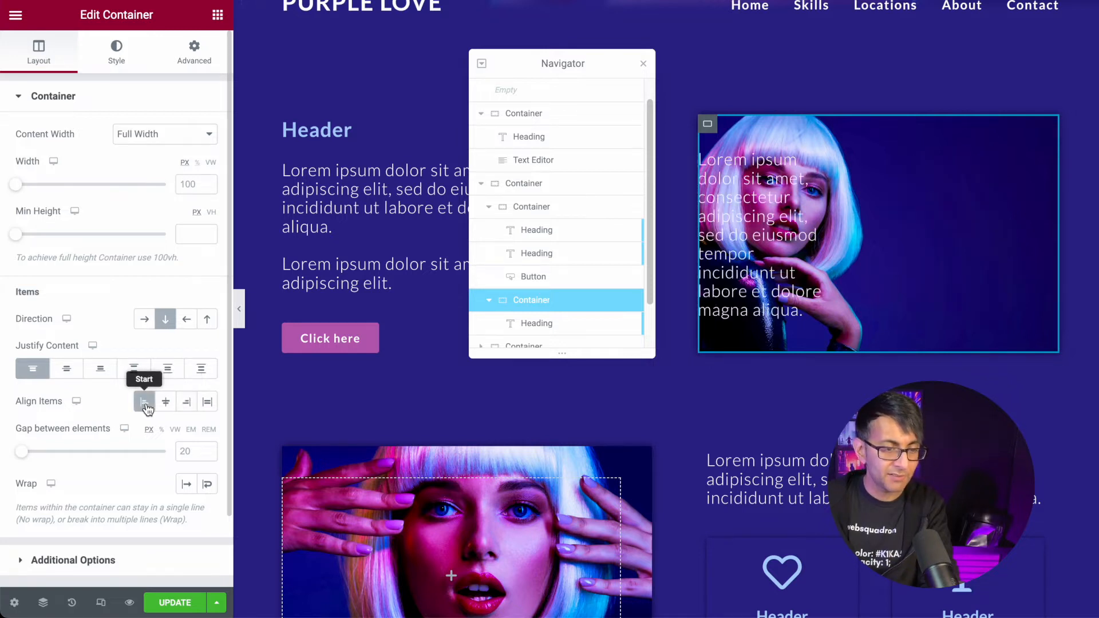
click(166, 402)
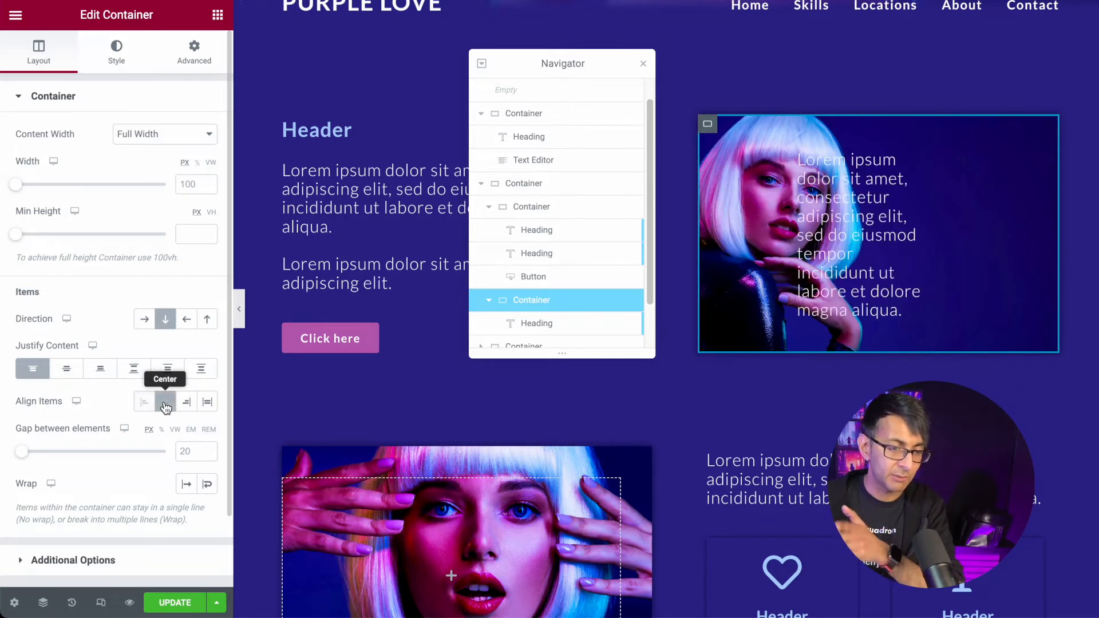
click(165, 402)
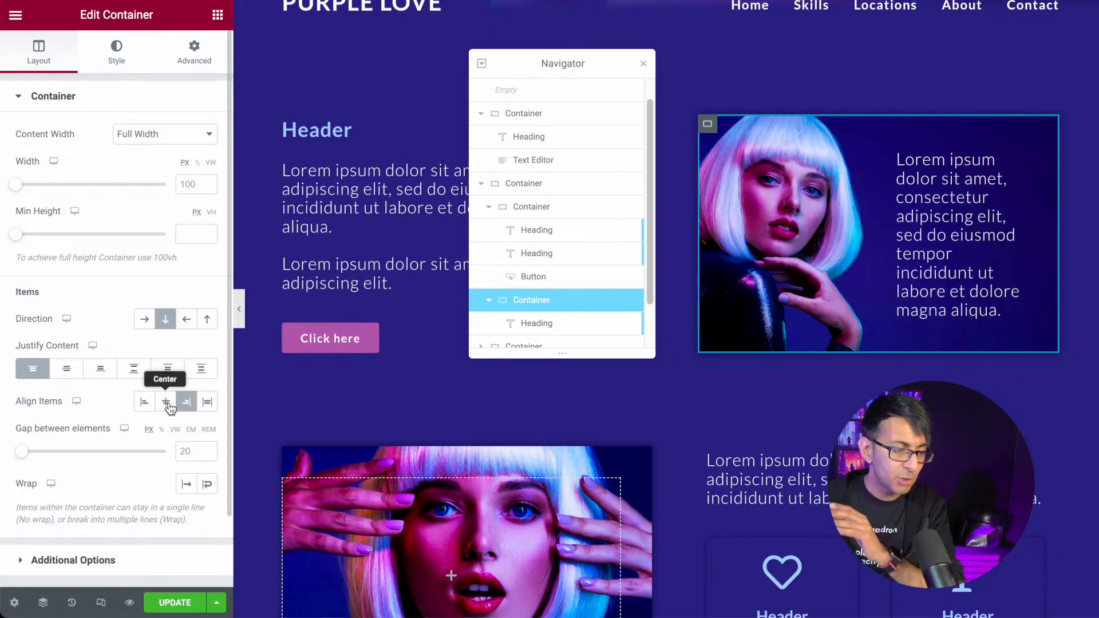
click(185, 400)
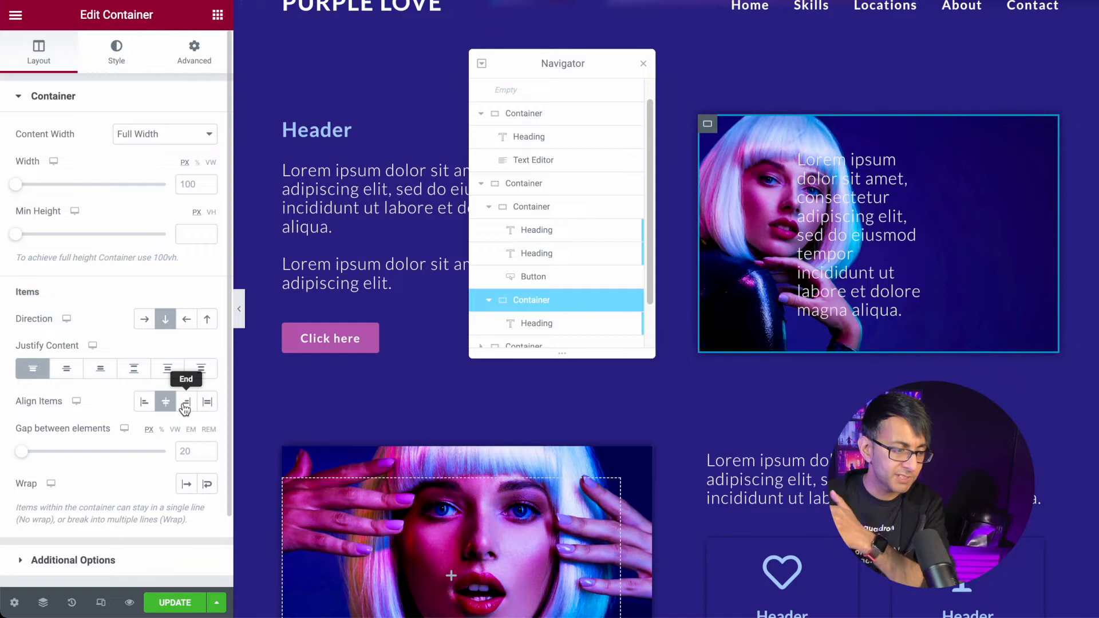
click(194, 52)
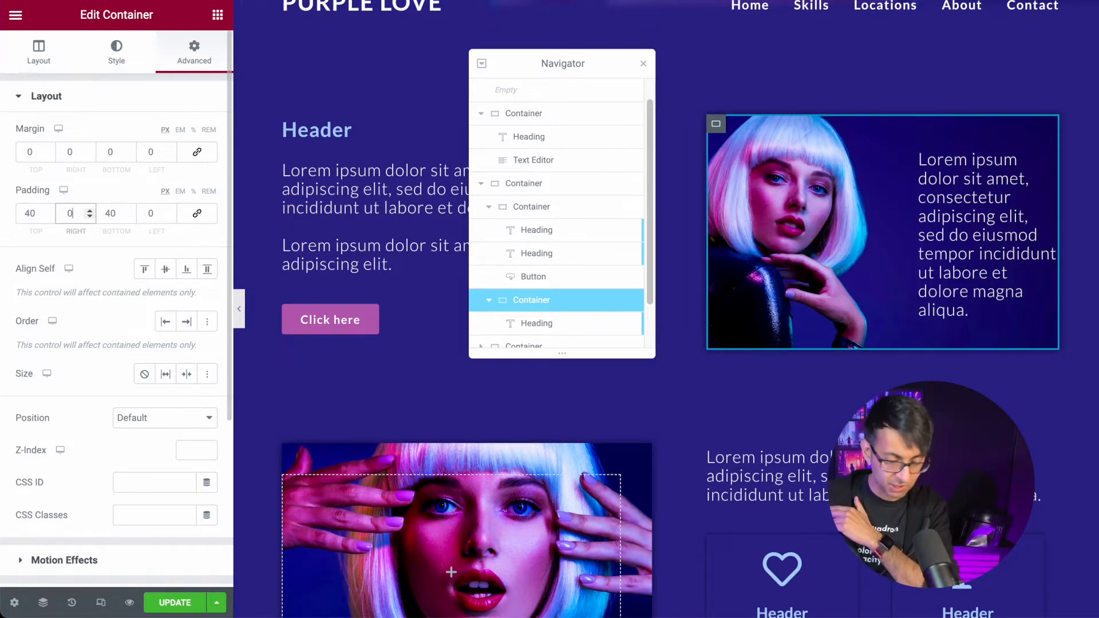
Step: Give the card 40 px right padding, close Navigator, and reselect the portrait card
text(40)
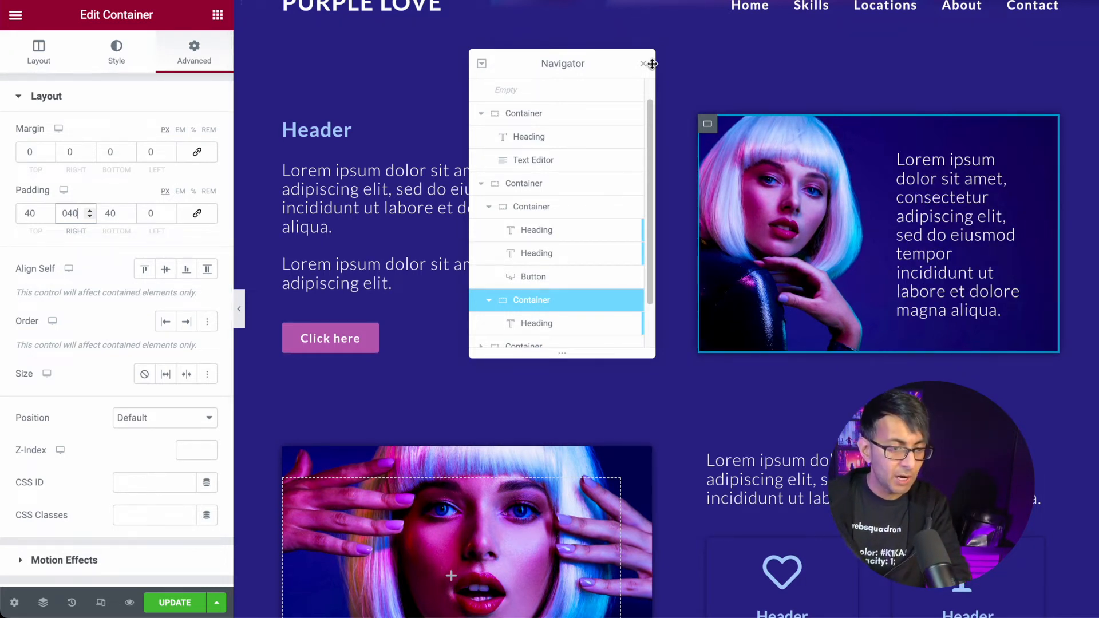
click(642, 64)
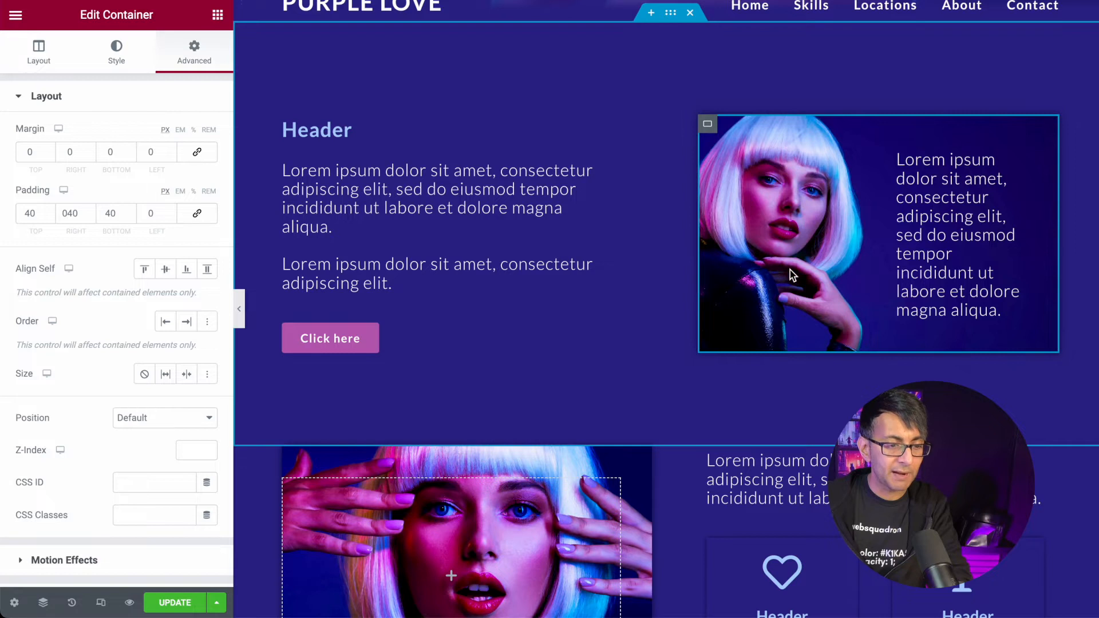
mouse_move(796, 268)
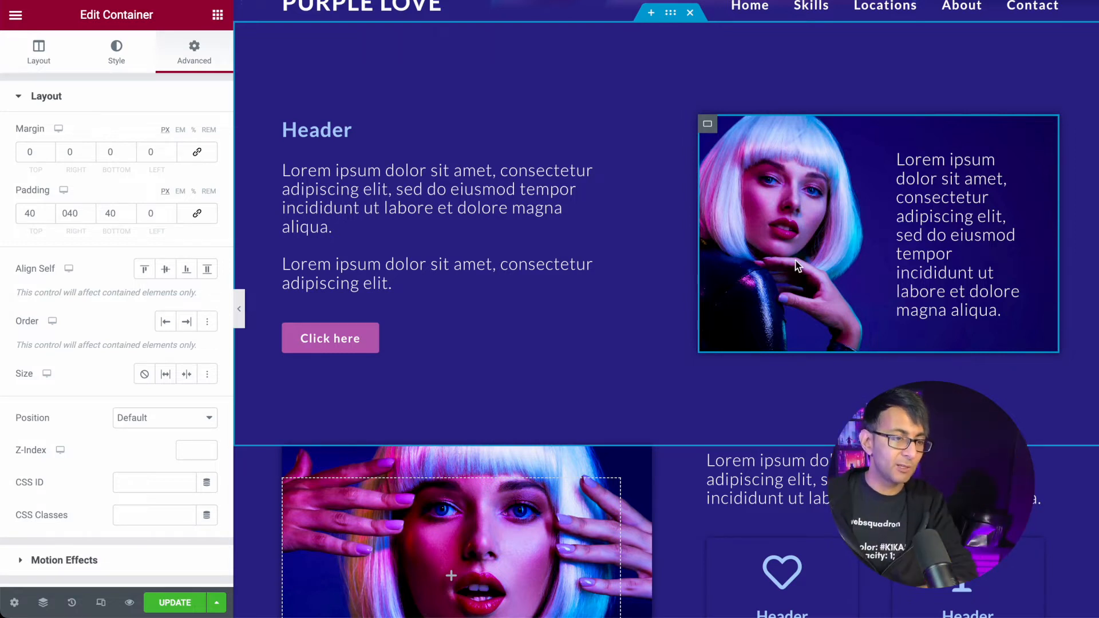
click(38, 51)
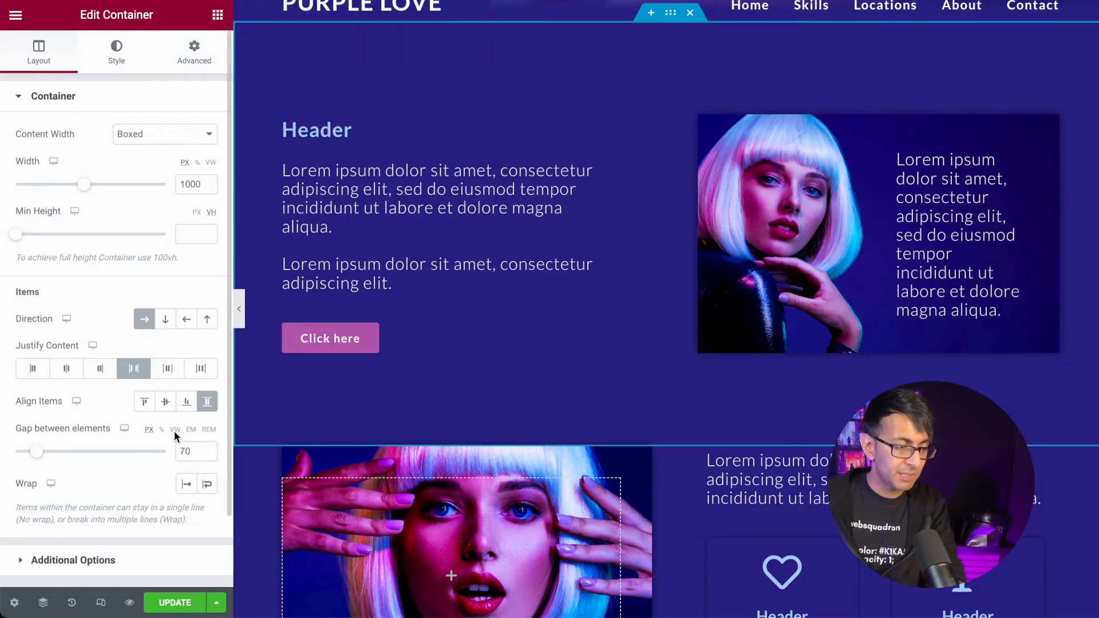
mouse_move(144, 400)
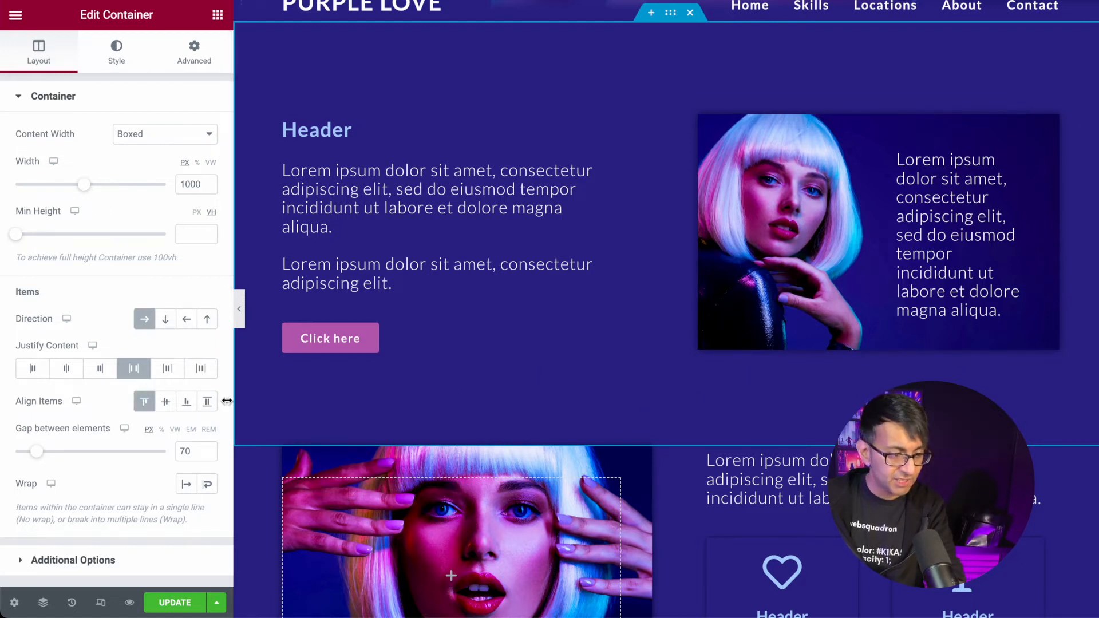
click(207, 401)
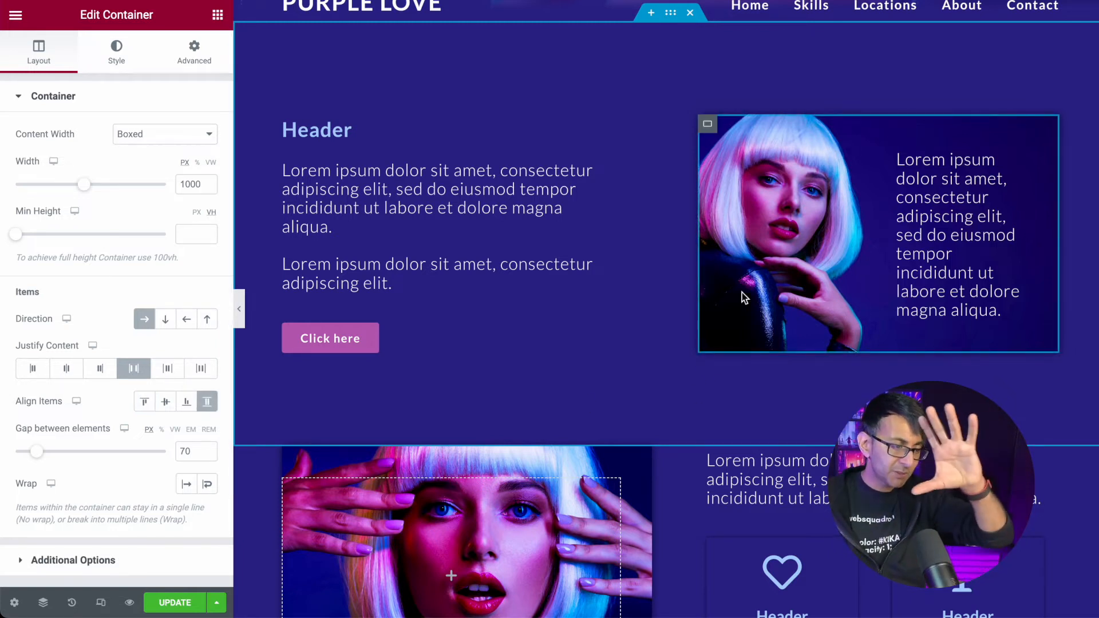
click(434, 203)
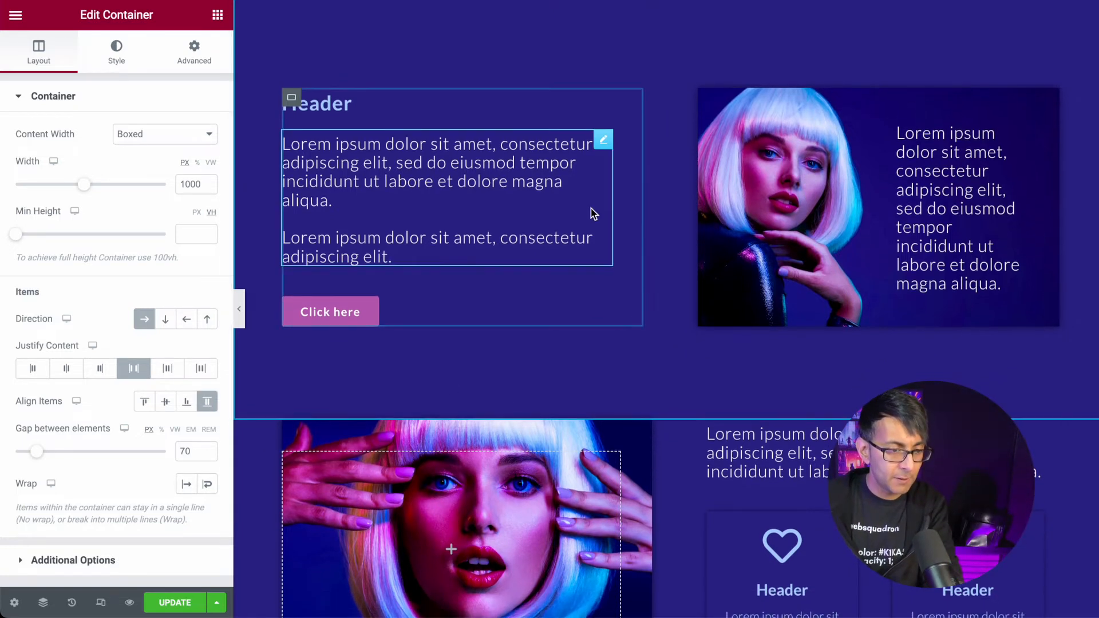
click(194, 51)
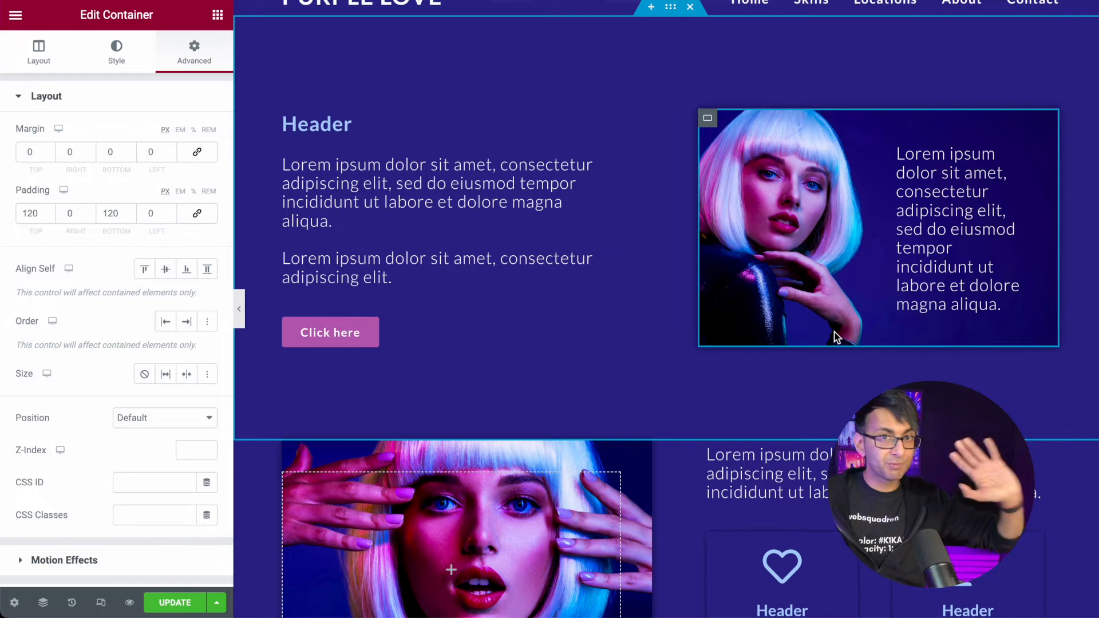
scroll(down, 3)
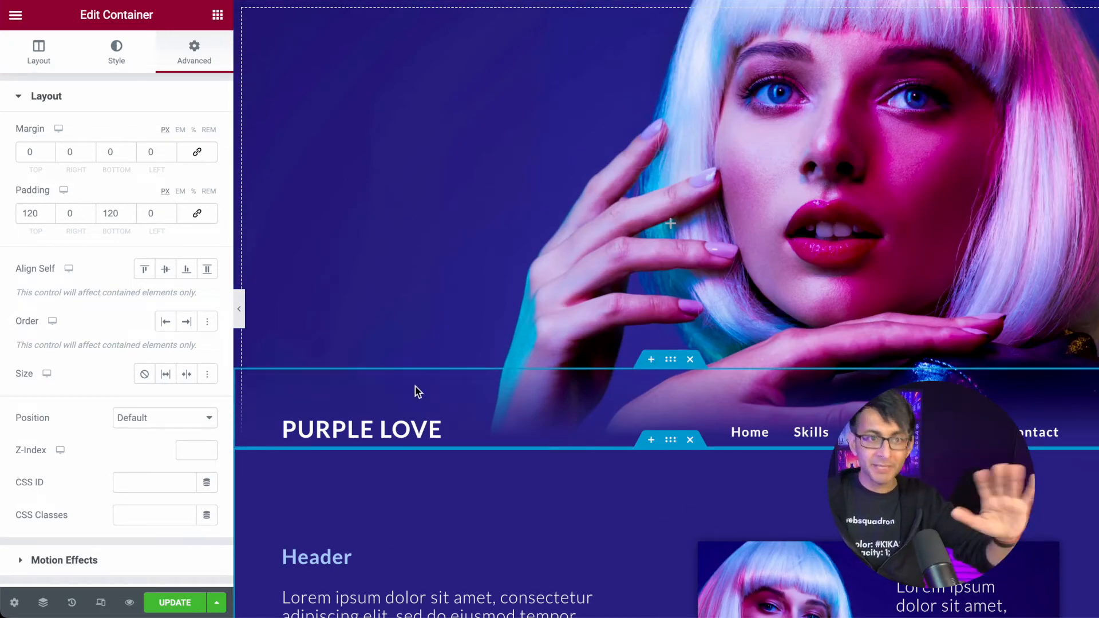
scroll(down, 3)
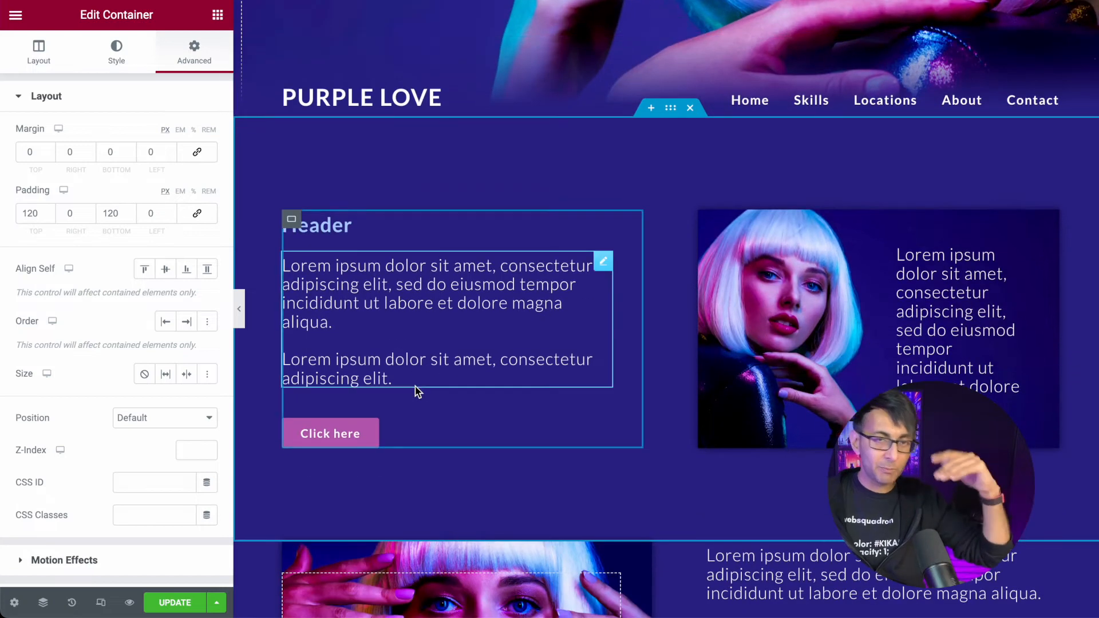
scroll(down, 3)
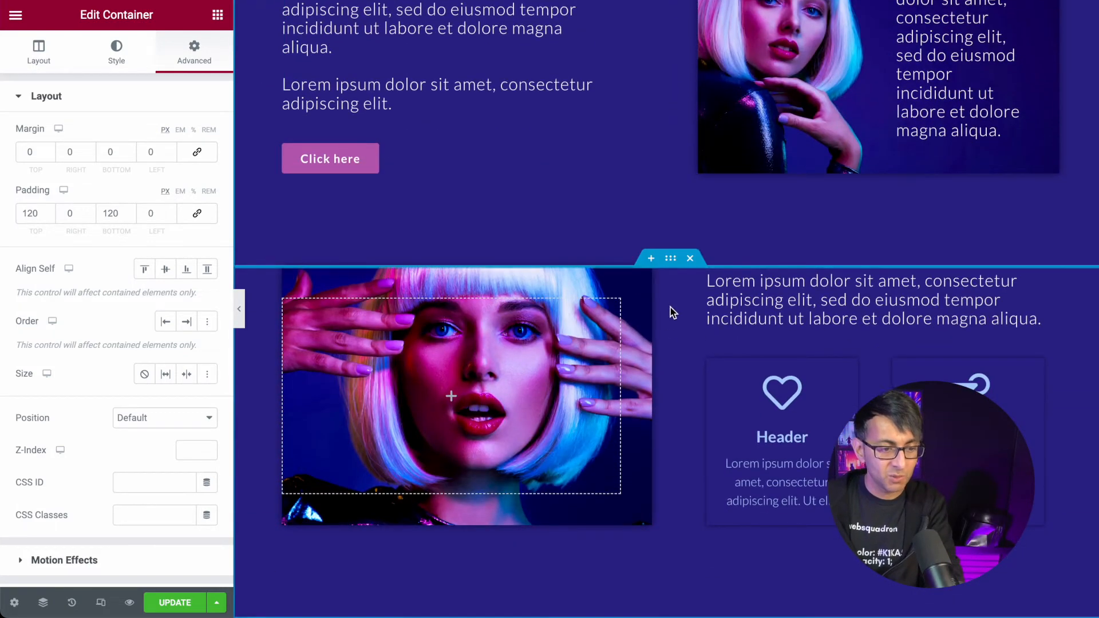
Step: Select the second section, then its right column, then the heart Icon Box widget
click(38, 52)
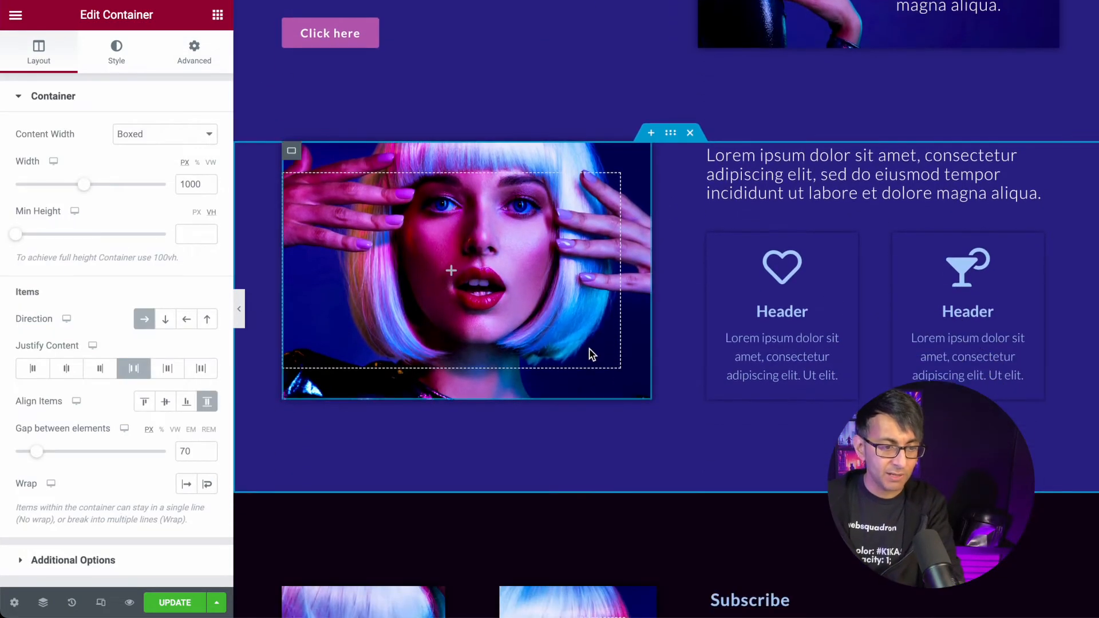
scroll(down, 3)
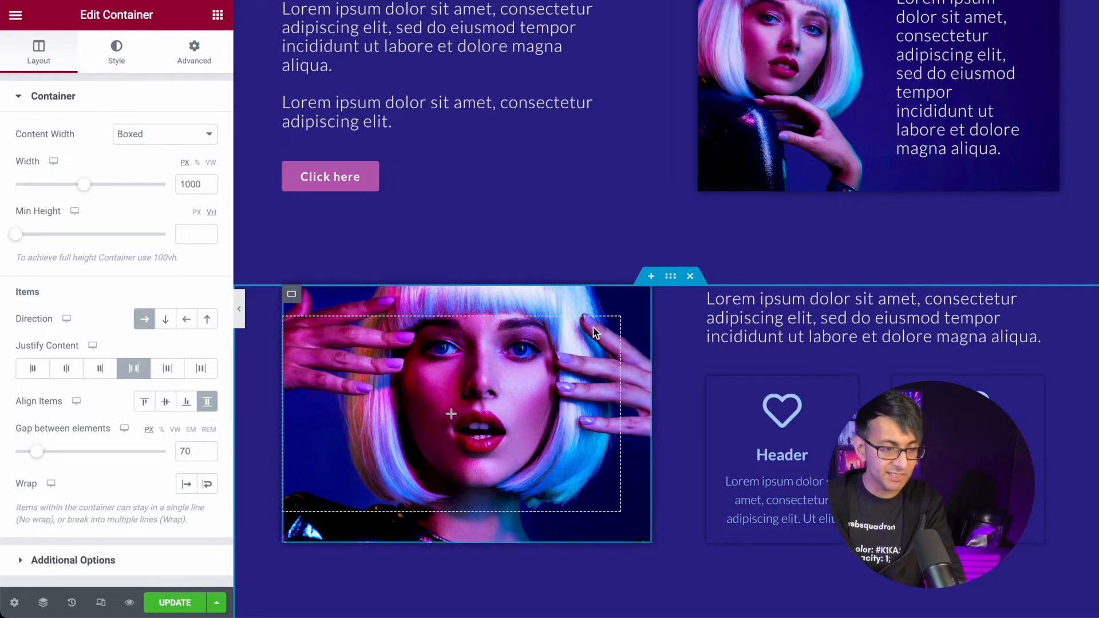
mouse_move(207, 400)
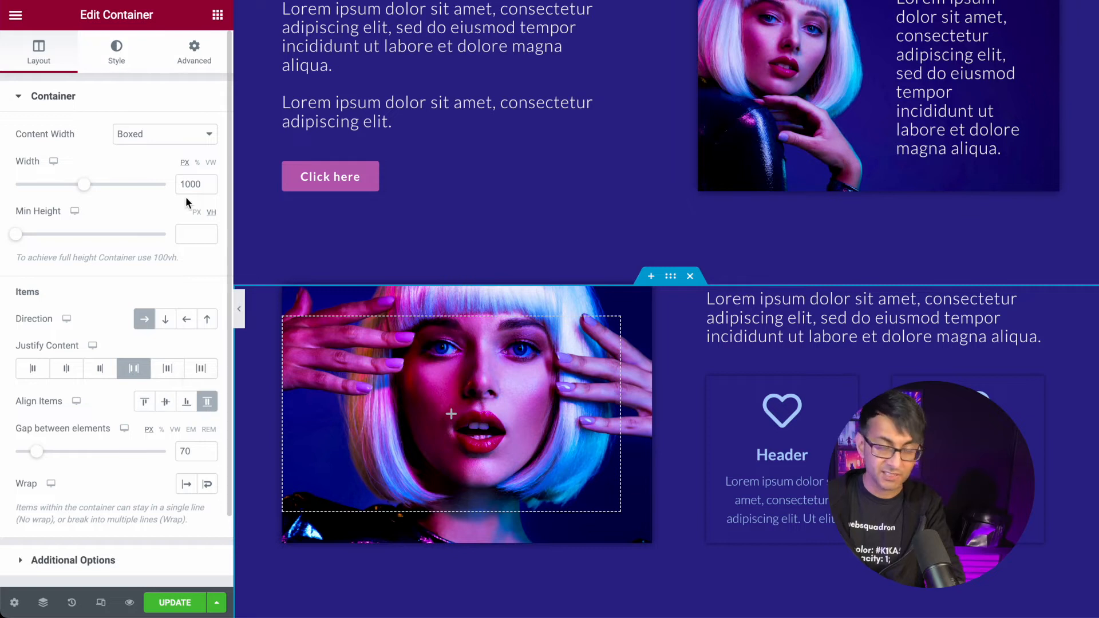
click(165, 133)
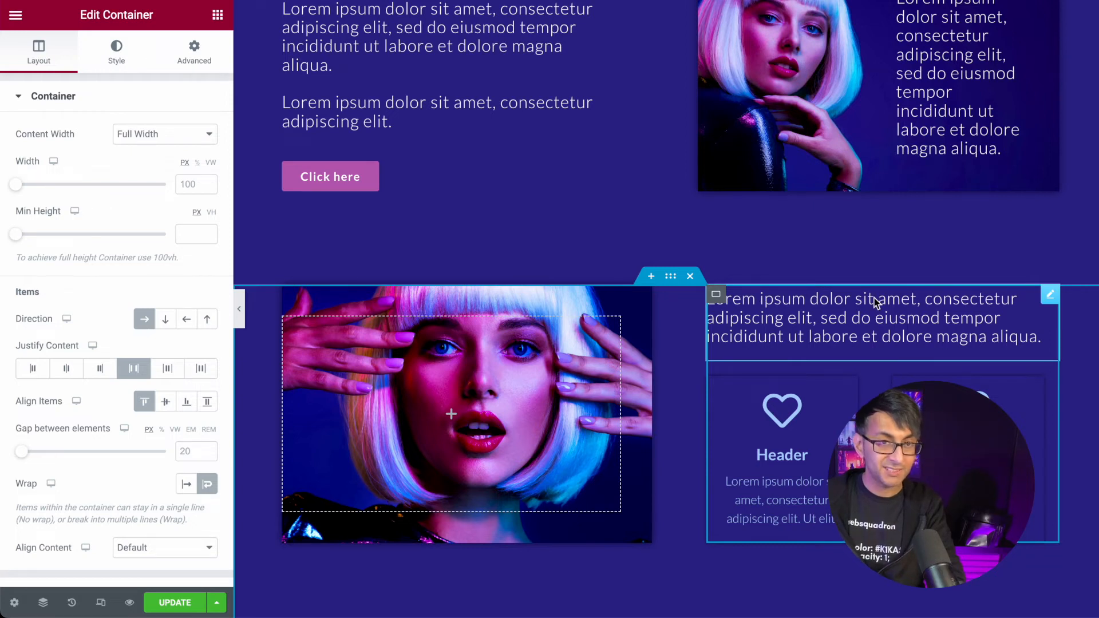
click(874, 317)
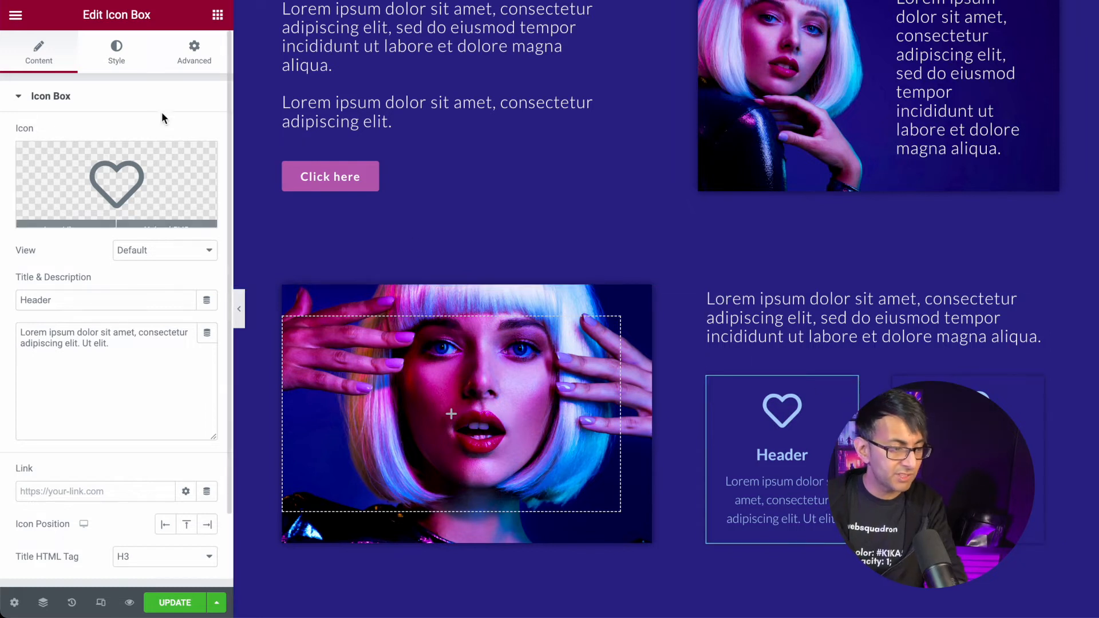
click(194, 52)
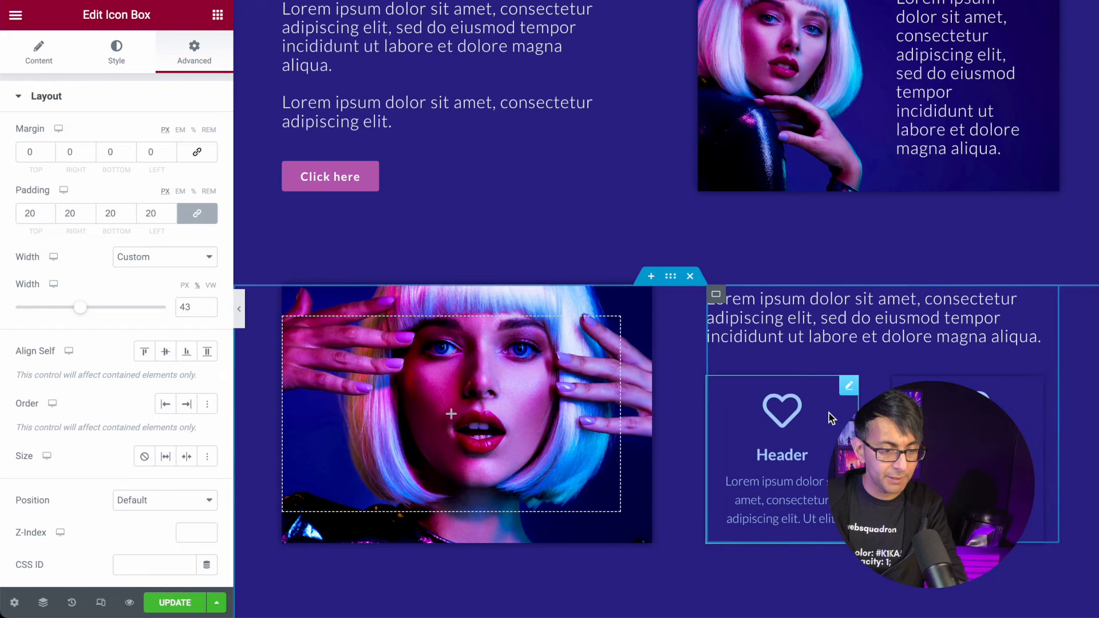
click(38, 53)
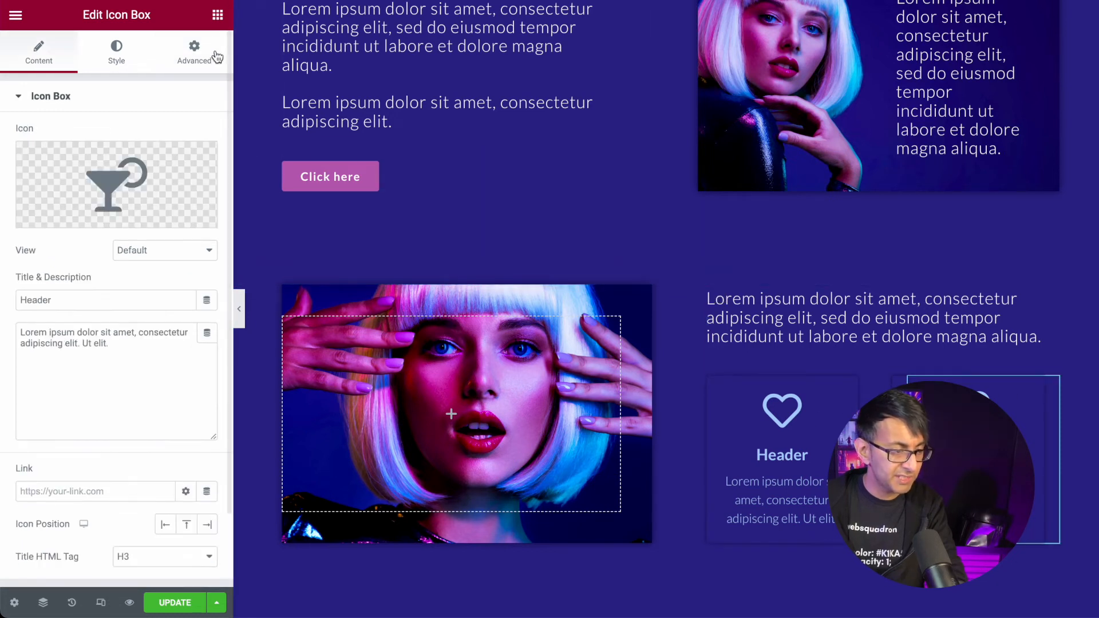
click(193, 53)
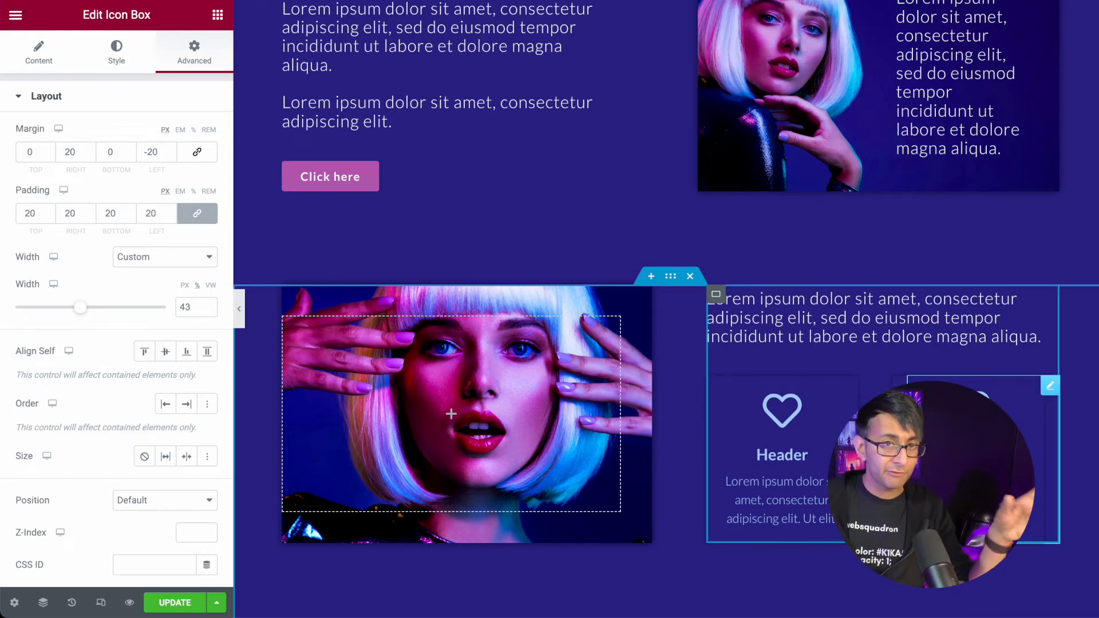
click(69, 152)
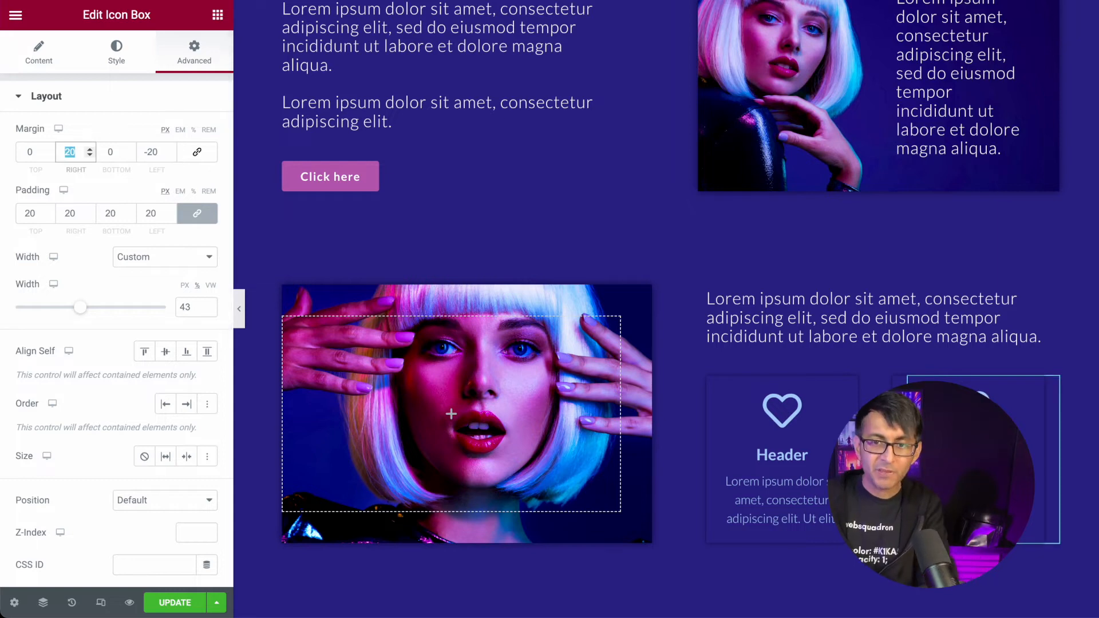
mouse_move(502, 300)
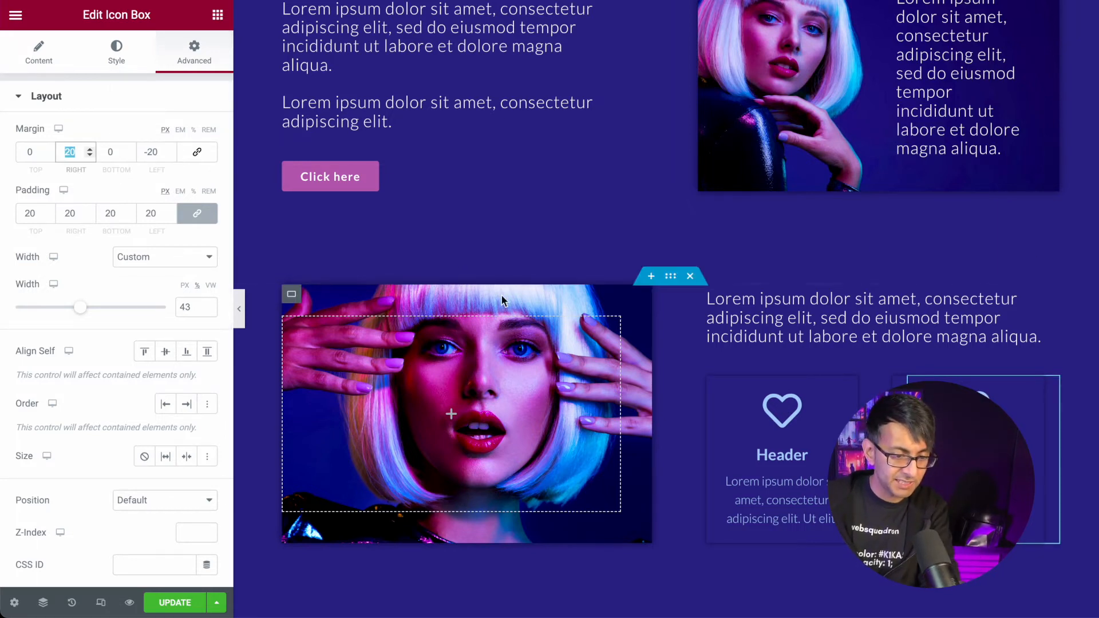
scroll(down, 3)
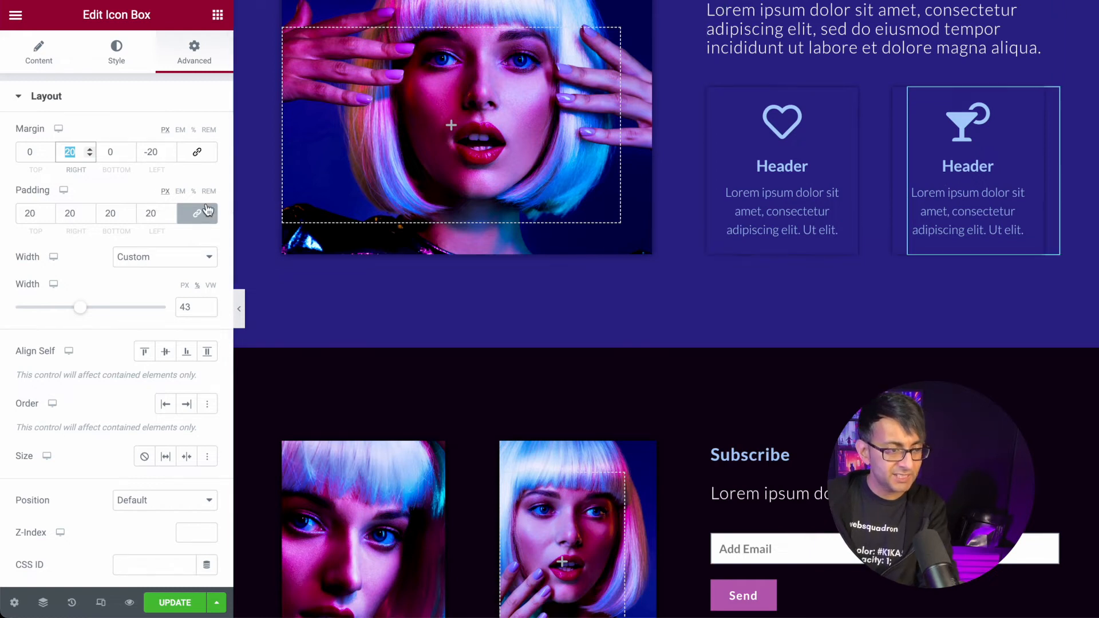
click(69, 152)
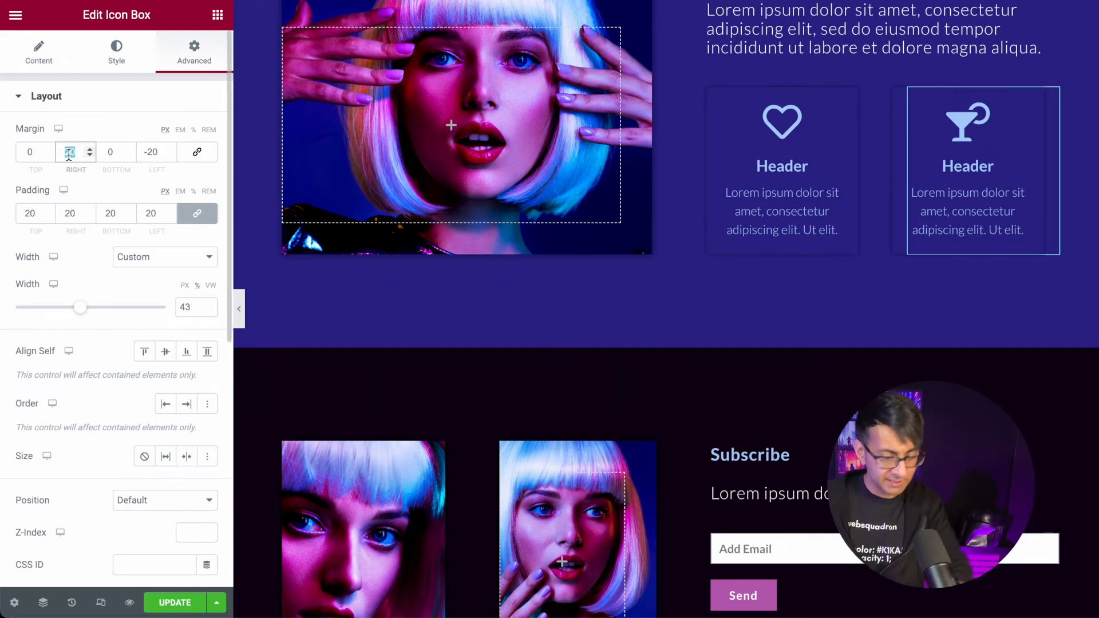
text(0)
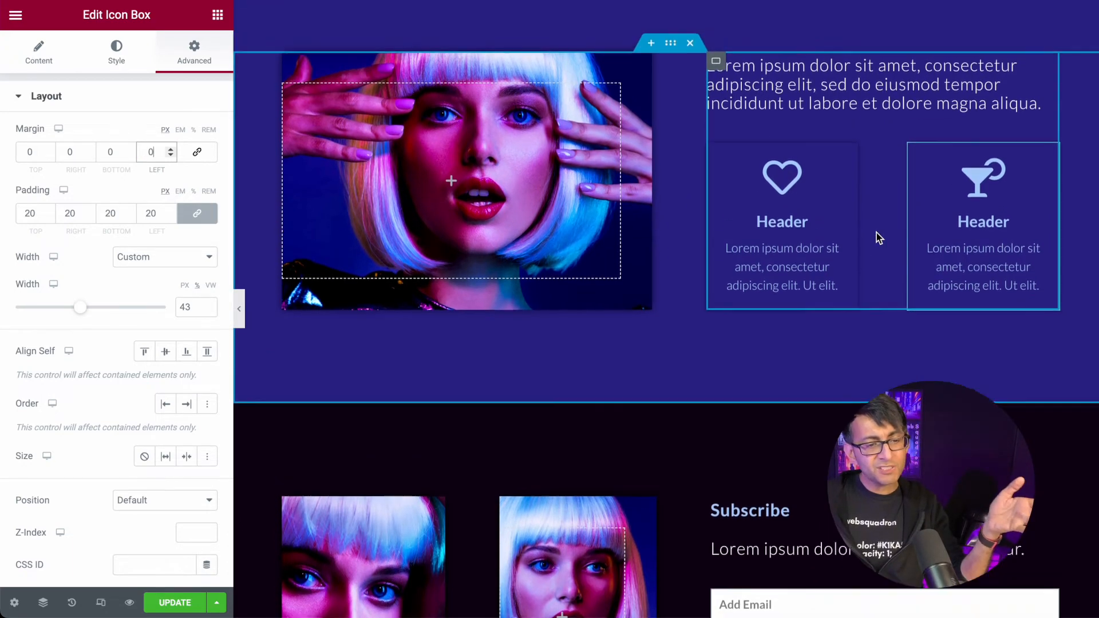
scroll(down, 3)
text(-20)
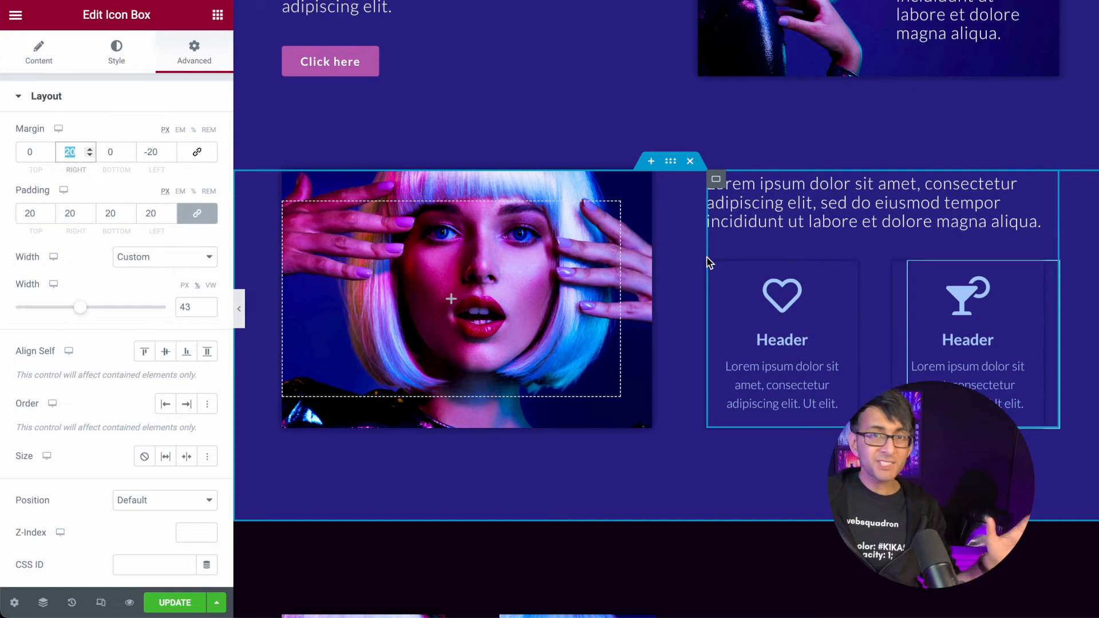
mouse_move(767, 262)
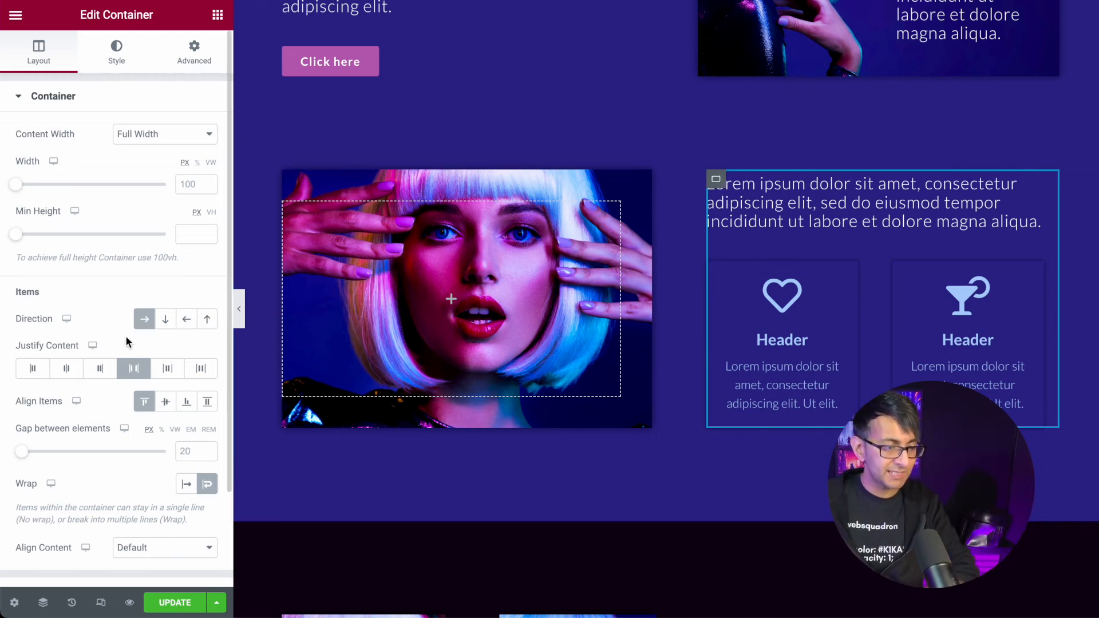
mouse_move(144, 319)
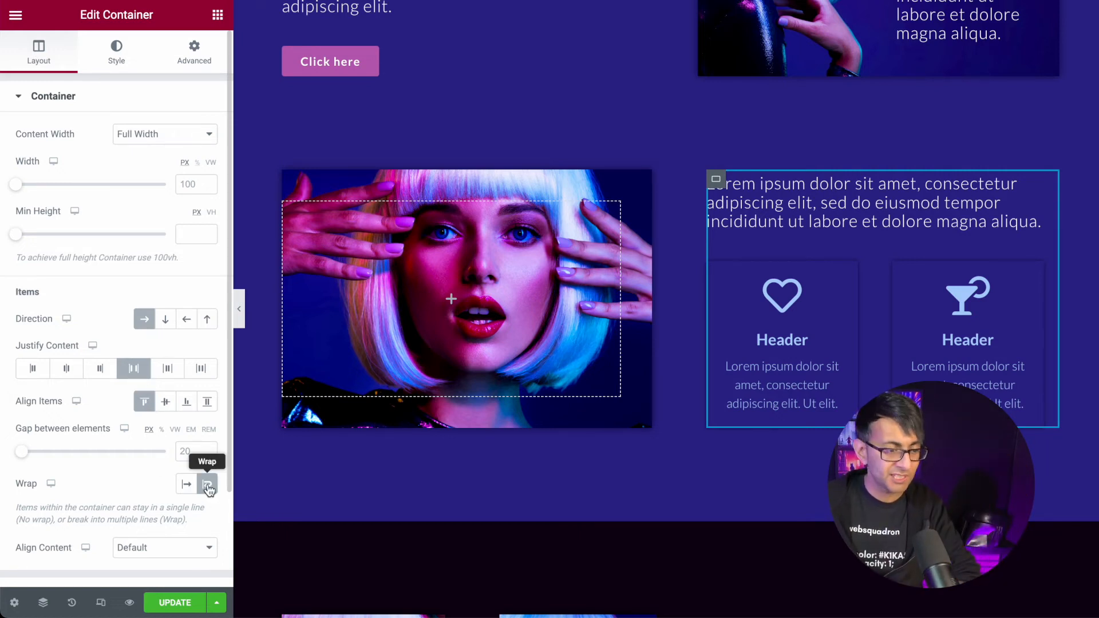
Step: Turn the container's Wrap off to compare, then on again, and select the heading
click(206, 483)
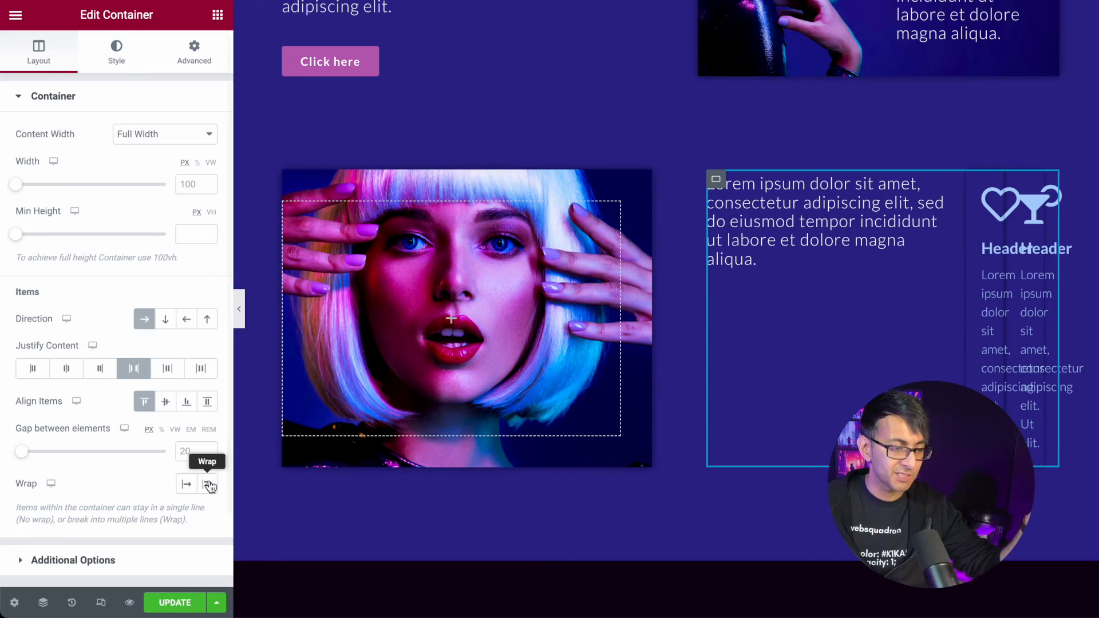
click(206, 484)
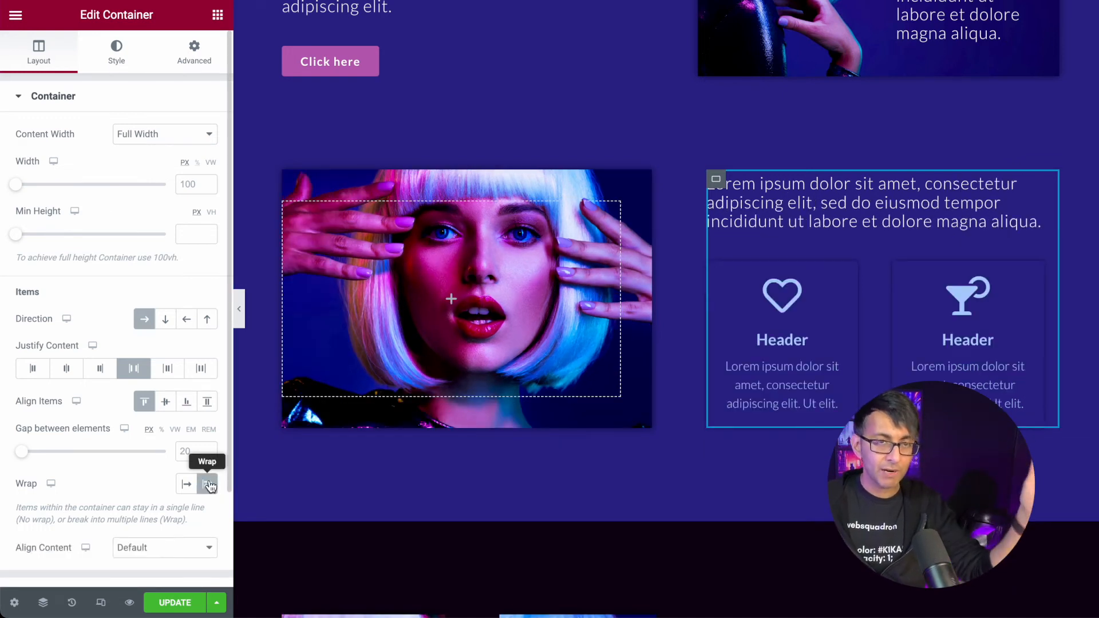
click(869, 202)
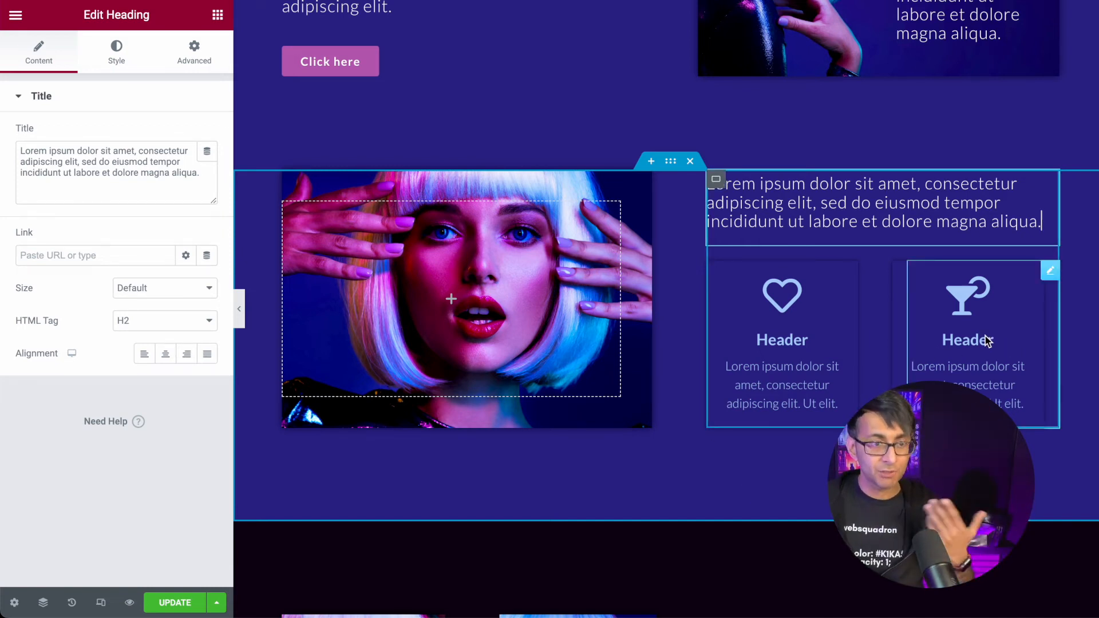
scroll(down, 3)
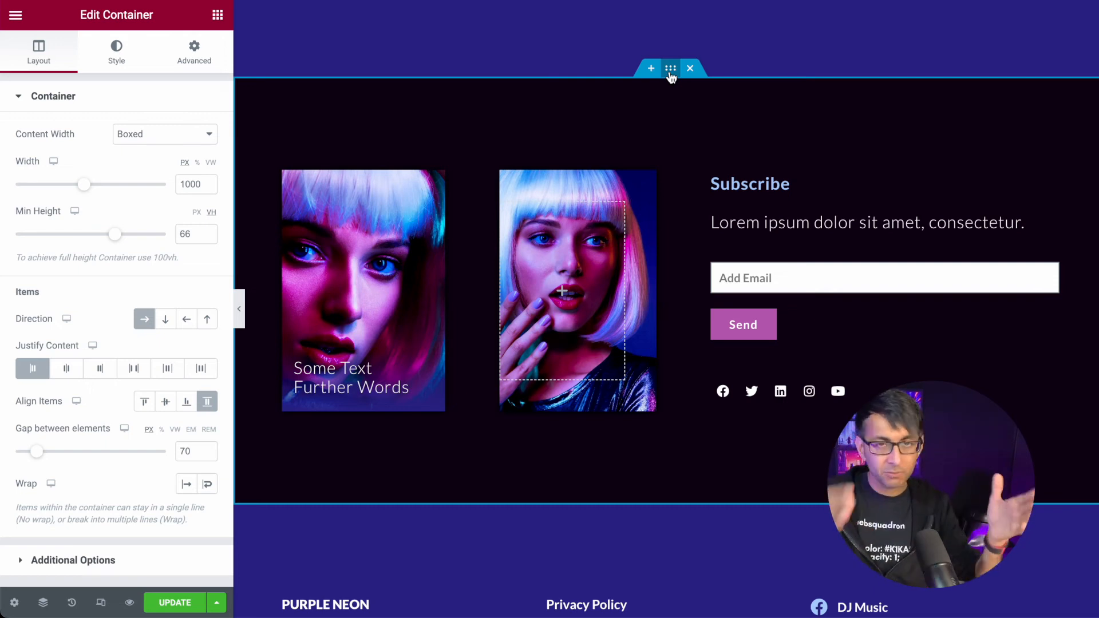
mouse_move(448, 207)
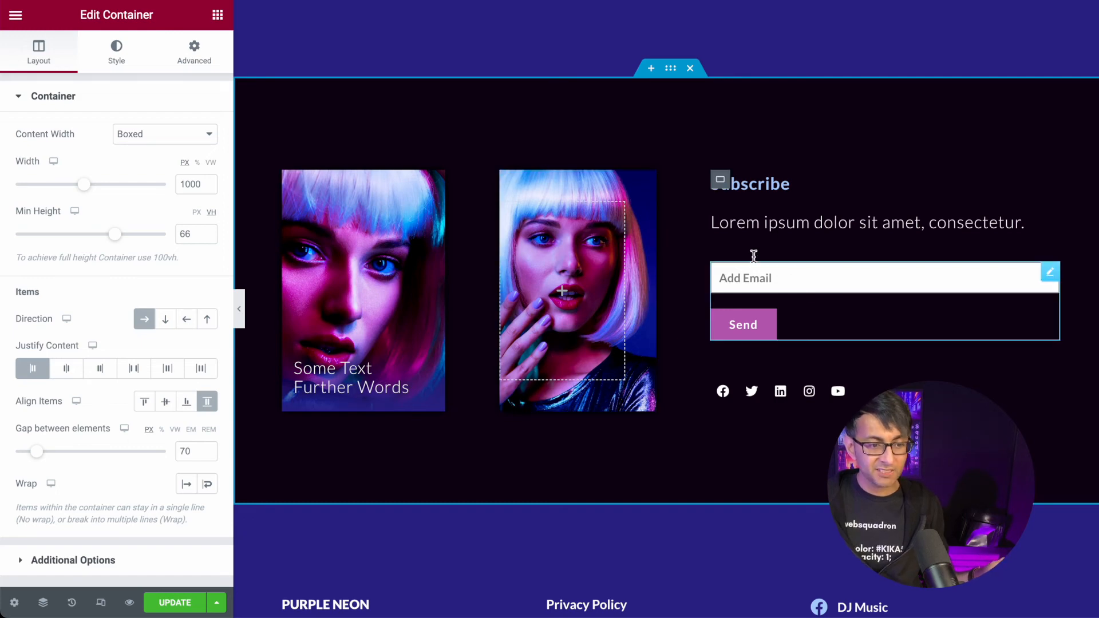
Step: Inspect the subscribe form and column settings, then collapse the panel for a preview
click(165, 134)
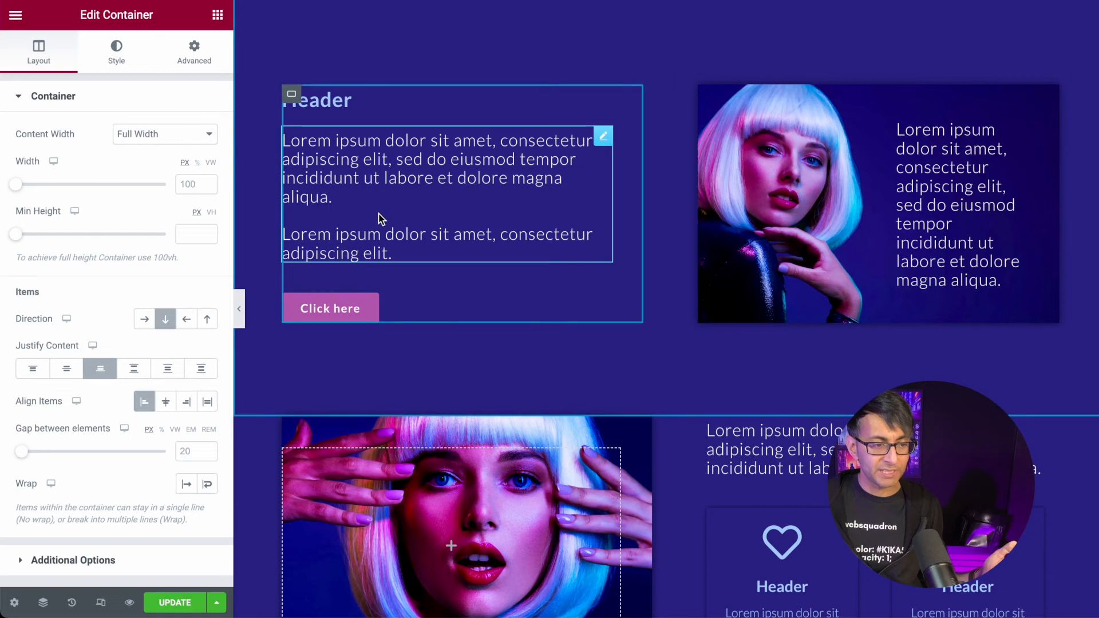
scroll(down, 3)
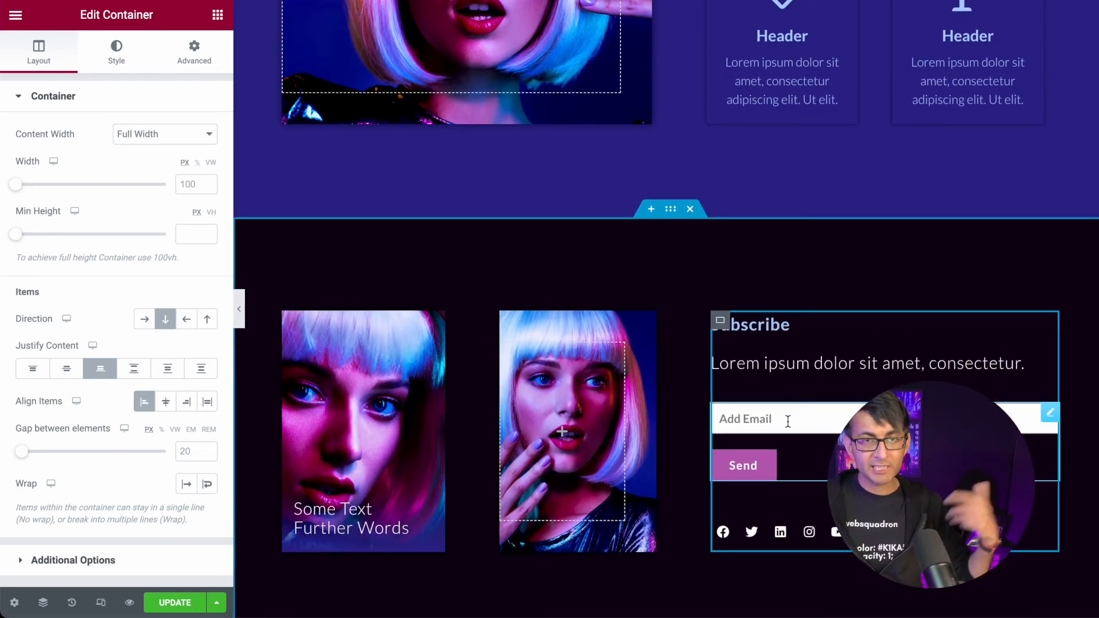
click(743, 464)
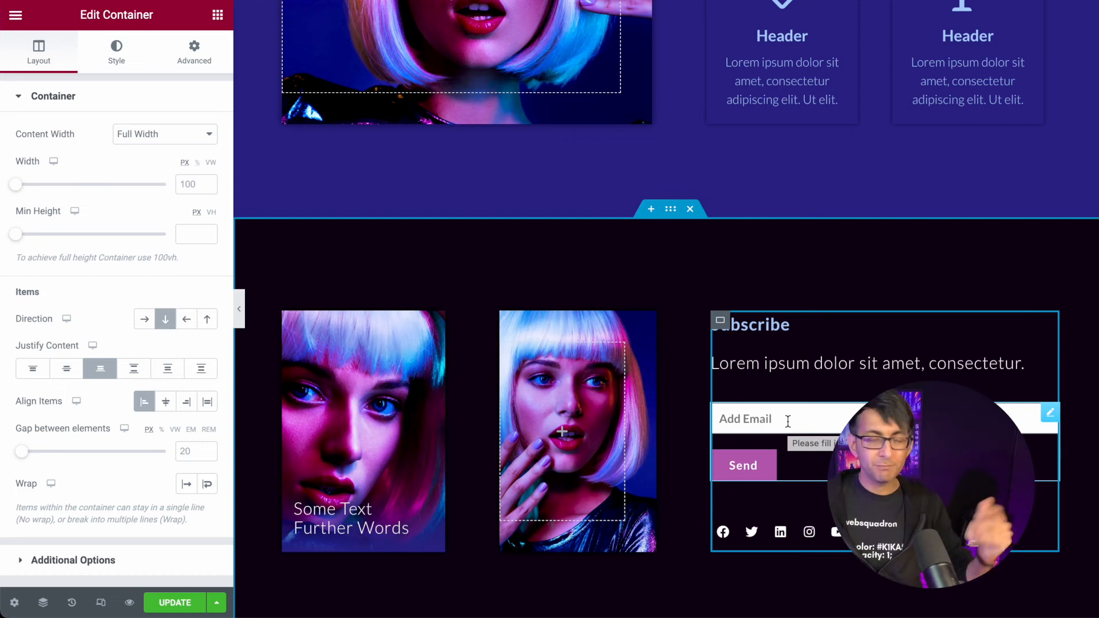
scroll(down, 3)
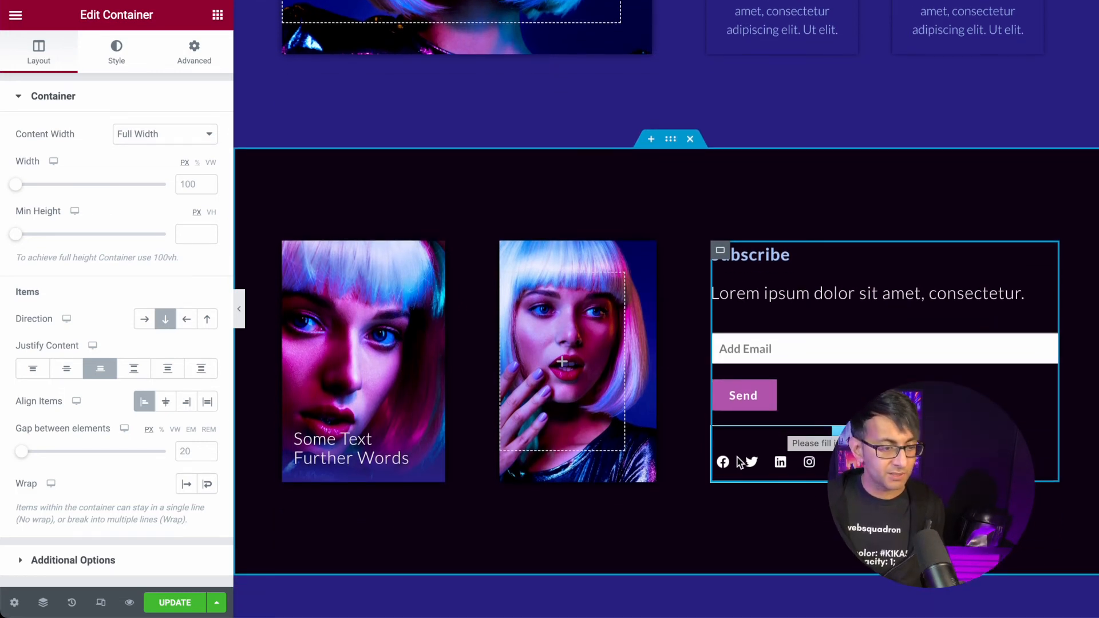
scroll(down, 3)
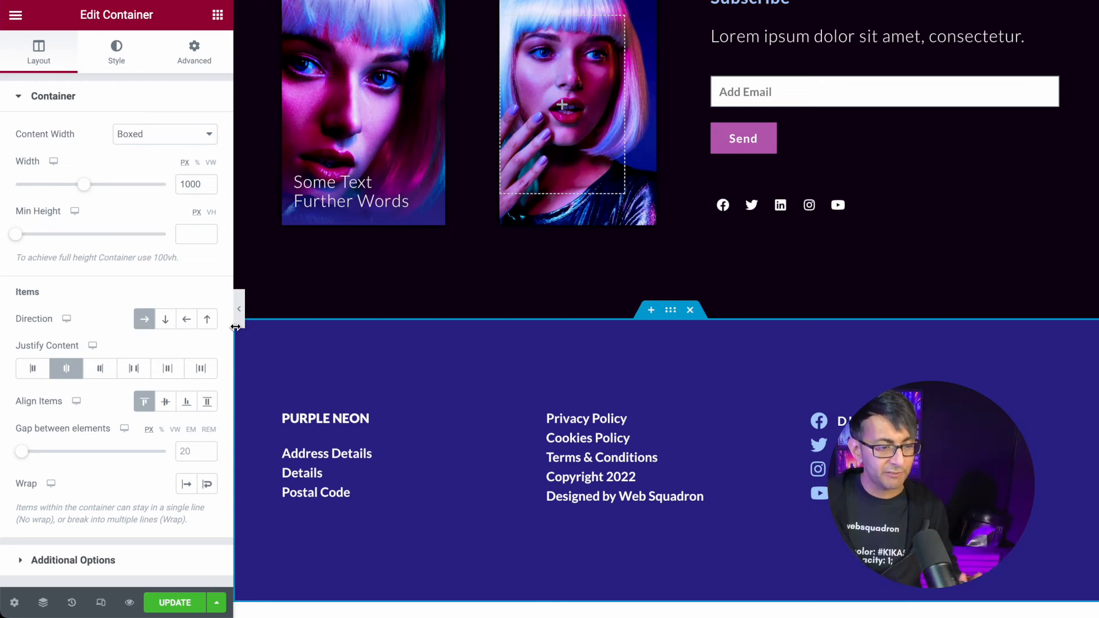
click(239, 308)
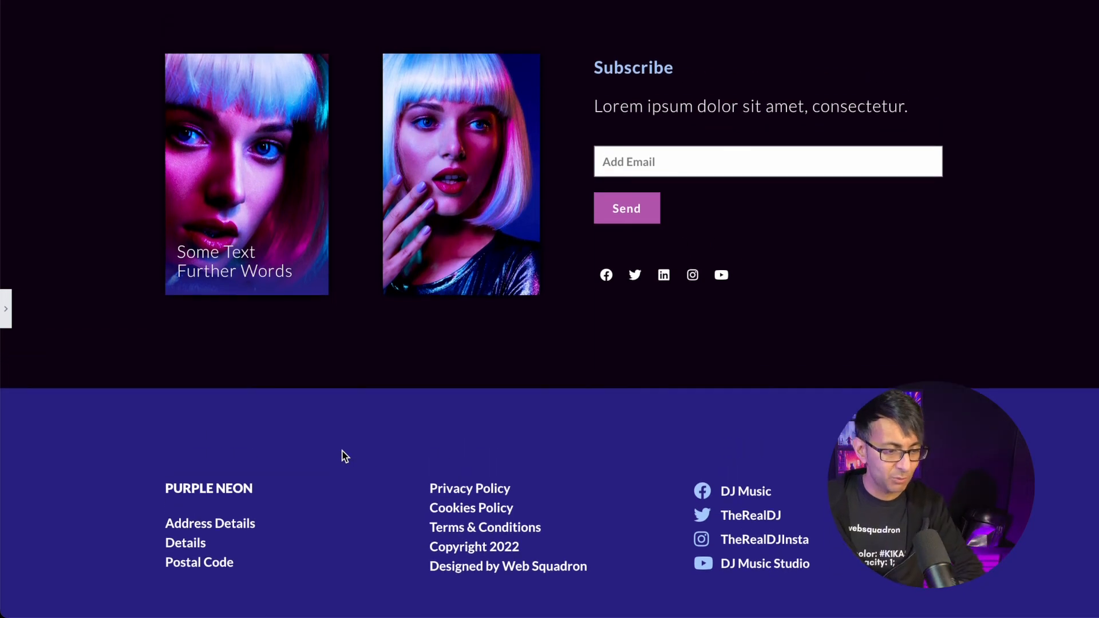
scroll(down, 3)
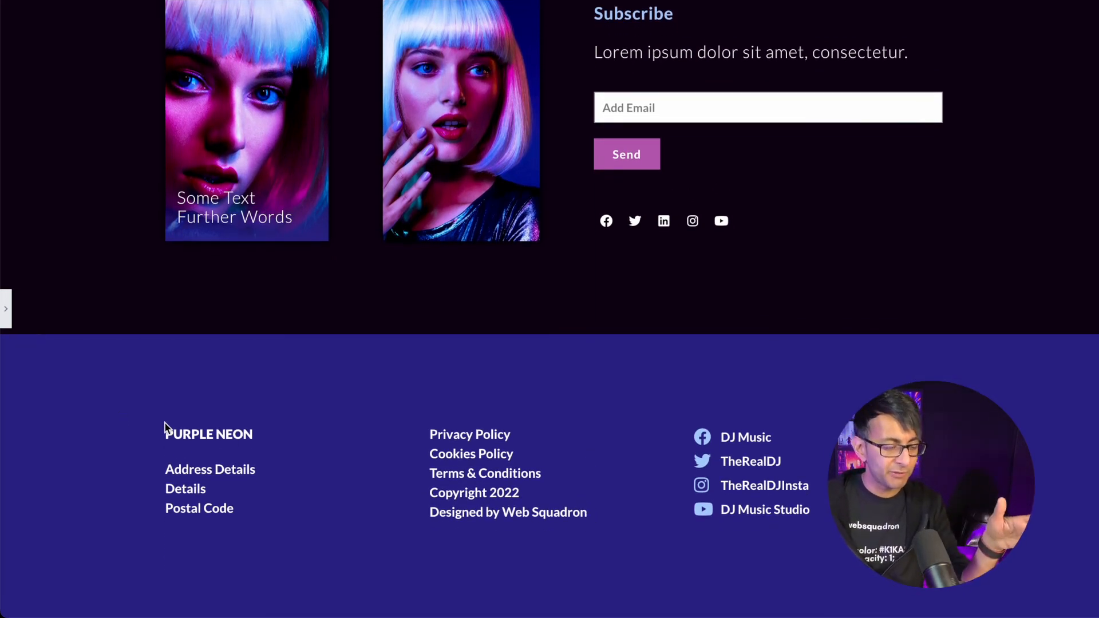
mouse_move(154, 314)
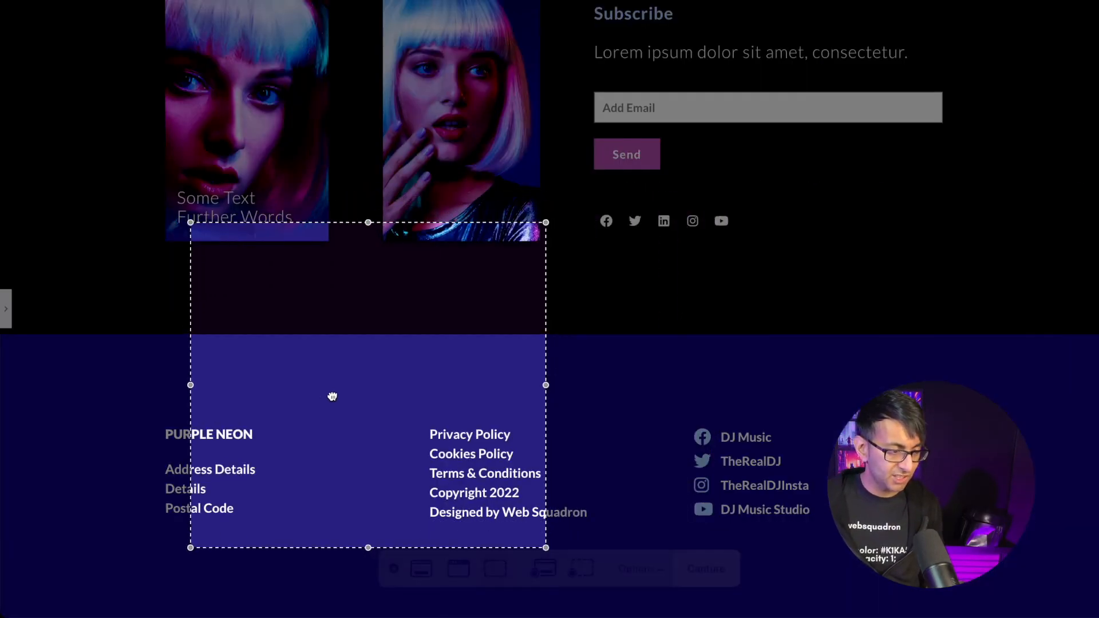
drag(545, 384, 949, 368)
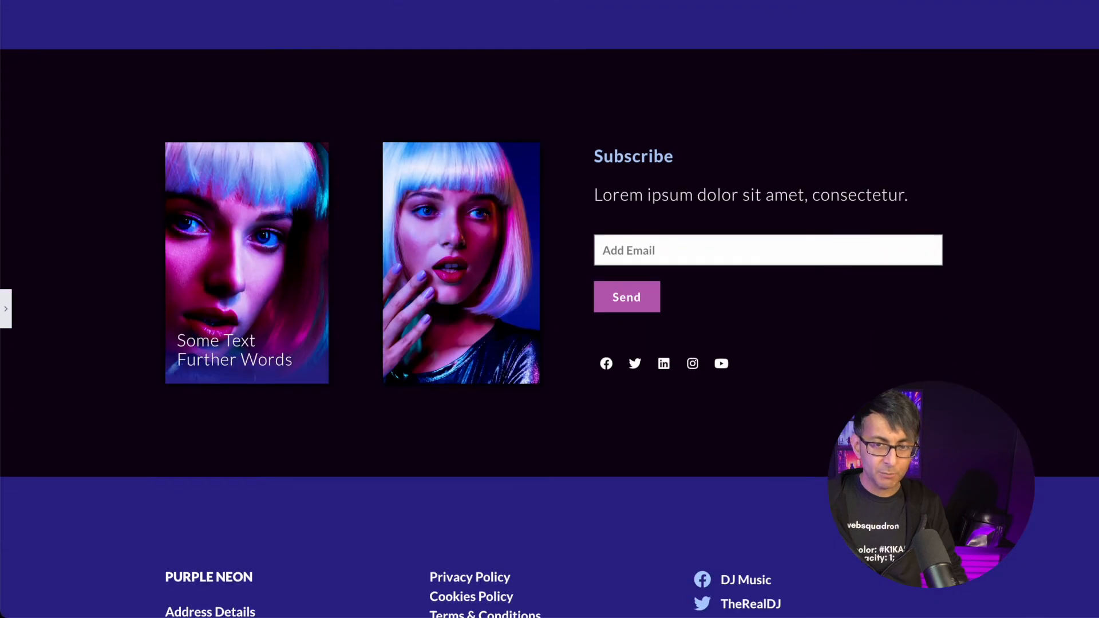
scroll(down, 3)
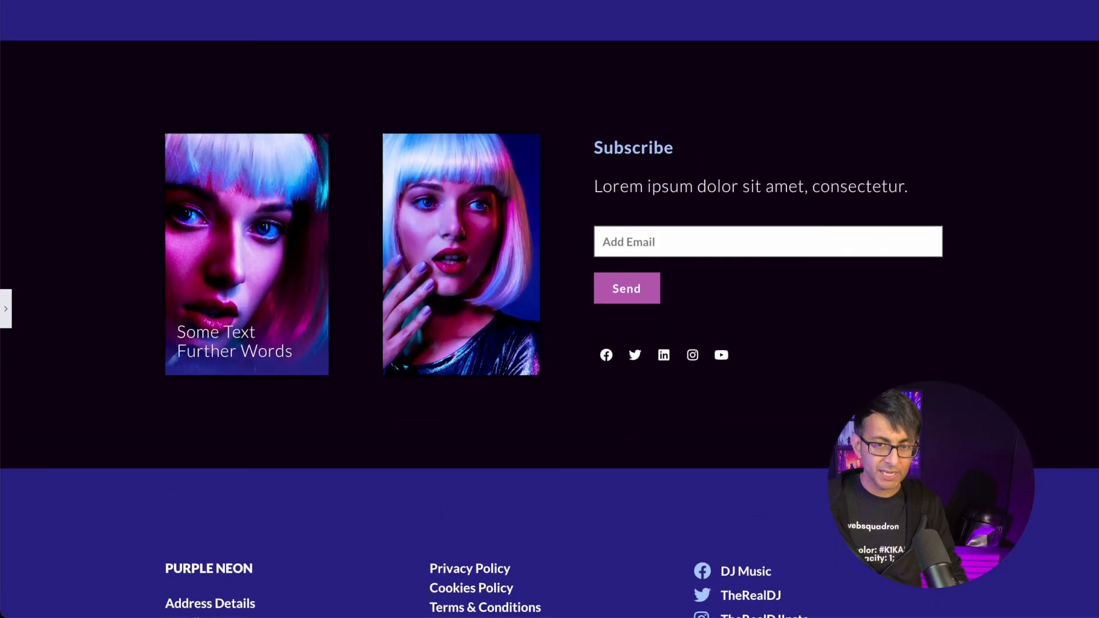
mouse_move(634, 556)
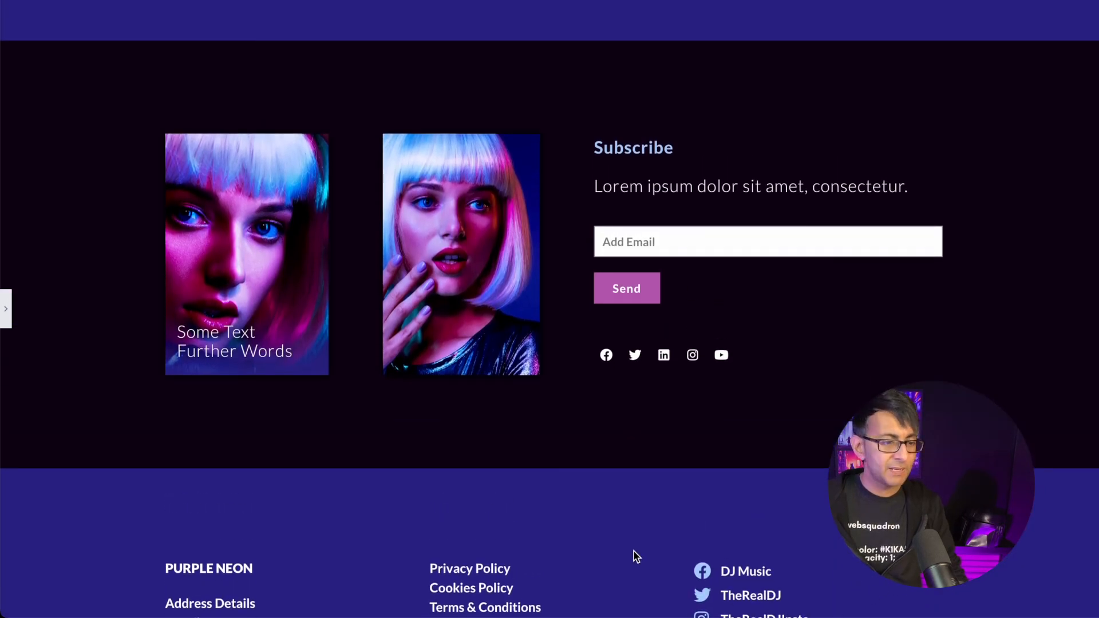
scroll(down, 3)
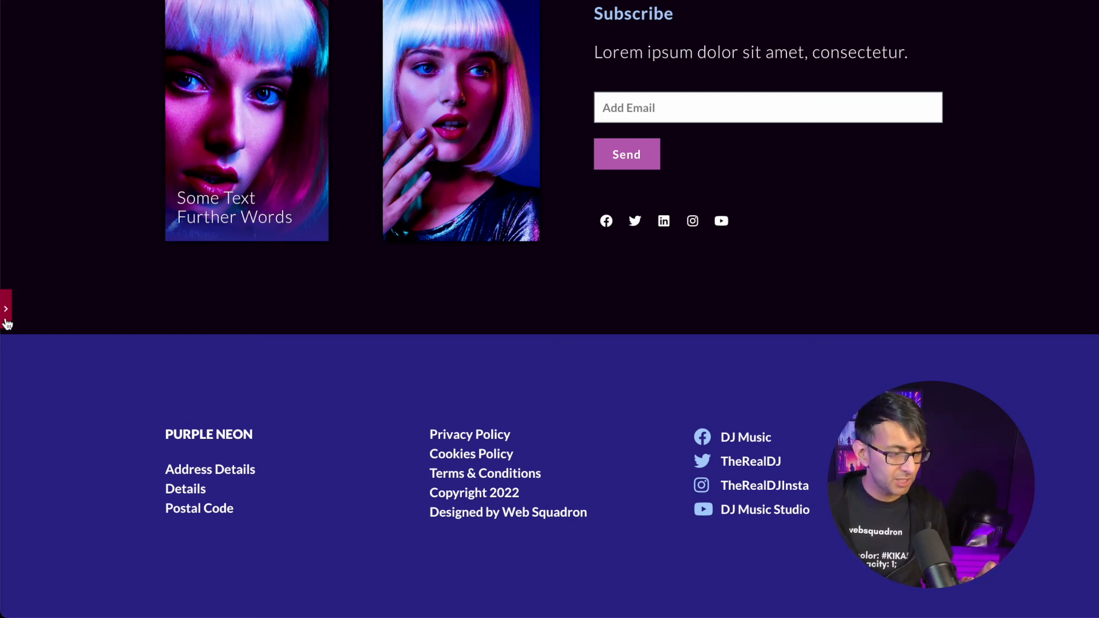
Step: Reopen the Elementor panel to reach the footer container's layout settings
click(6, 309)
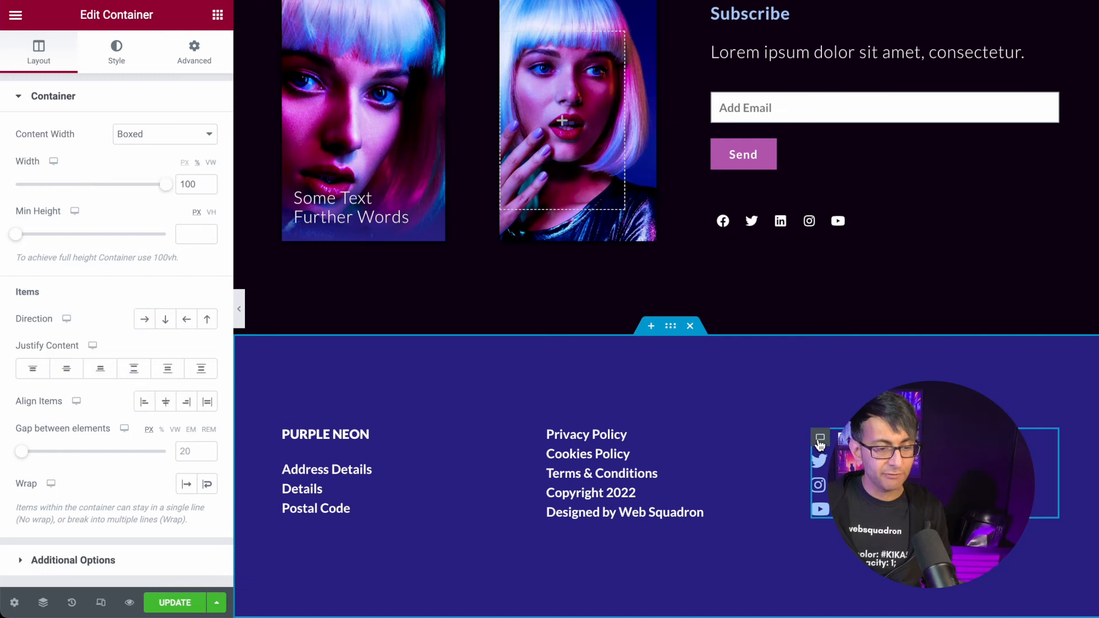
mouse_move(134, 368)
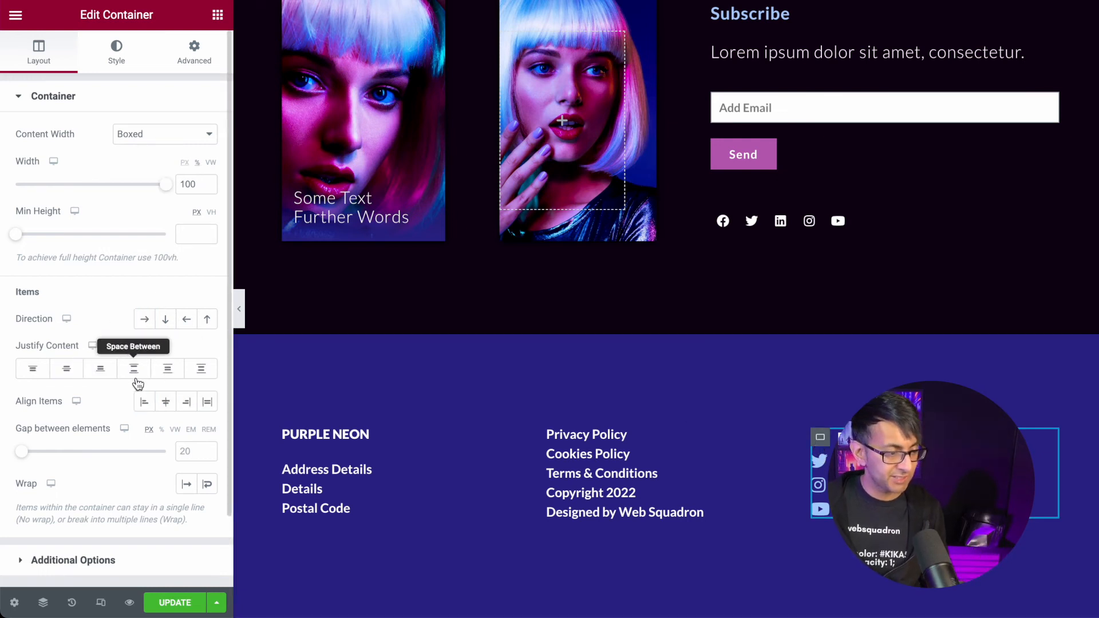
mouse_move(186, 402)
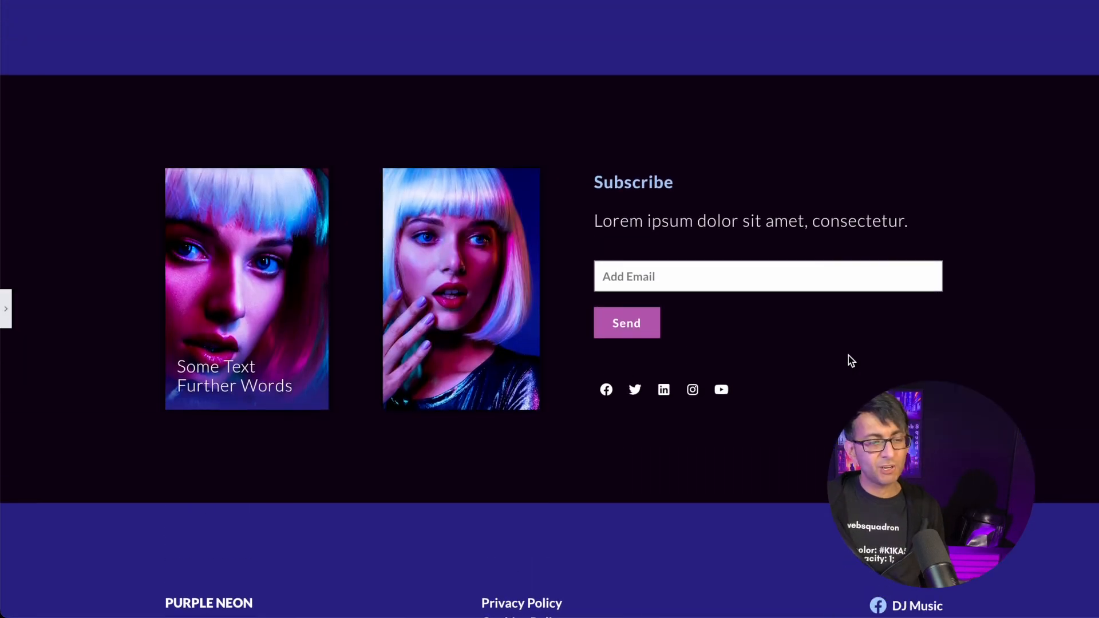
scroll(down, 3)
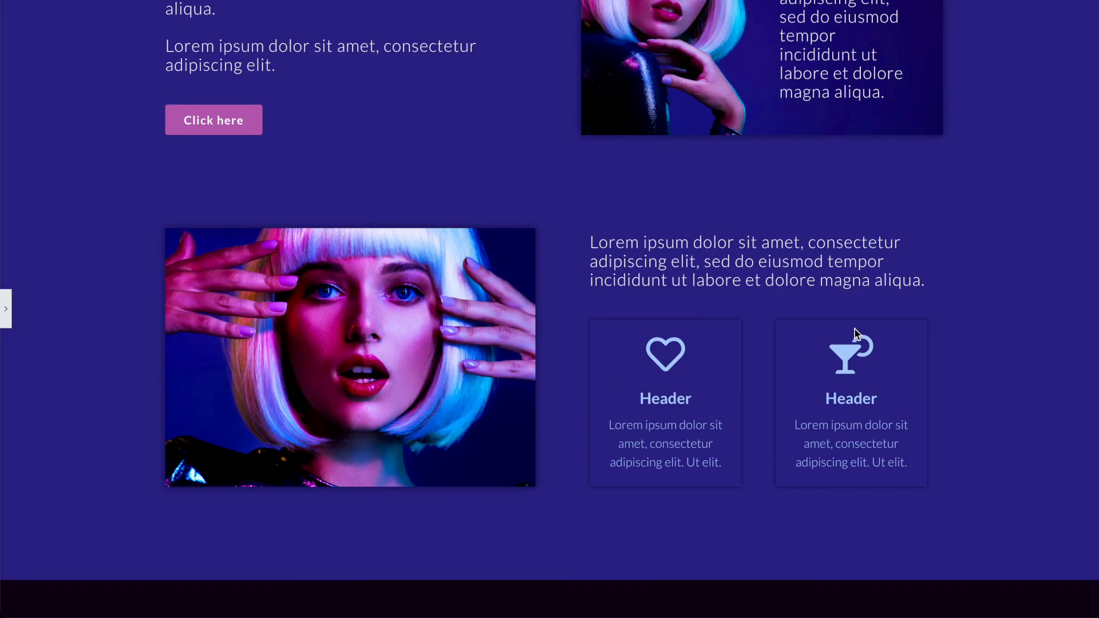
scroll(up, 3)
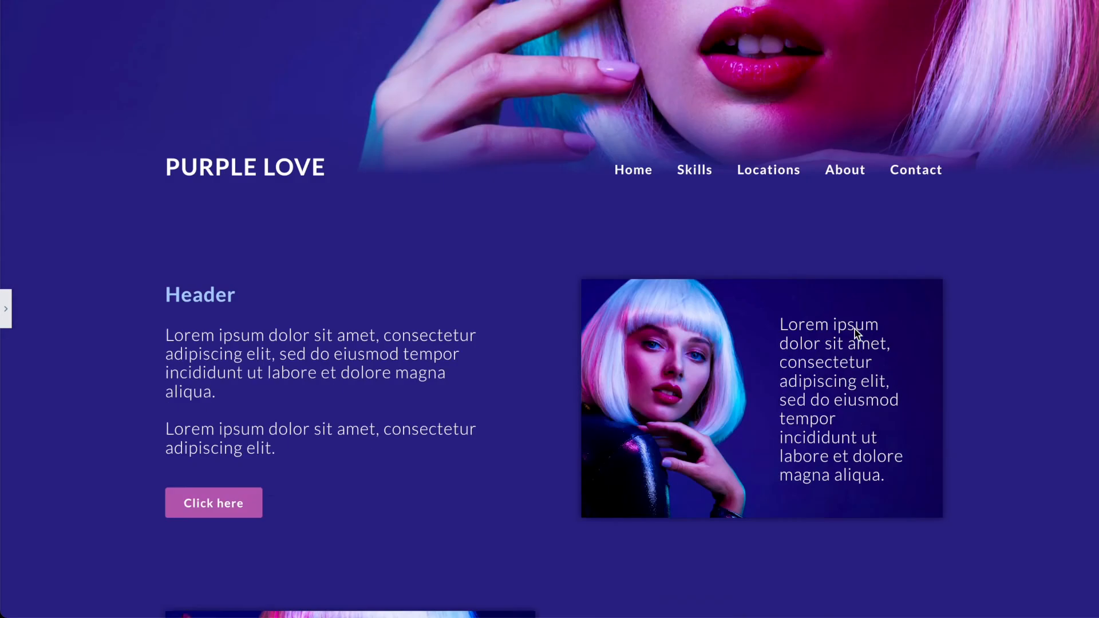
scroll(down, 3)
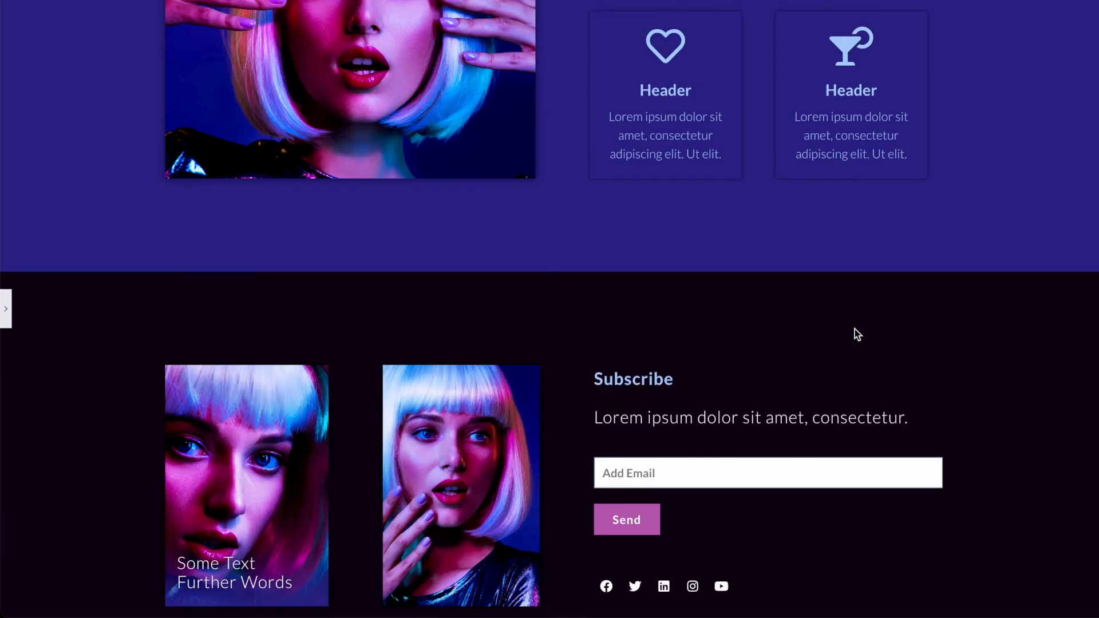
scroll(down, 3)
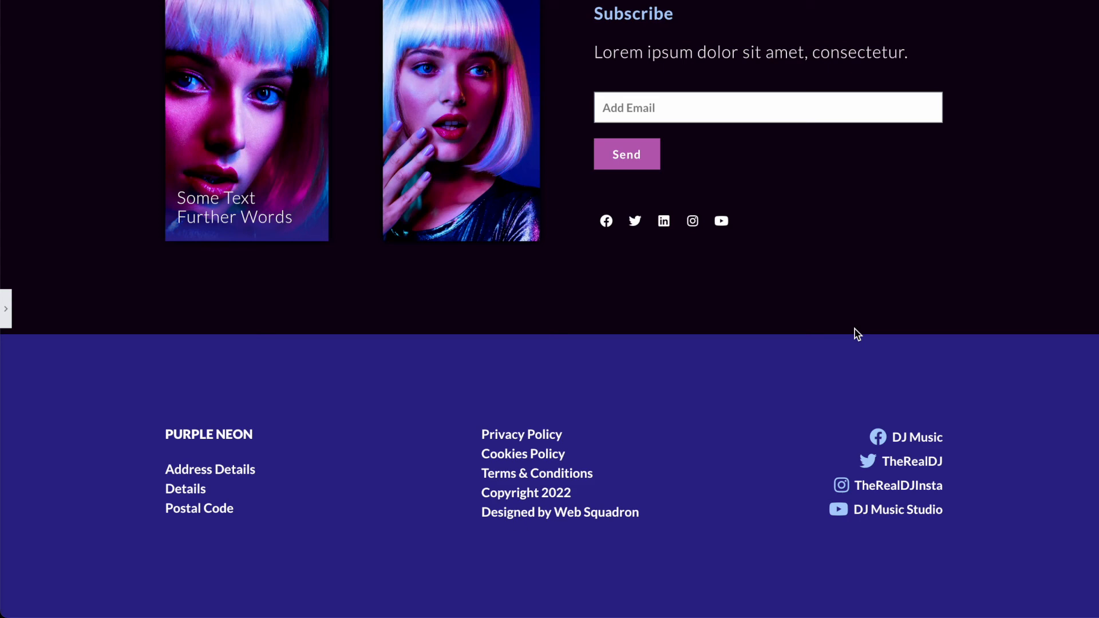
mouse_move(848, 342)
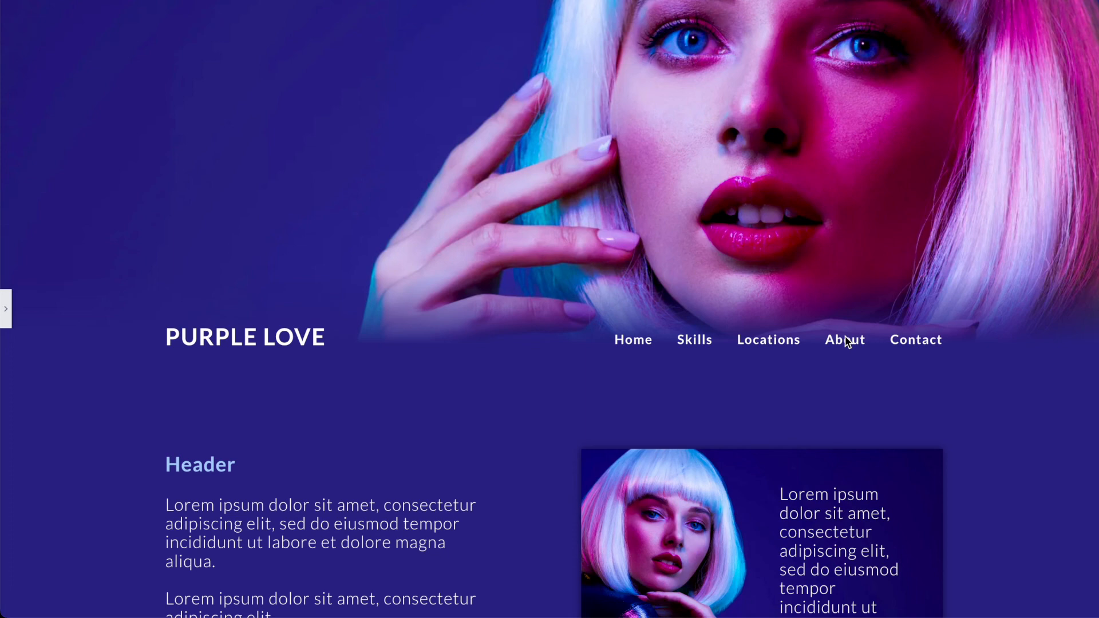
scroll(down, 3)
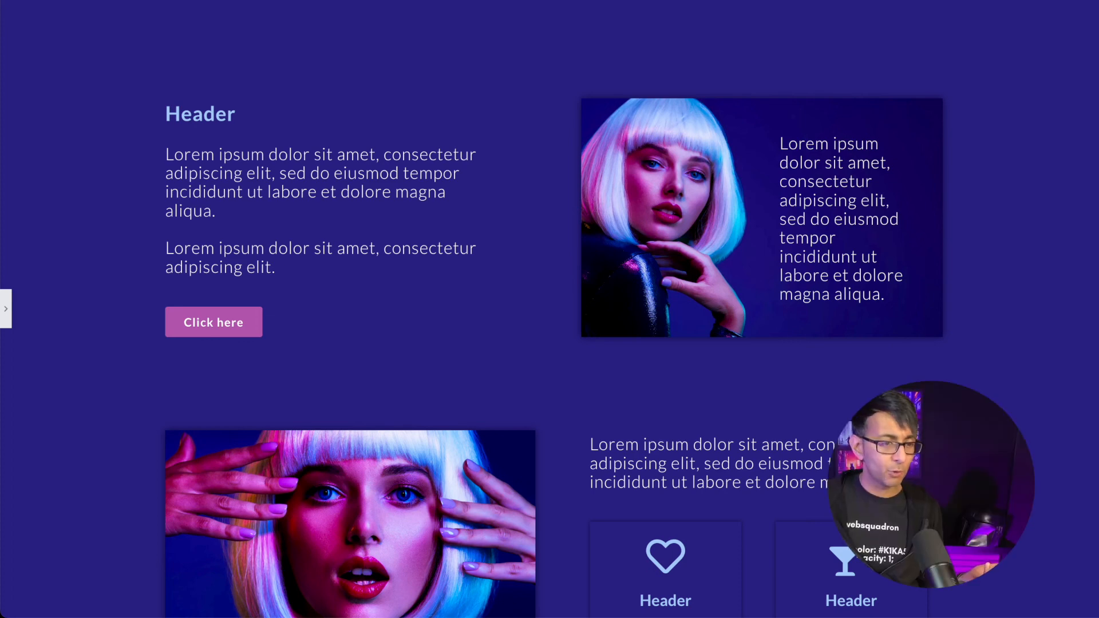
scroll(up, 3)
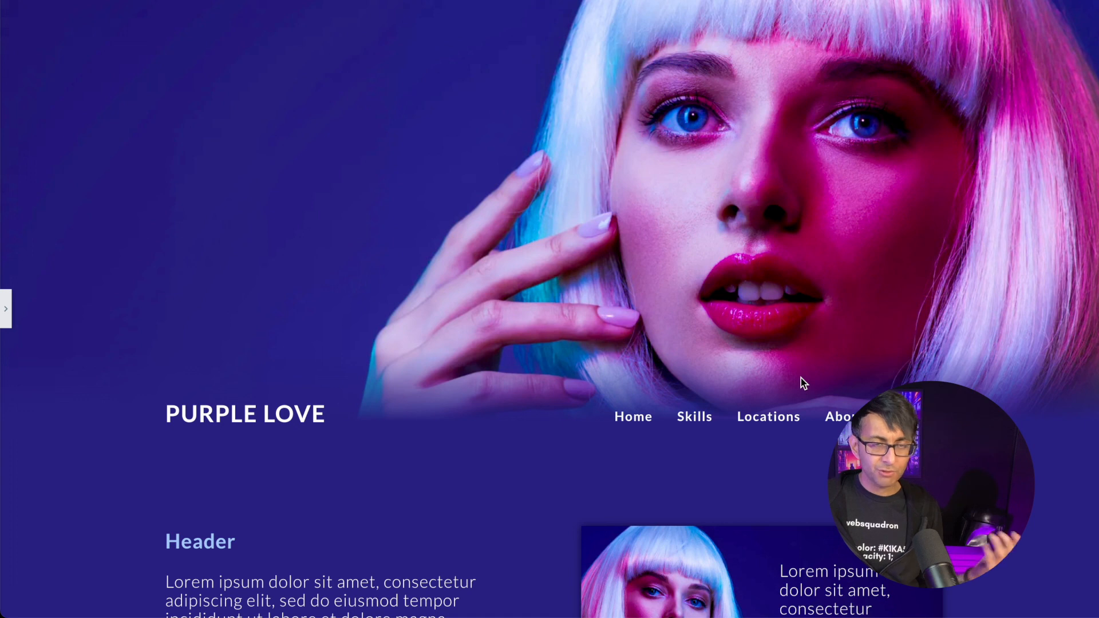